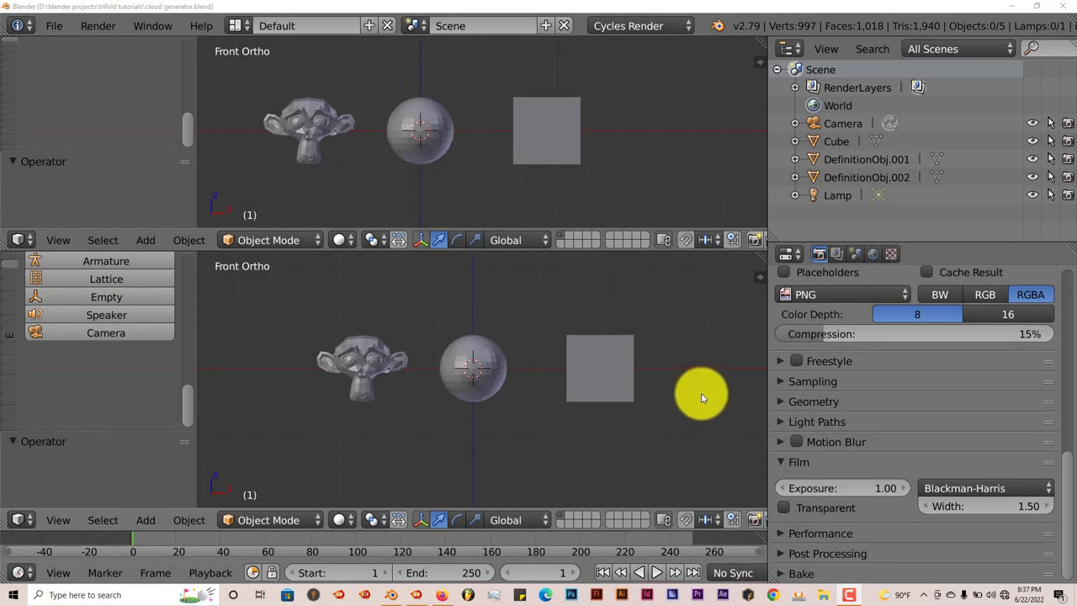
mouse_move(703, 395)
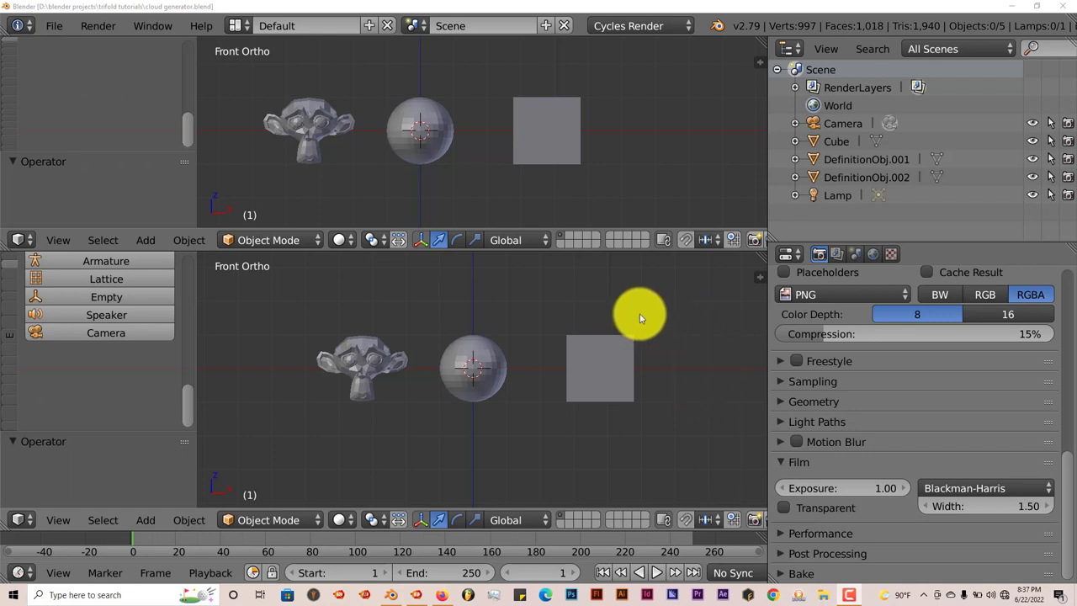
mouse_move(630, 313)
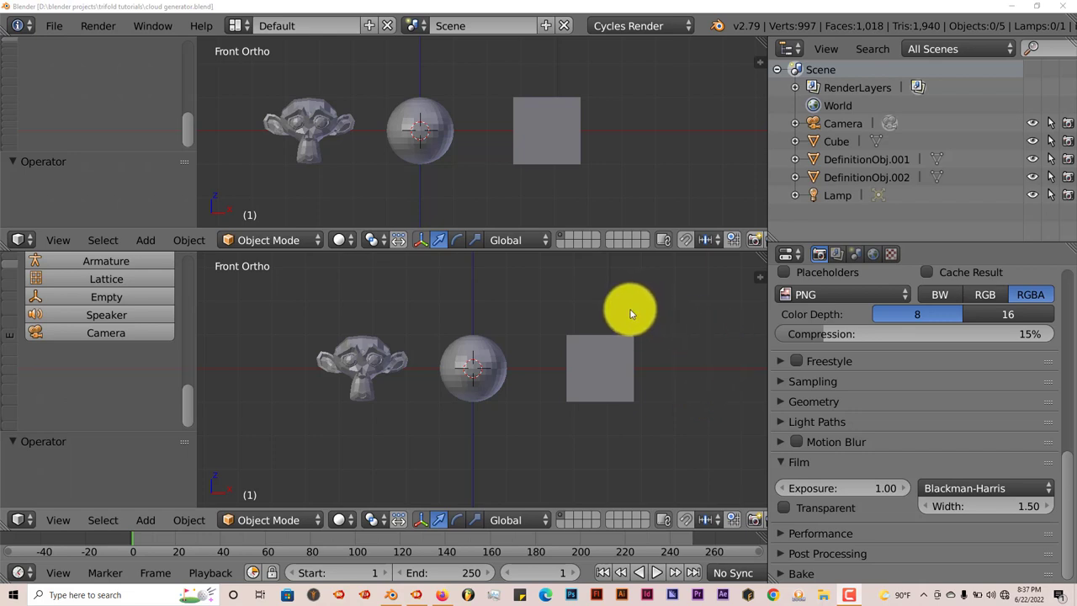
mouse_move(754, 25)
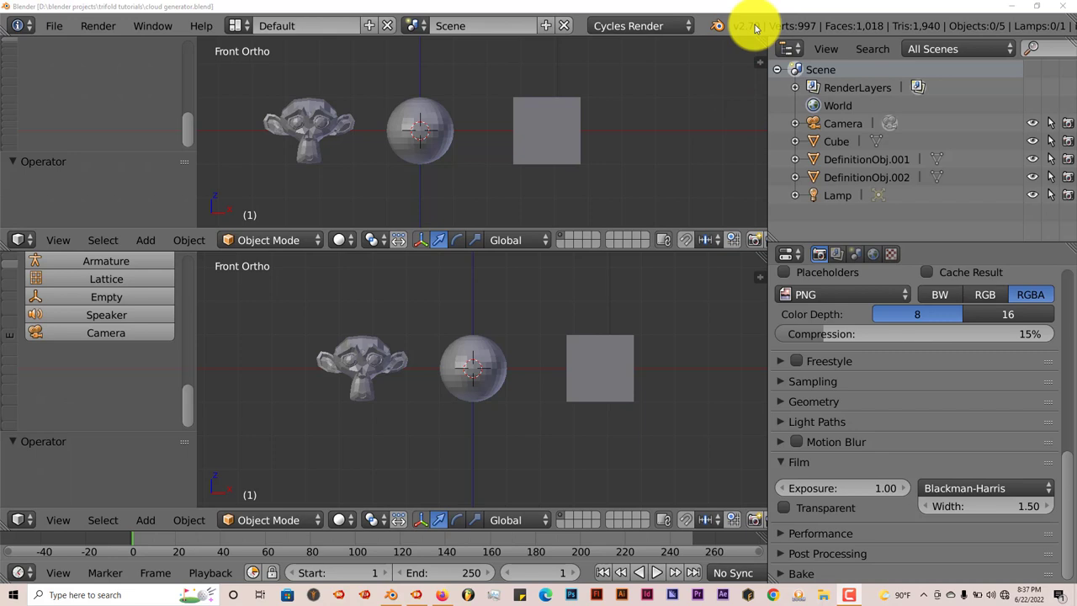
mouse_move(491, 428)
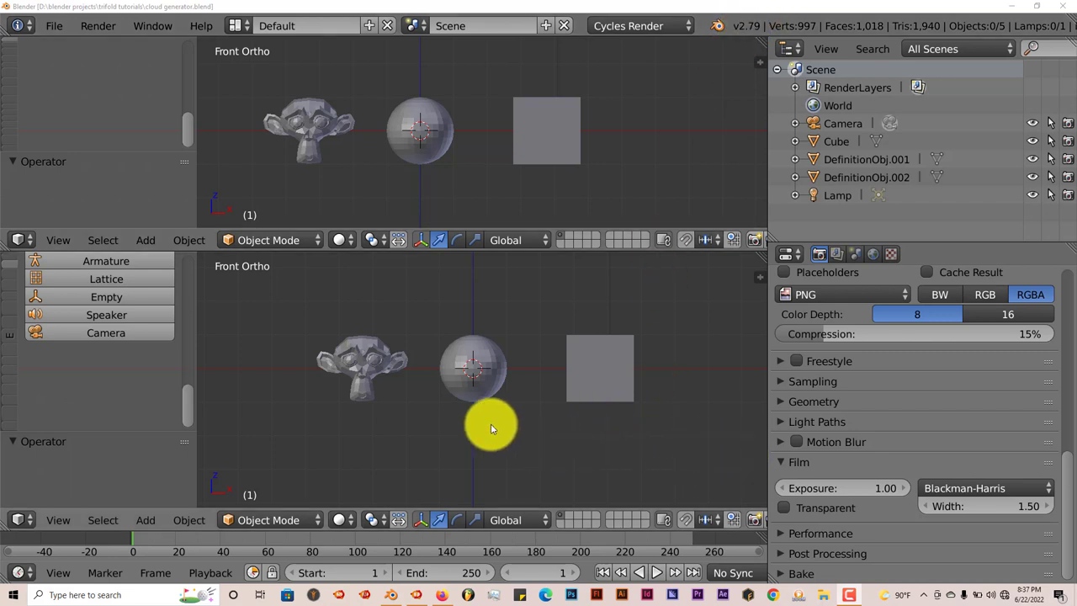
mouse_move(60, 96)
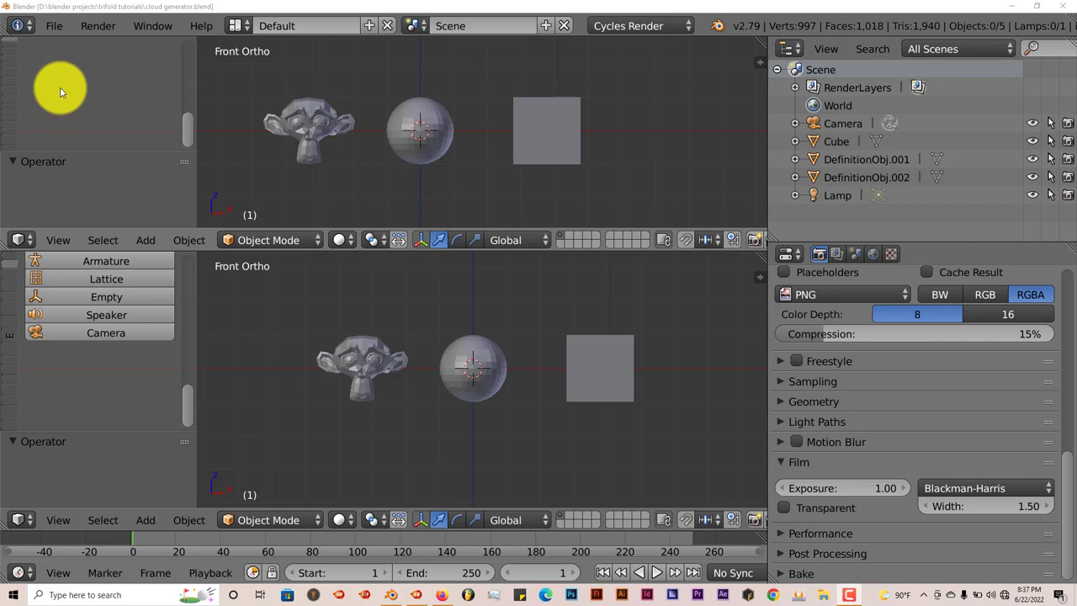
In User Preferences Add-ons, search 'clo' and enable the Object: Cloud Generator add-on.
click(54, 26)
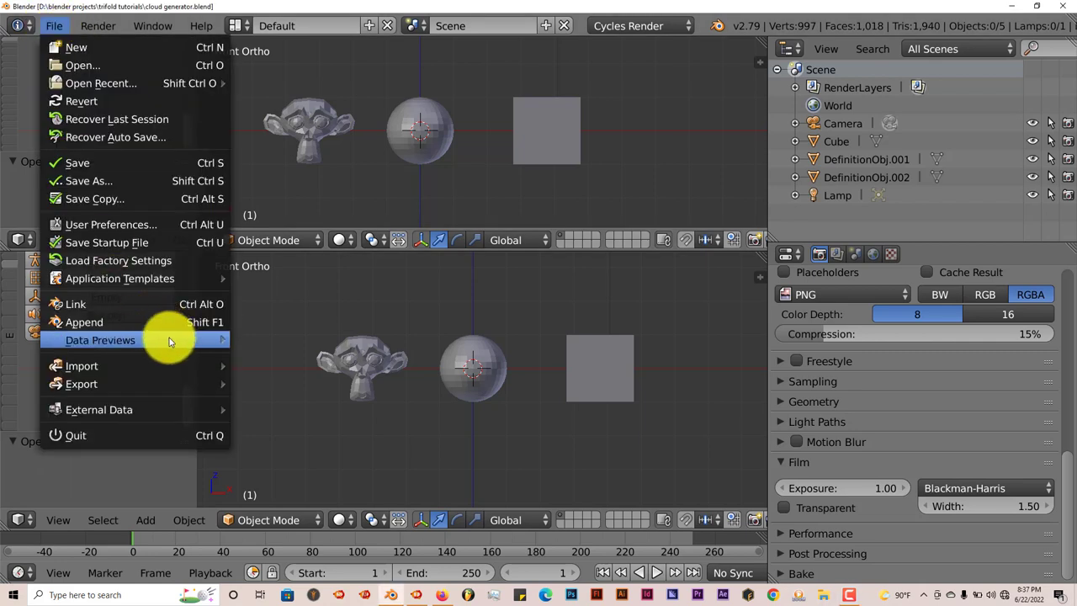
mouse_move(106, 242)
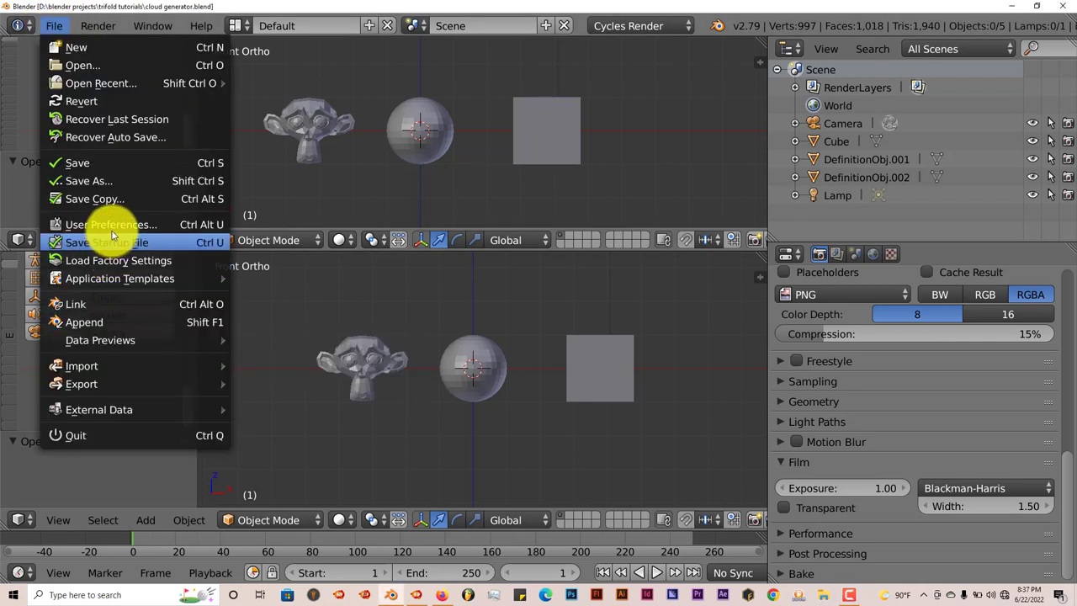
click(111, 224)
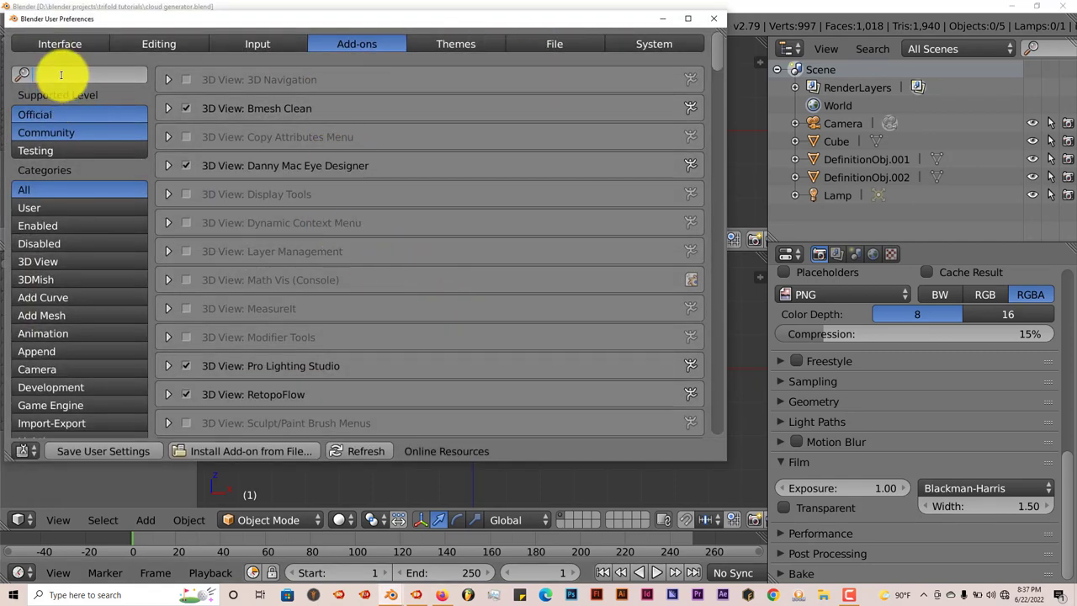
text(clo)
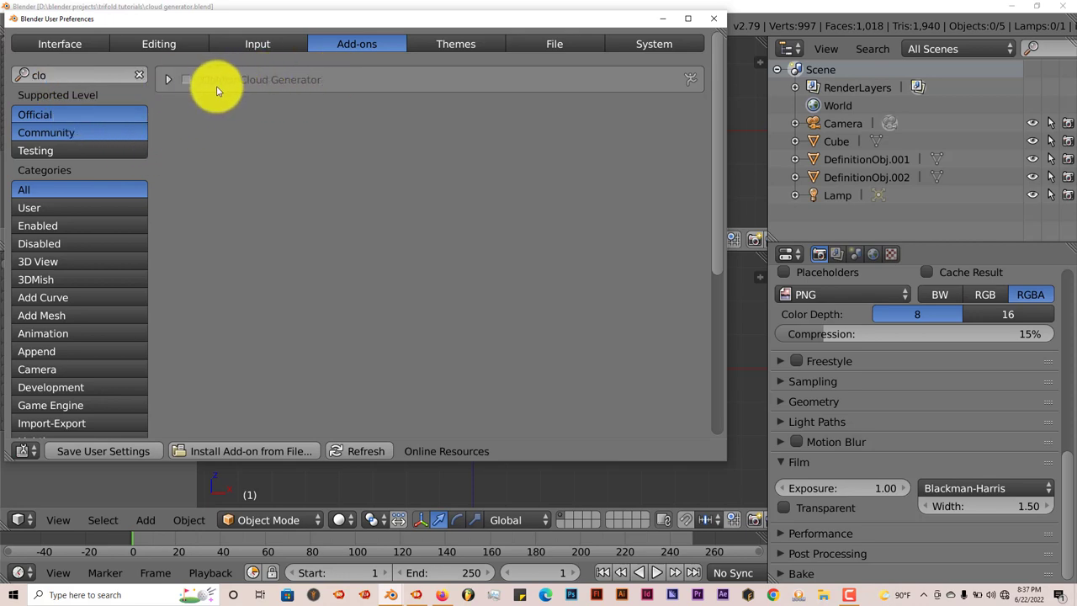
click(185, 79)
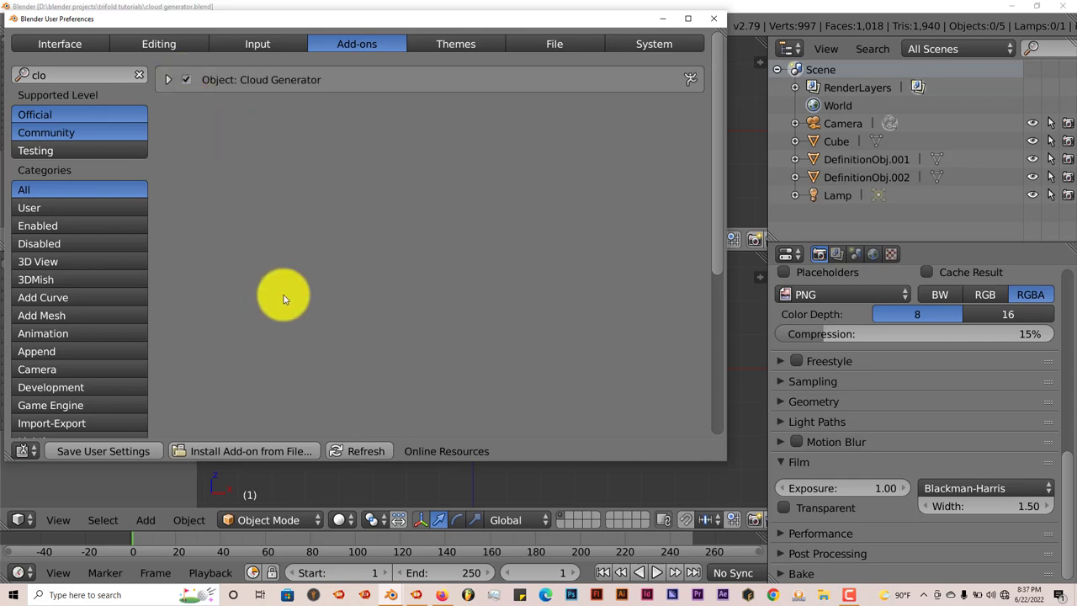
mouse_move(633, 91)
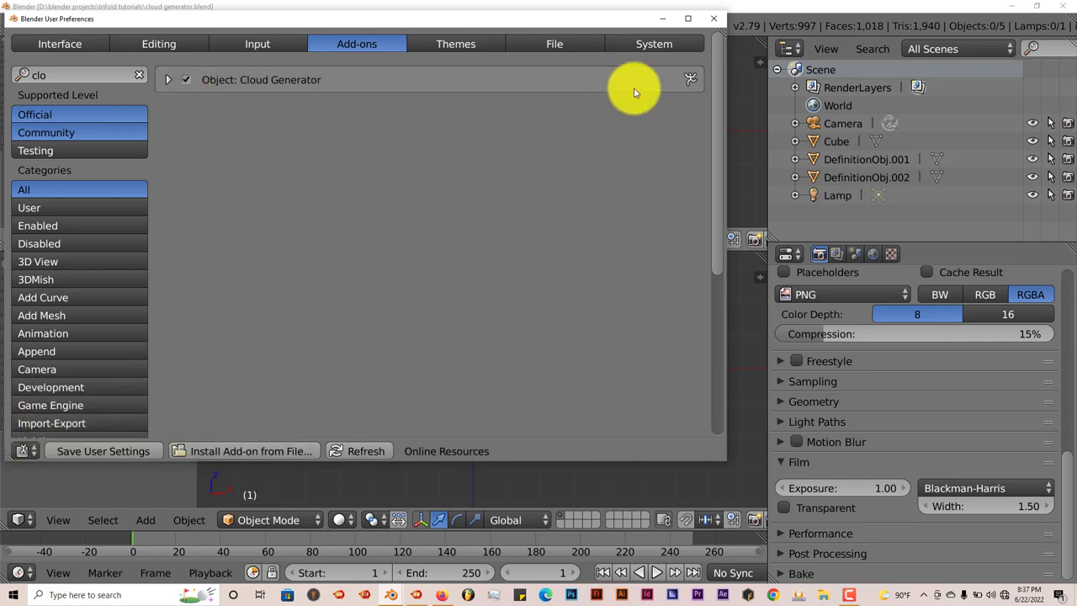
click(714, 17)
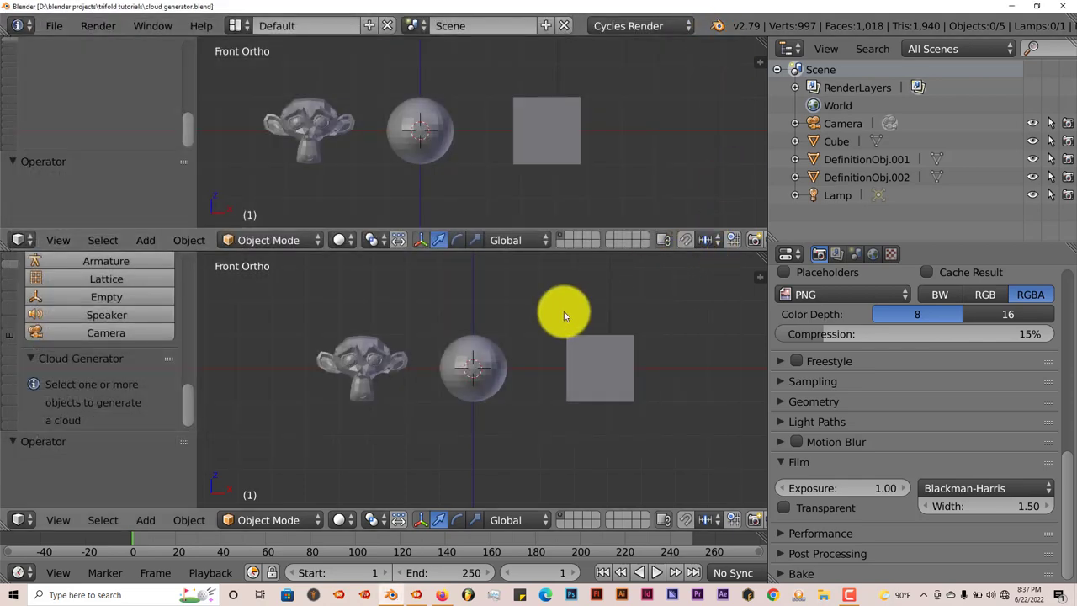
mouse_move(980, 121)
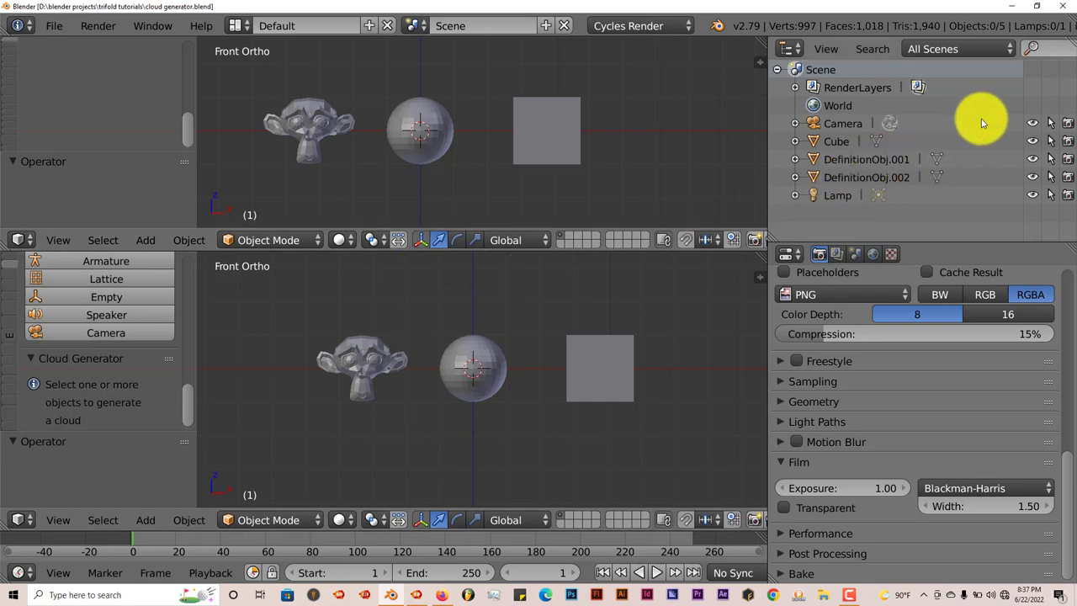
mouse_move(673, 88)
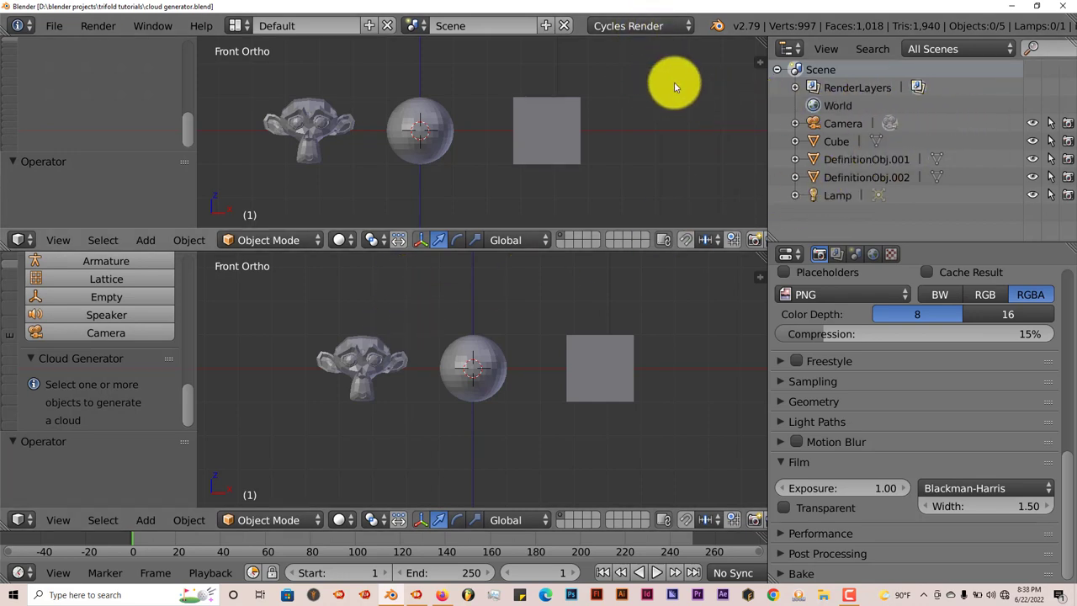
mouse_move(656, 289)
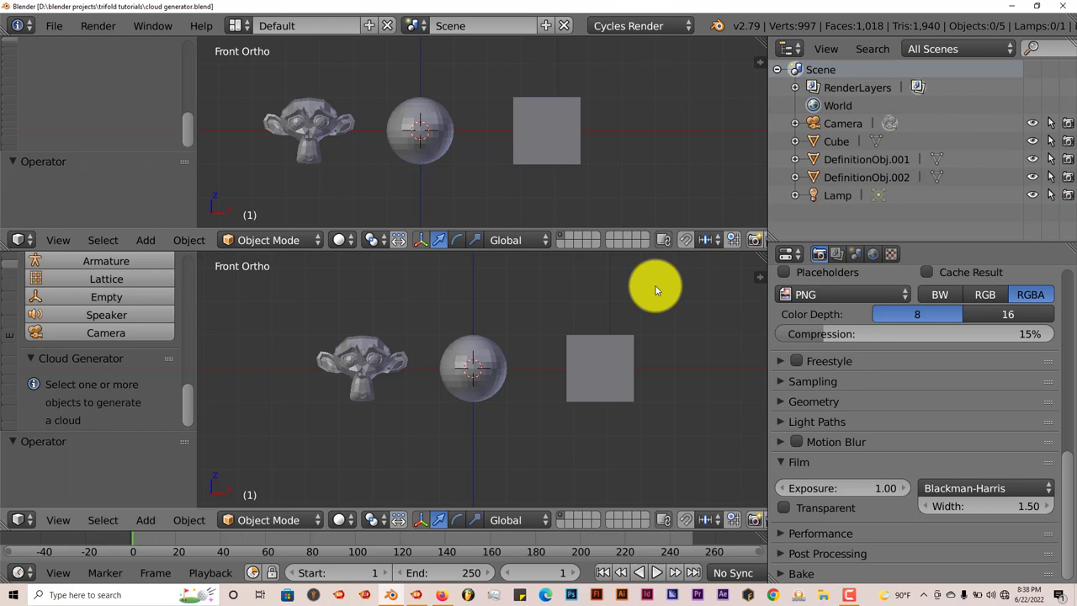
mouse_move(616, 262)
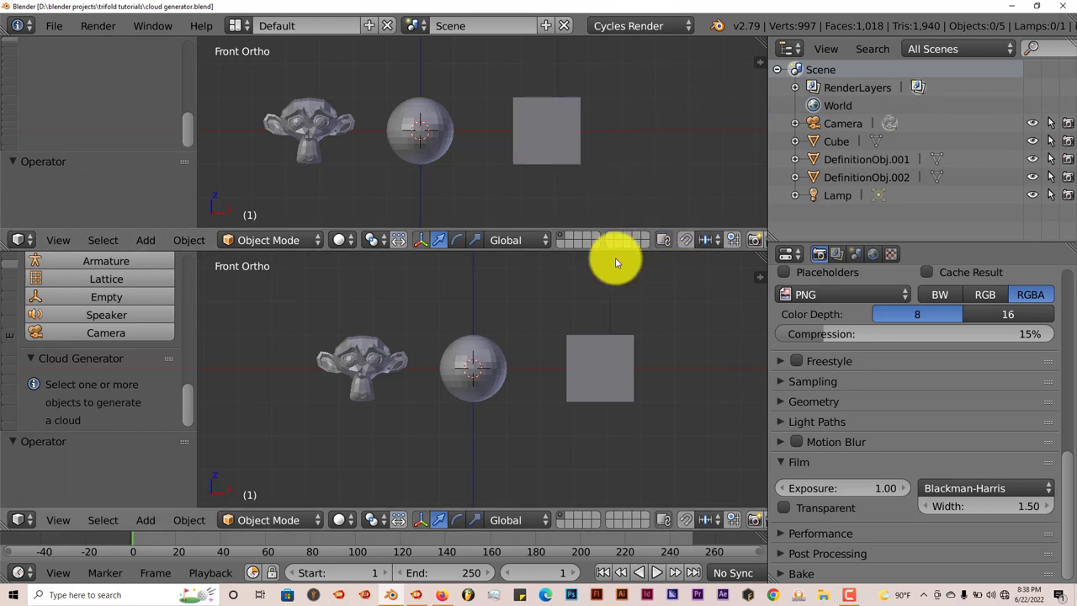
mouse_move(656, 195)
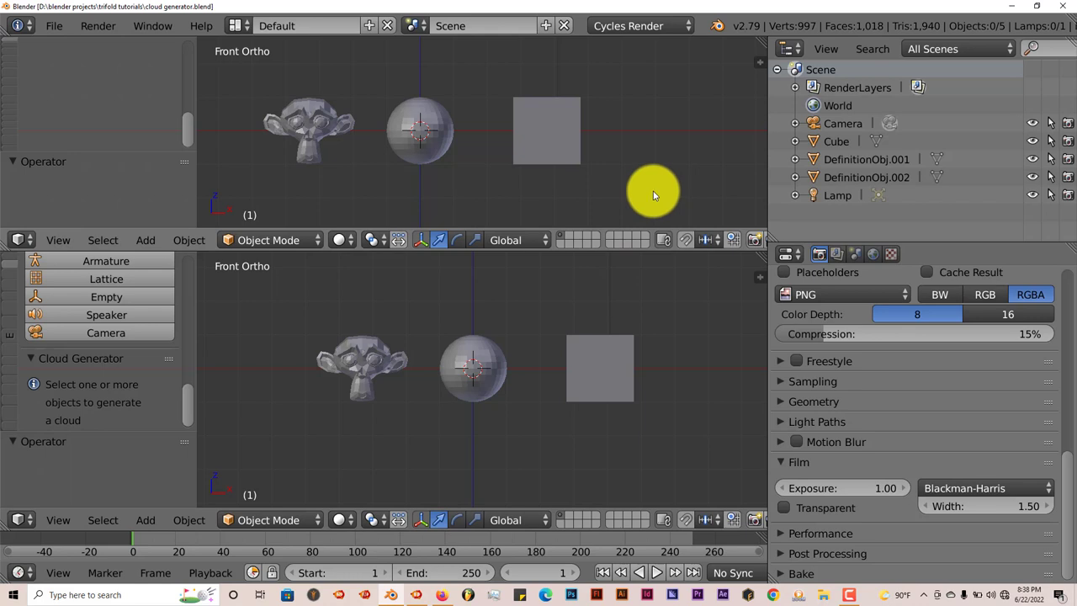
mouse_move(734, 299)
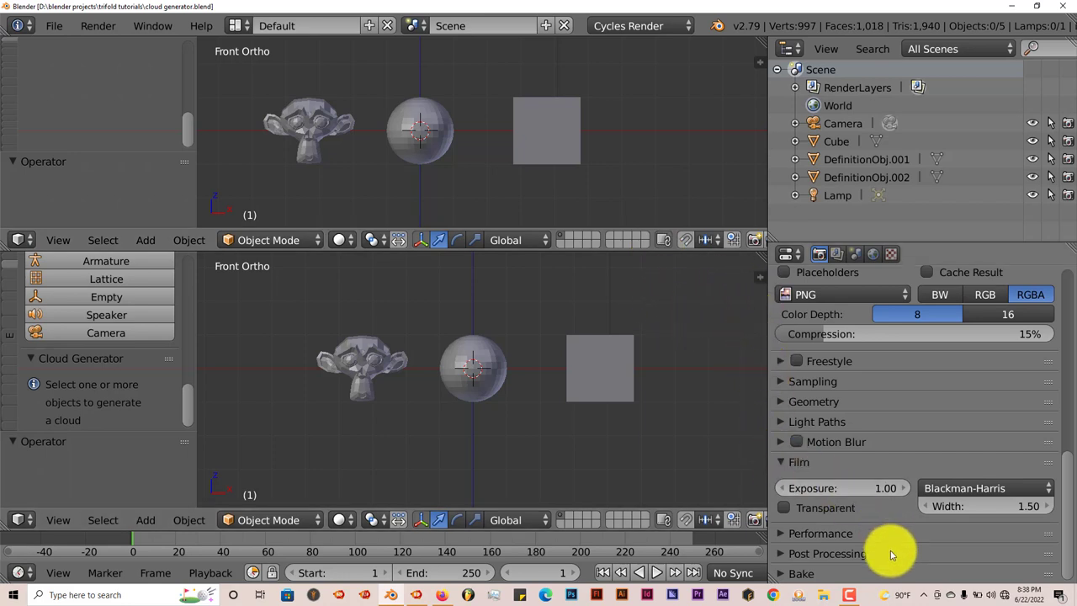
mouse_move(424, 589)
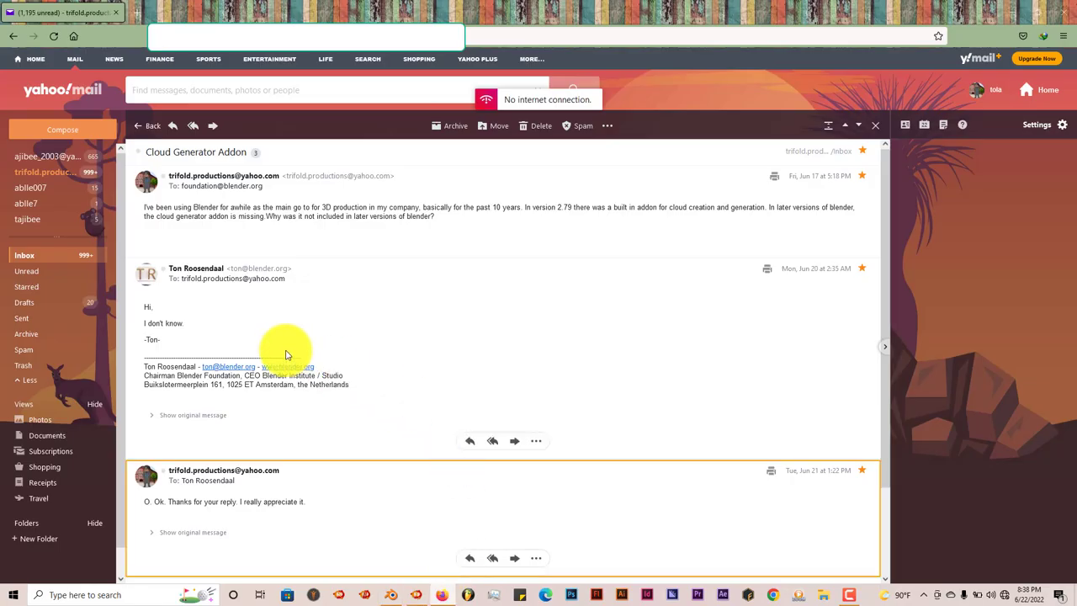
mouse_move(480, 202)
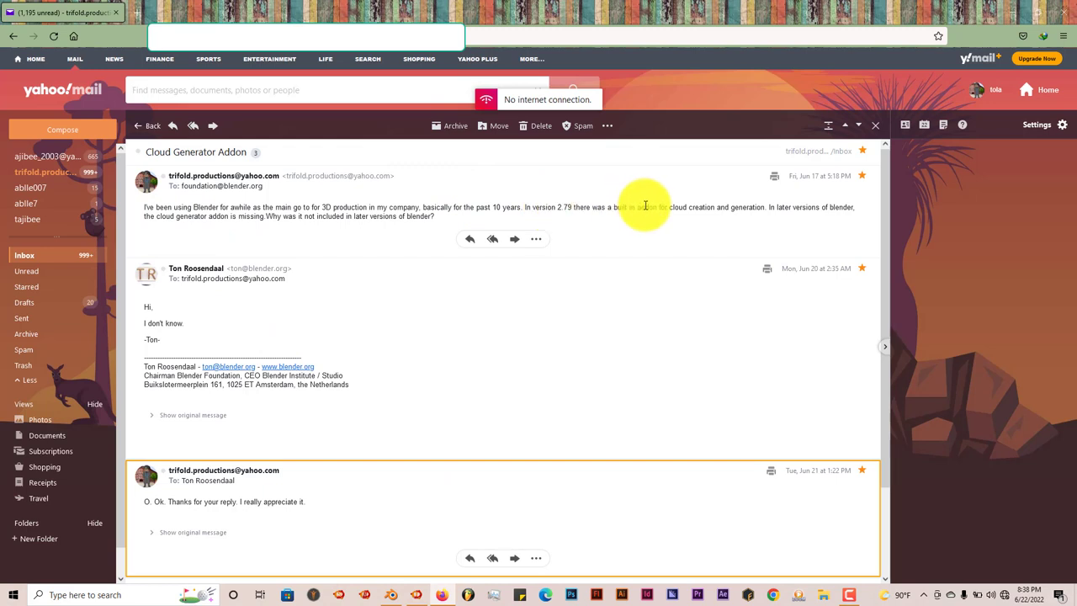
mouse_move(316, 232)
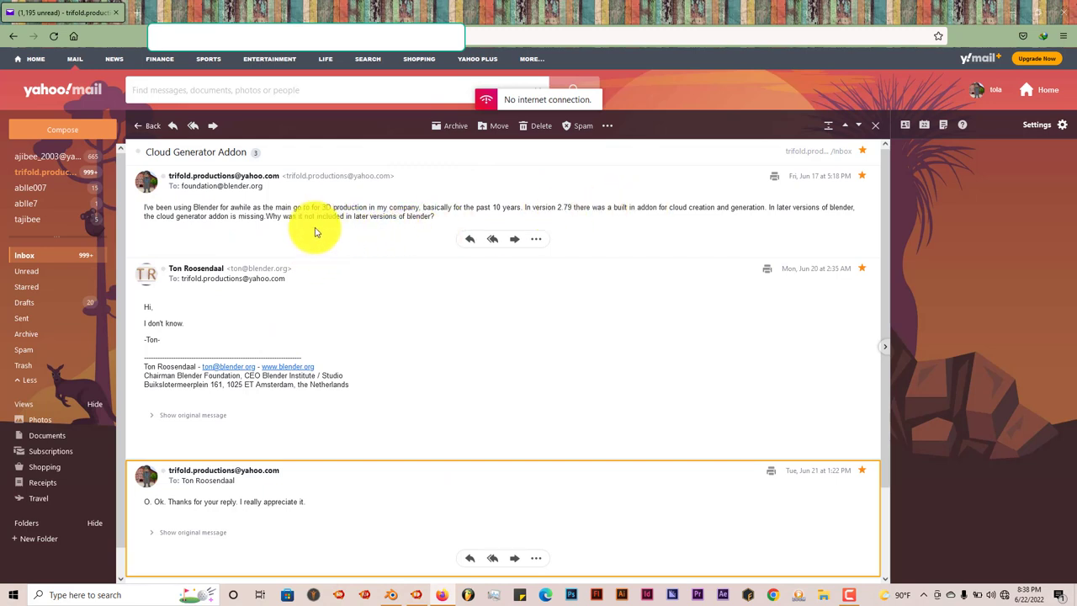
mouse_move(353, 236)
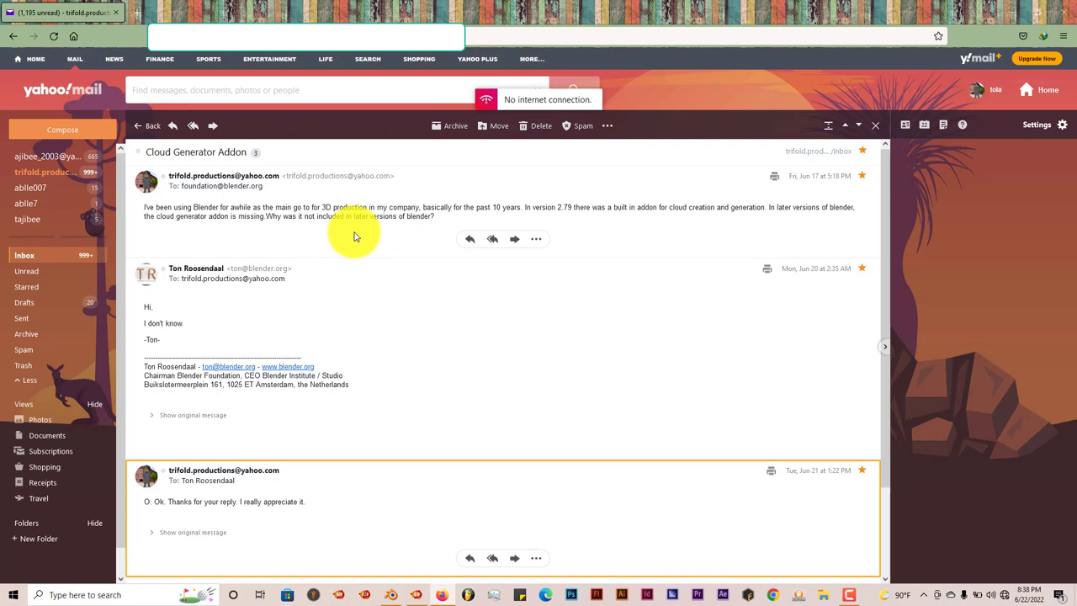
mouse_move(220, 313)
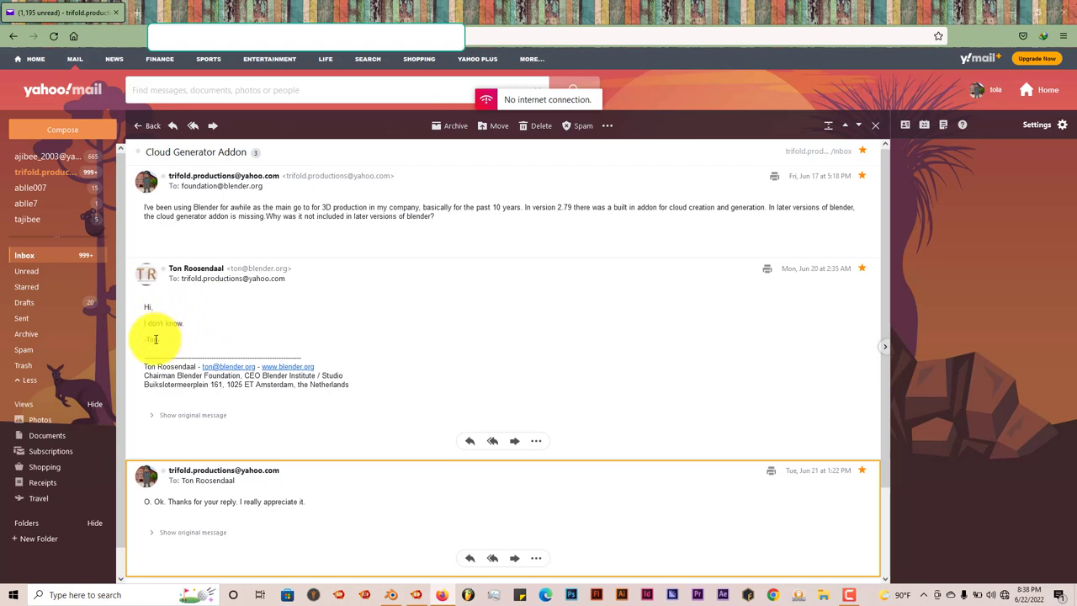
mouse_move(409, 259)
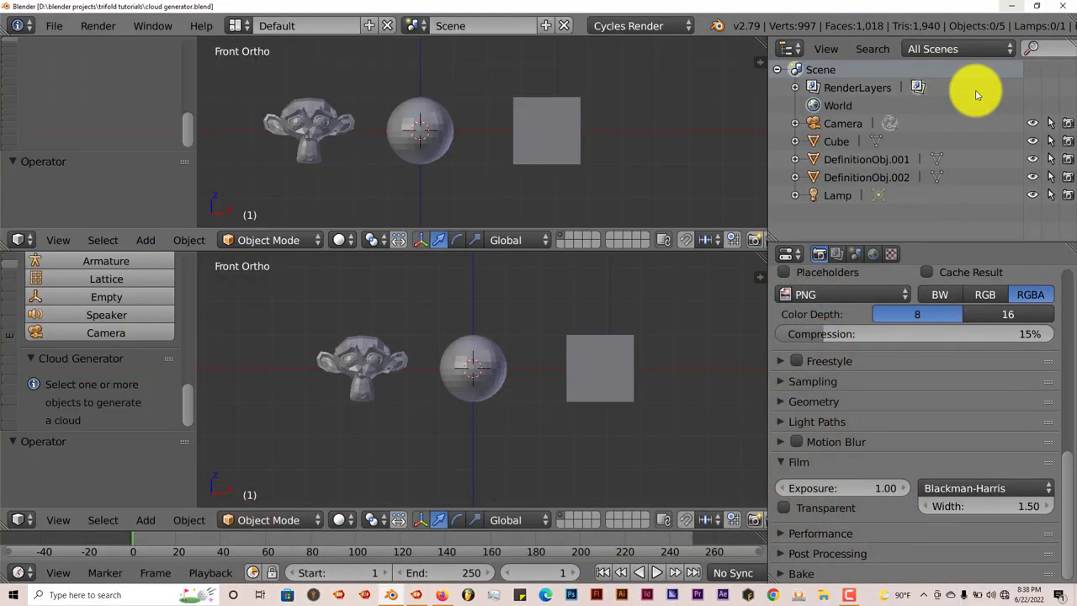
mouse_move(535, 239)
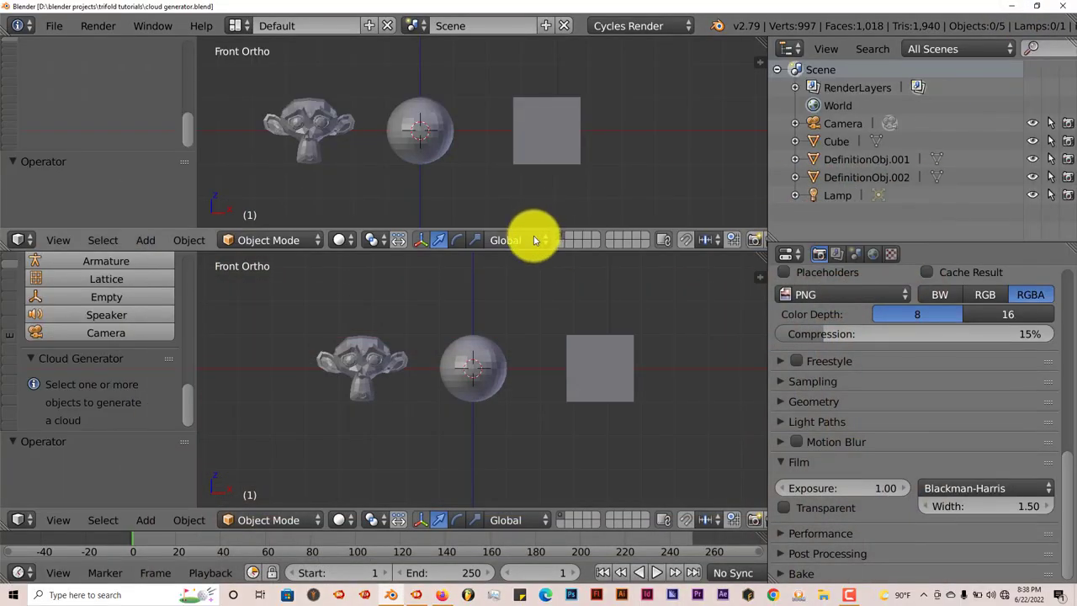
mouse_move(519, 239)
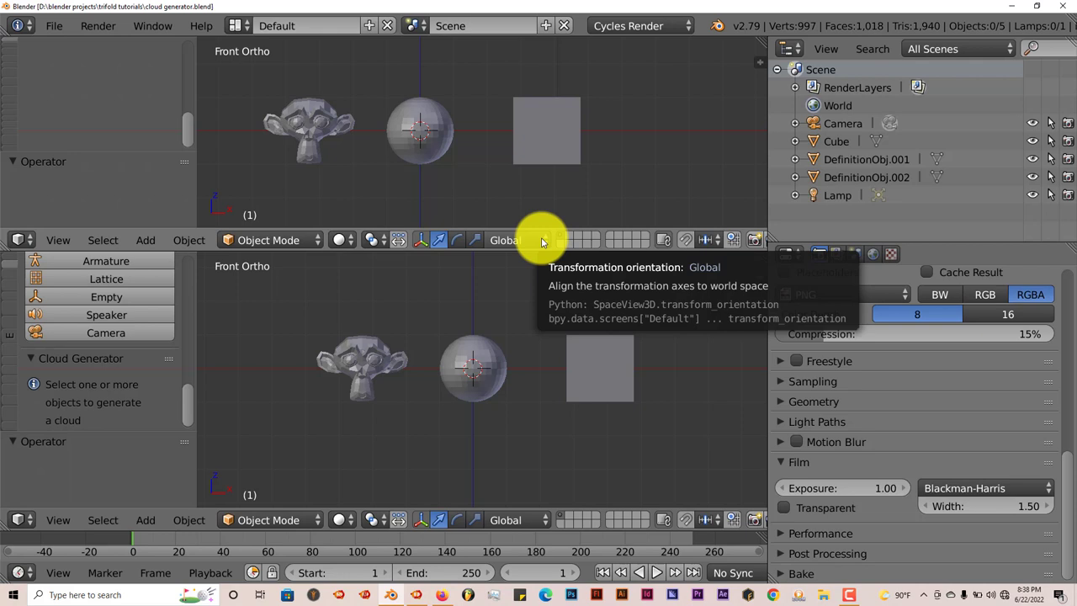
mouse_move(547, 195)
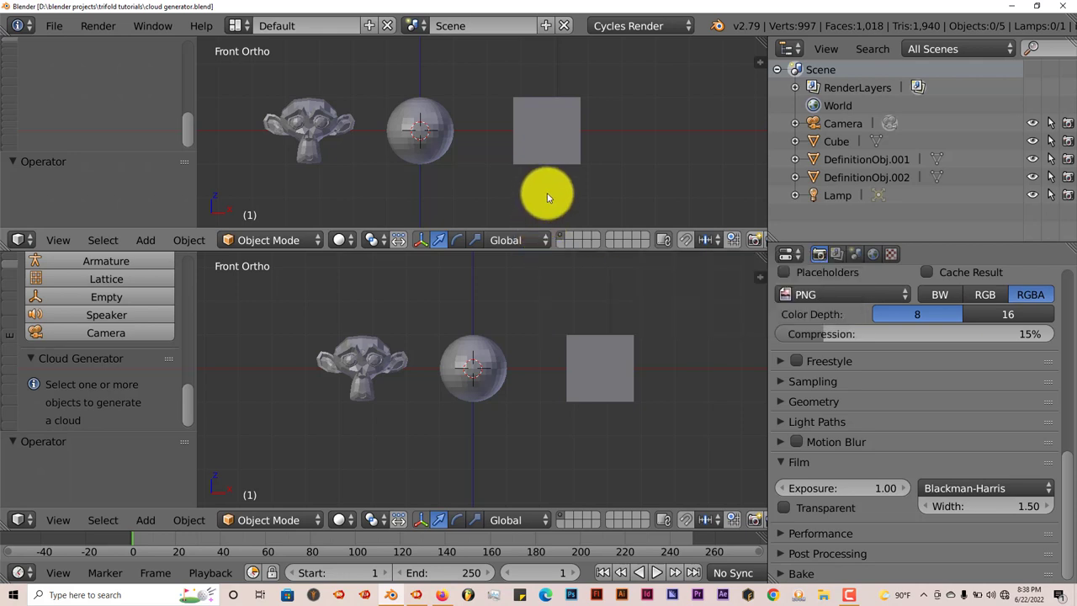
mouse_move(552, 183)
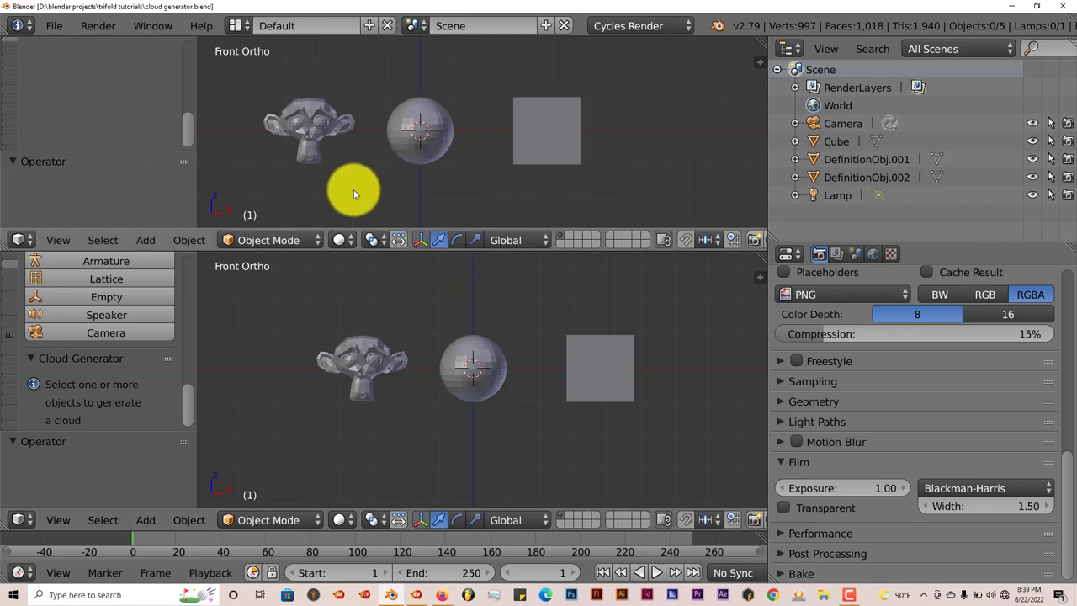
mouse_move(279, 179)
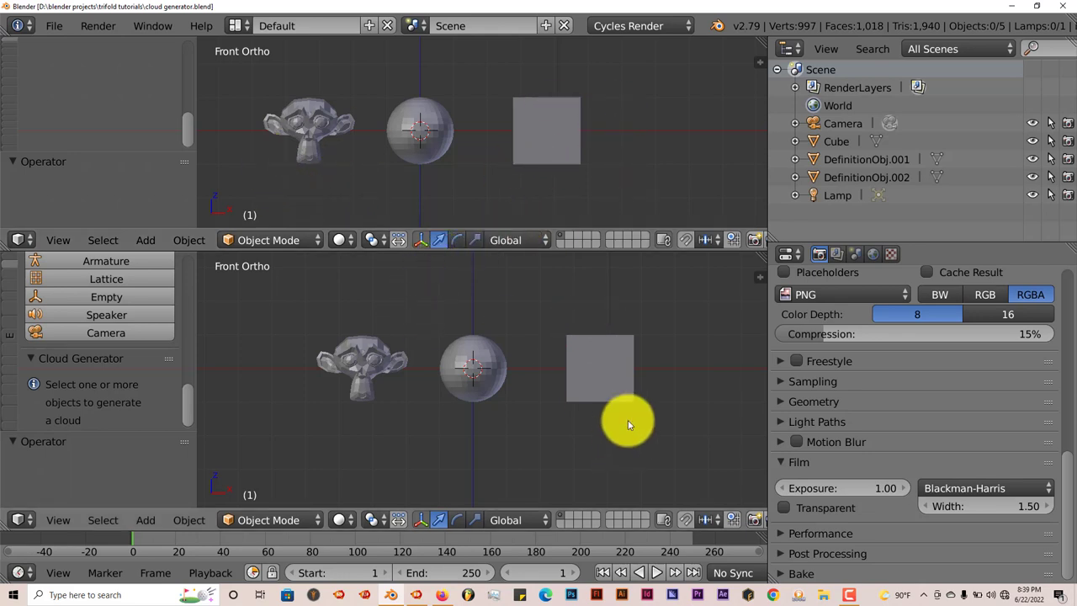
mouse_move(589, 434)
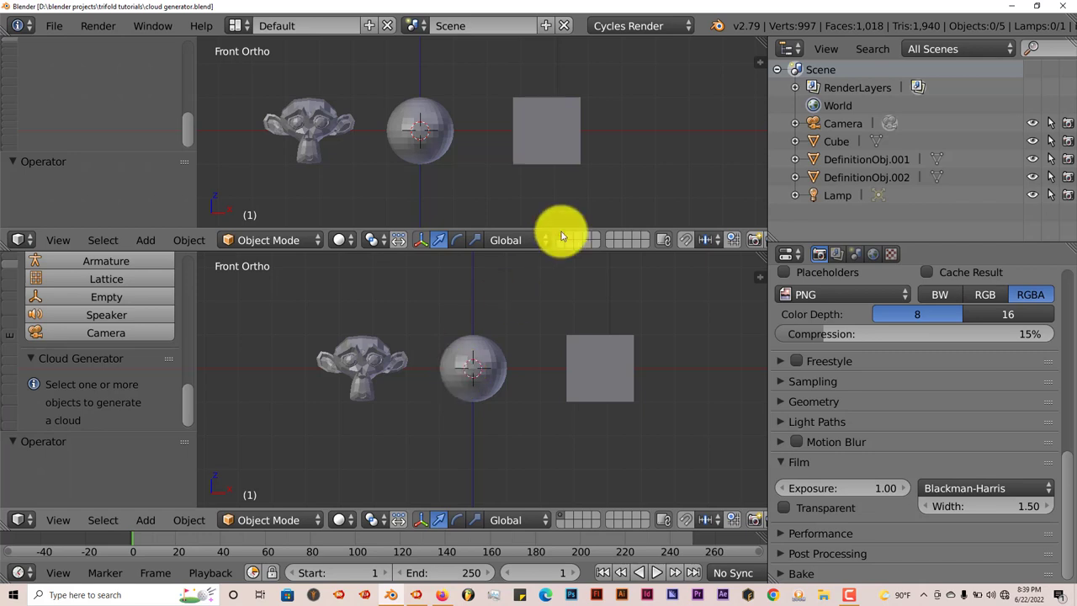
mouse_move(619, 96)
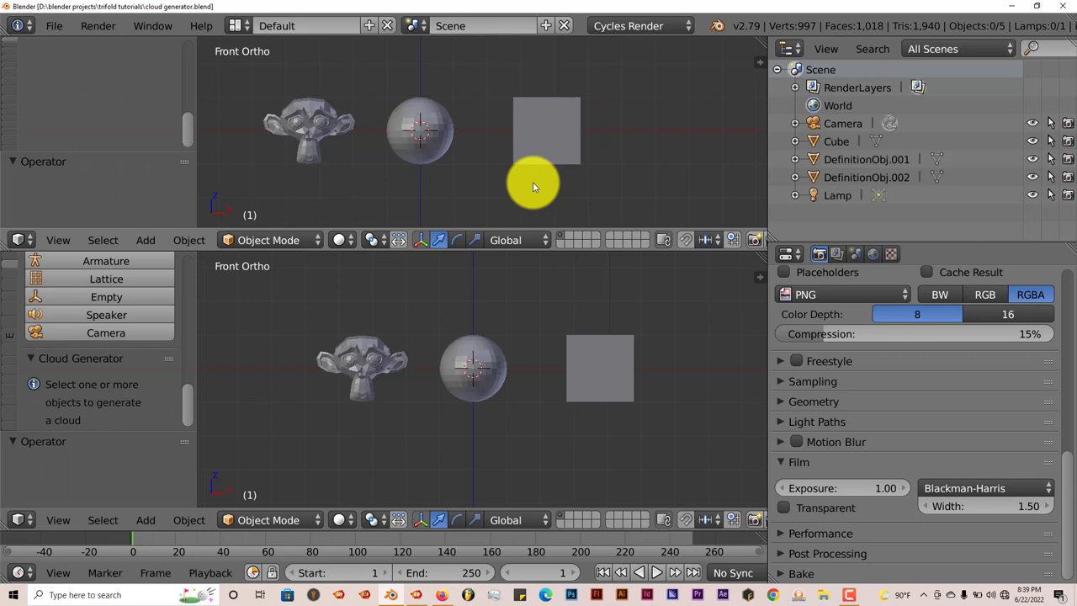
mouse_move(539, 148)
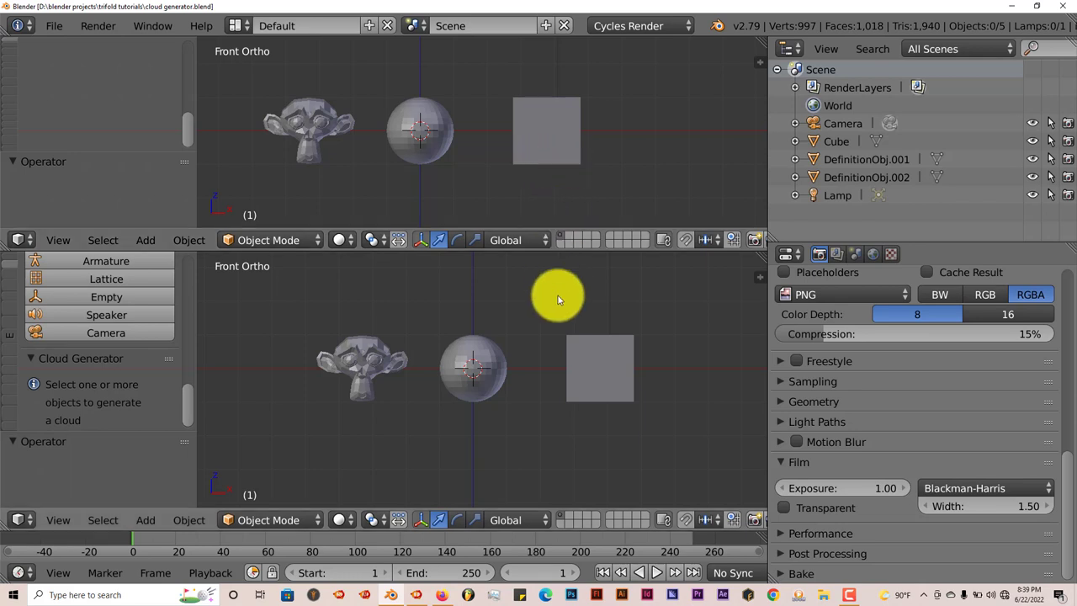
mouse_move(391, 545)
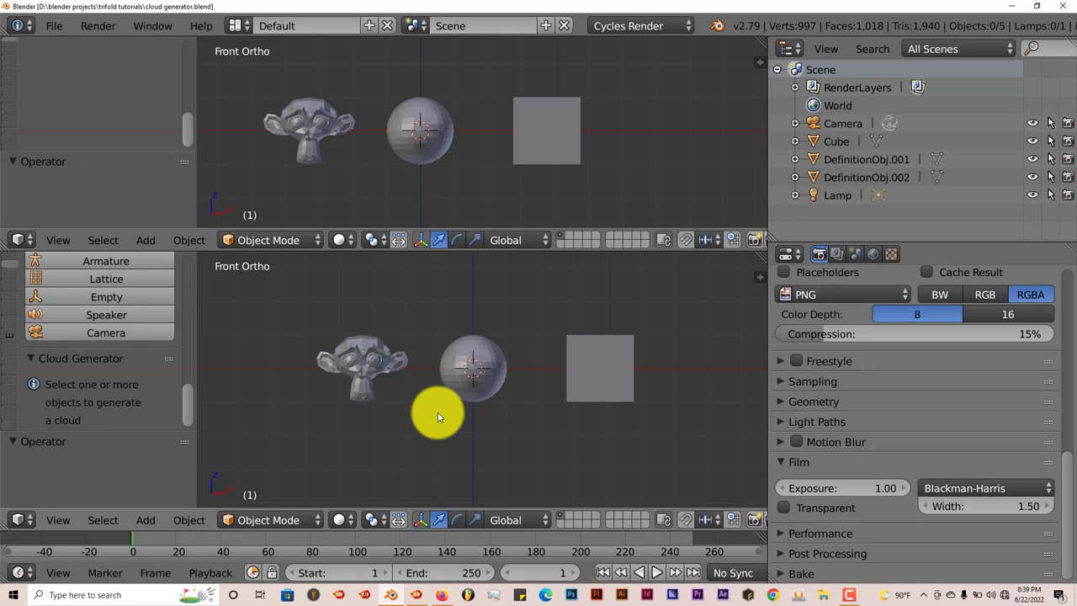
mouse_move(370, 424)
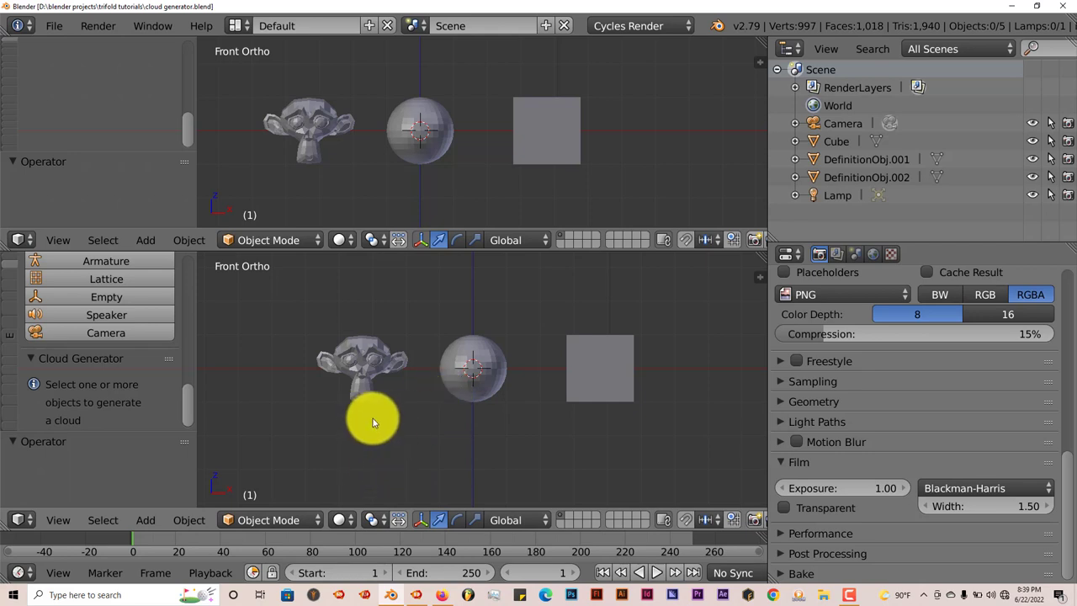
mouse_move(377, 438)
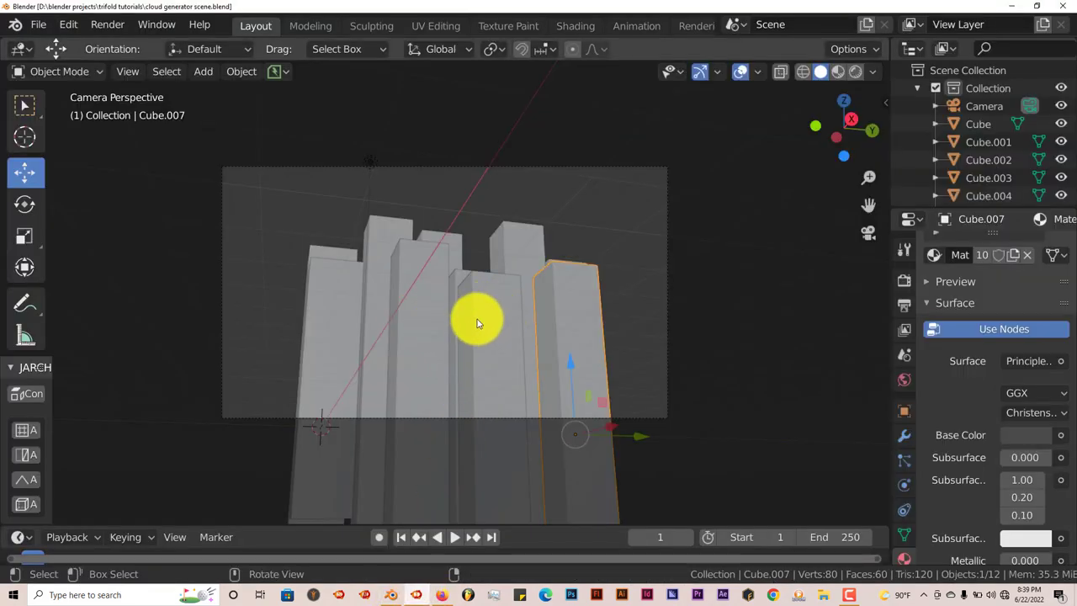
mouse_move(475, 320)
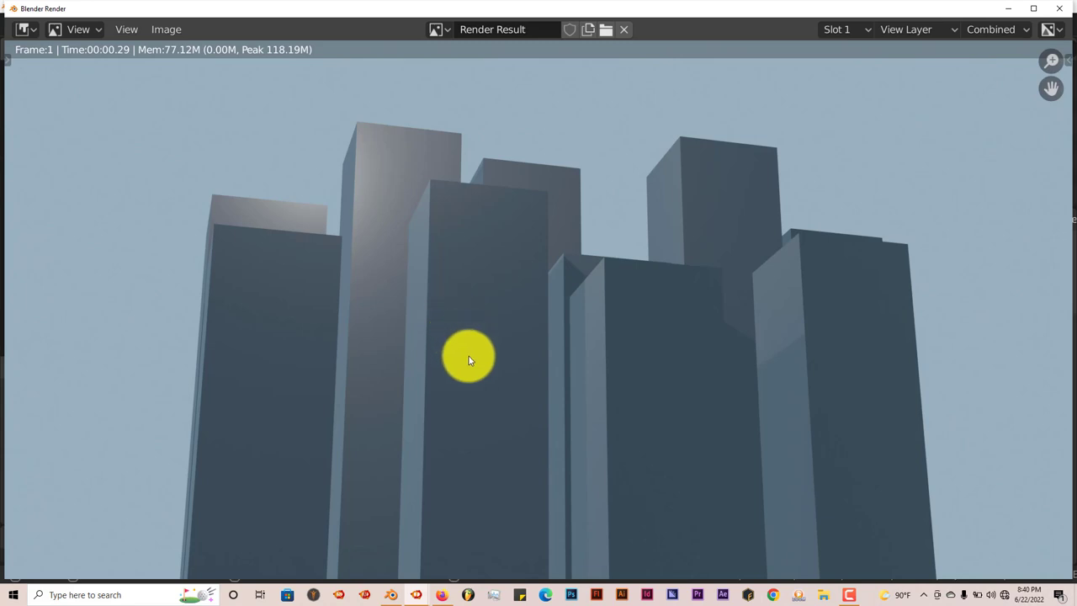
mouse_move(471, 391)
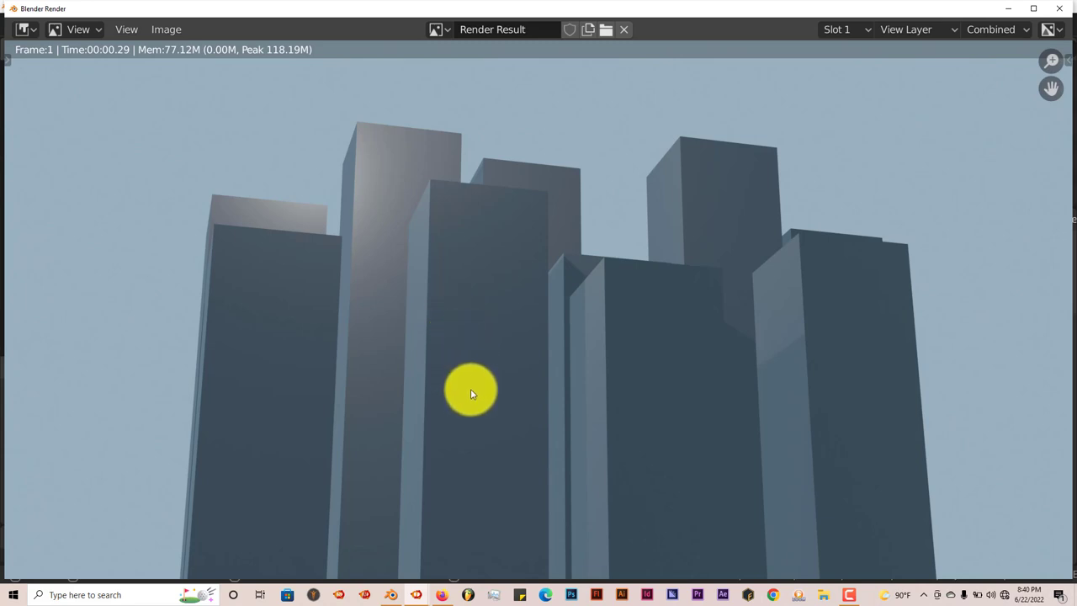
mouse_move(501, 138)
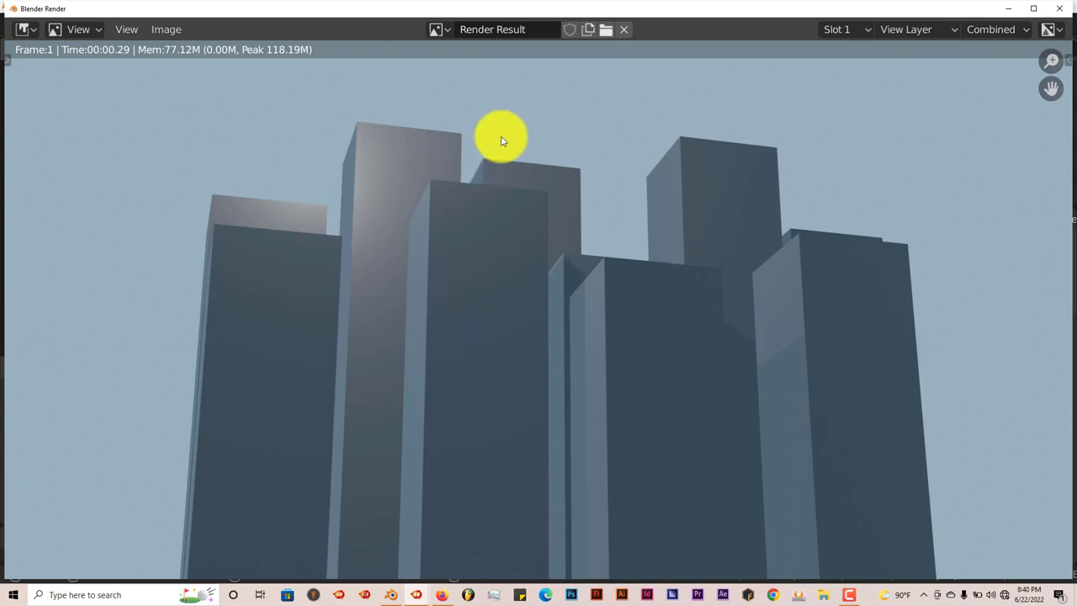
mouse_move(511, 193)
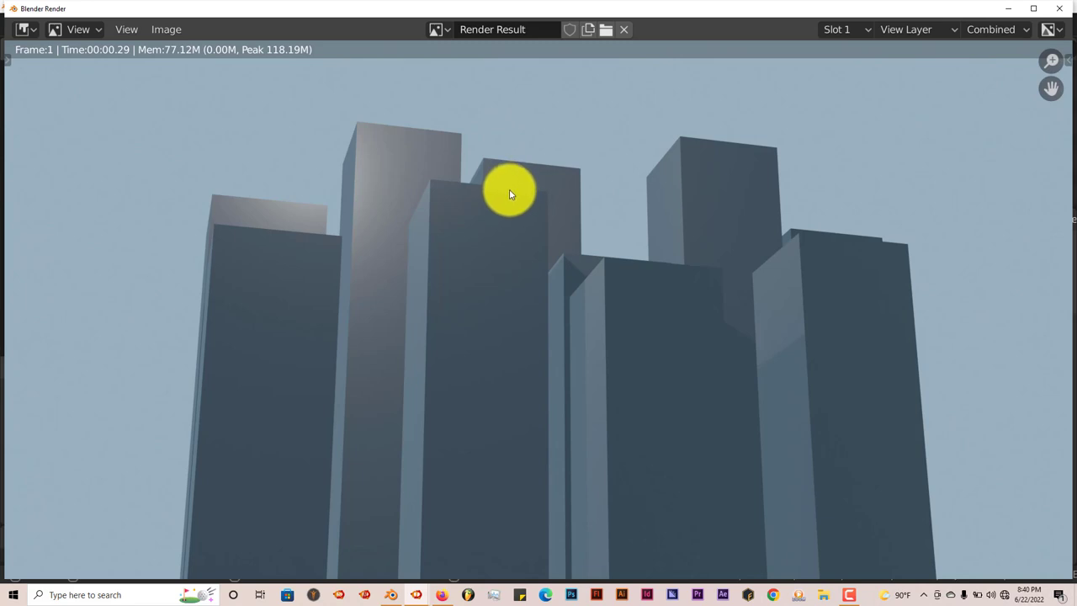
mouse_move(467, 165)
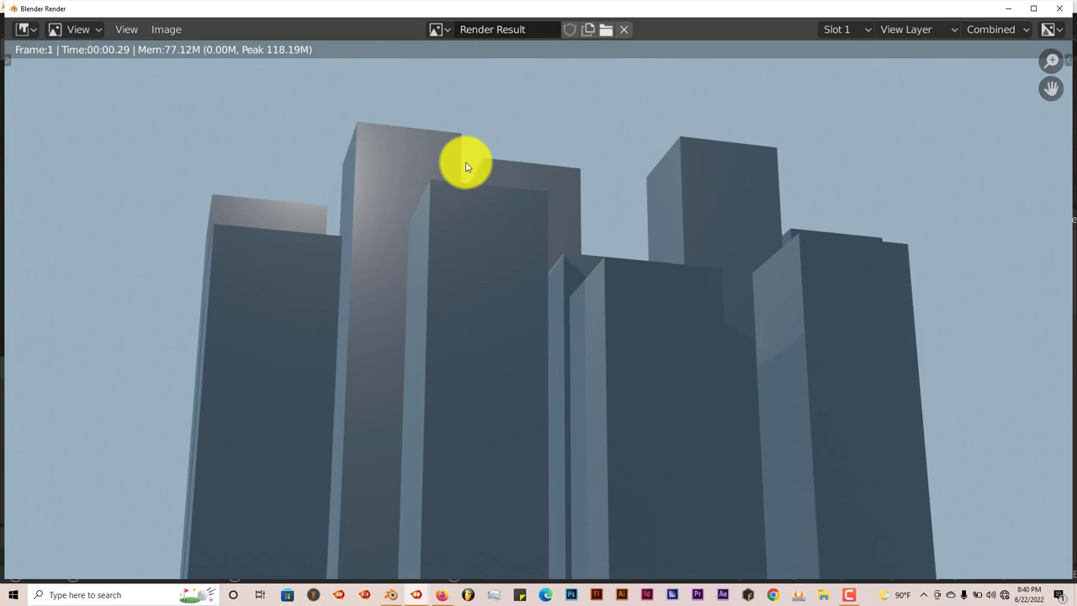
mouse_move(660, 232)
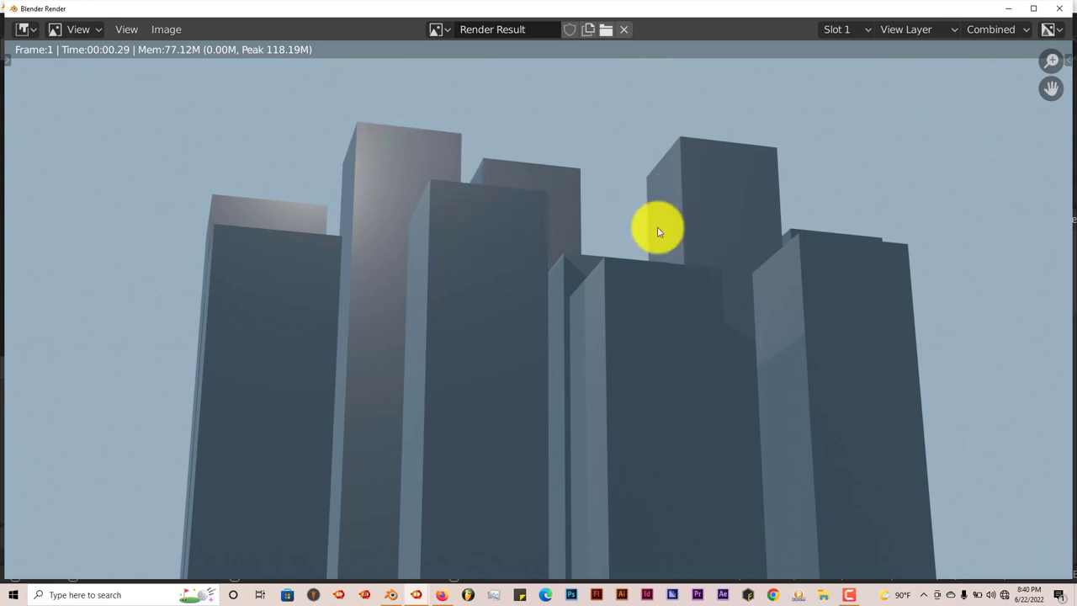
mouse_move(545, 272)
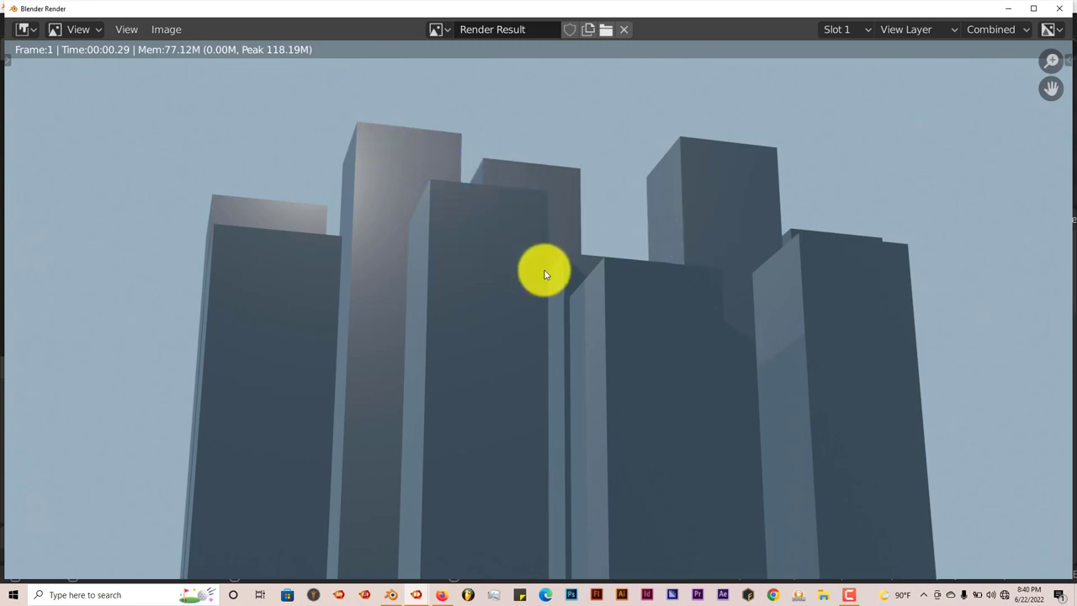
mouse_move(986, 13)
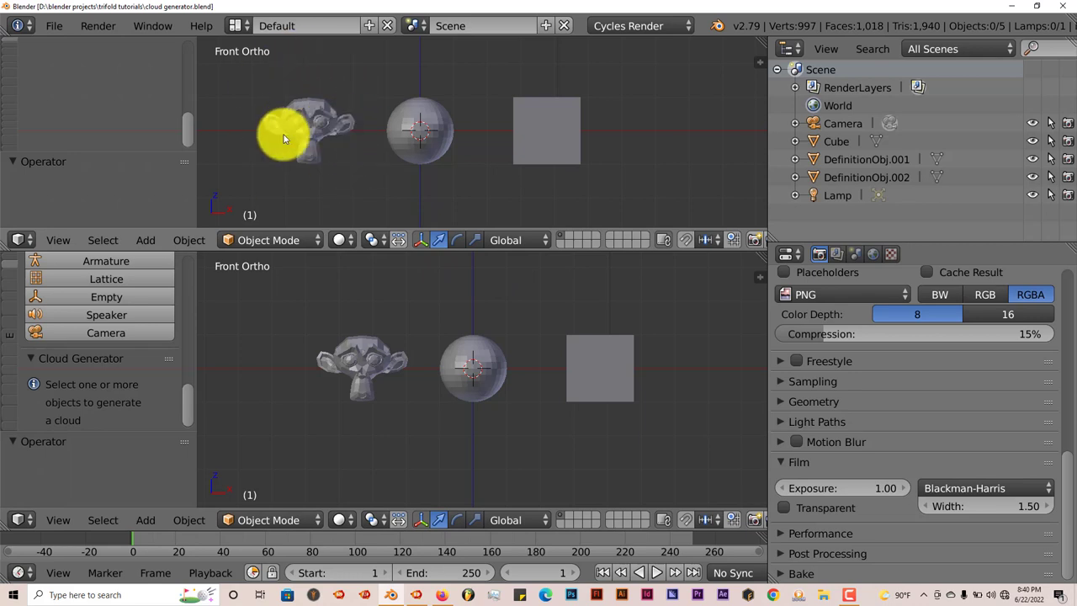
mouse_move(320, 227)
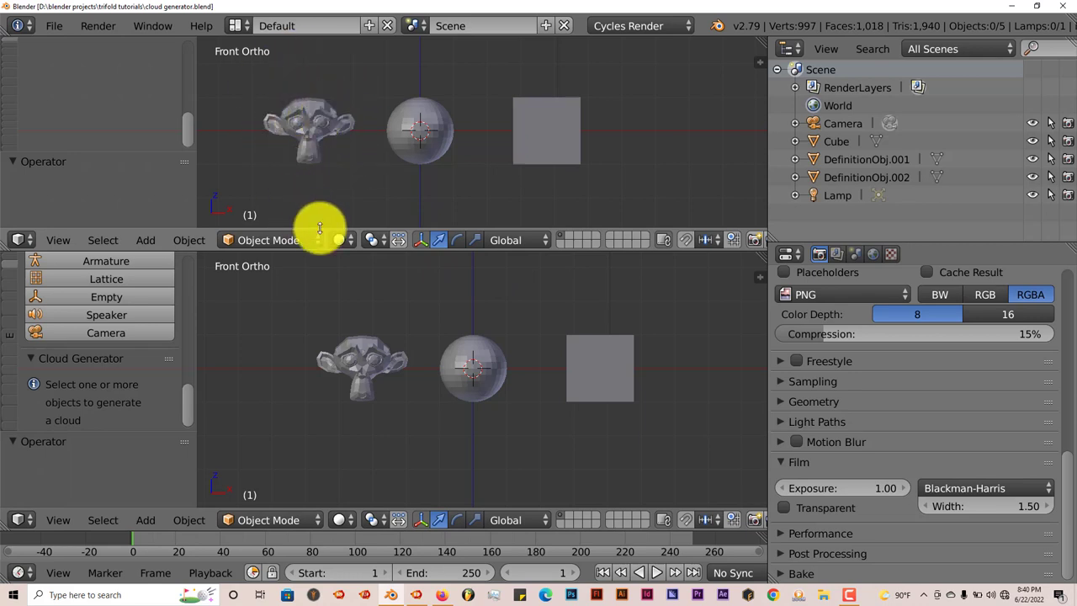
mouse_move(590, 118)
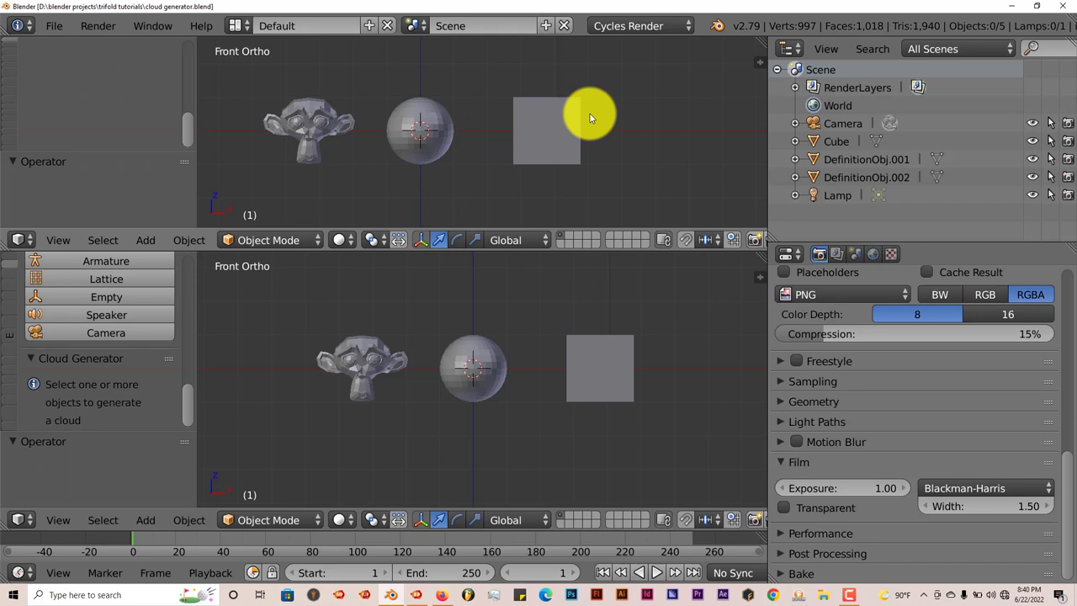
mouse_move(631, 306)
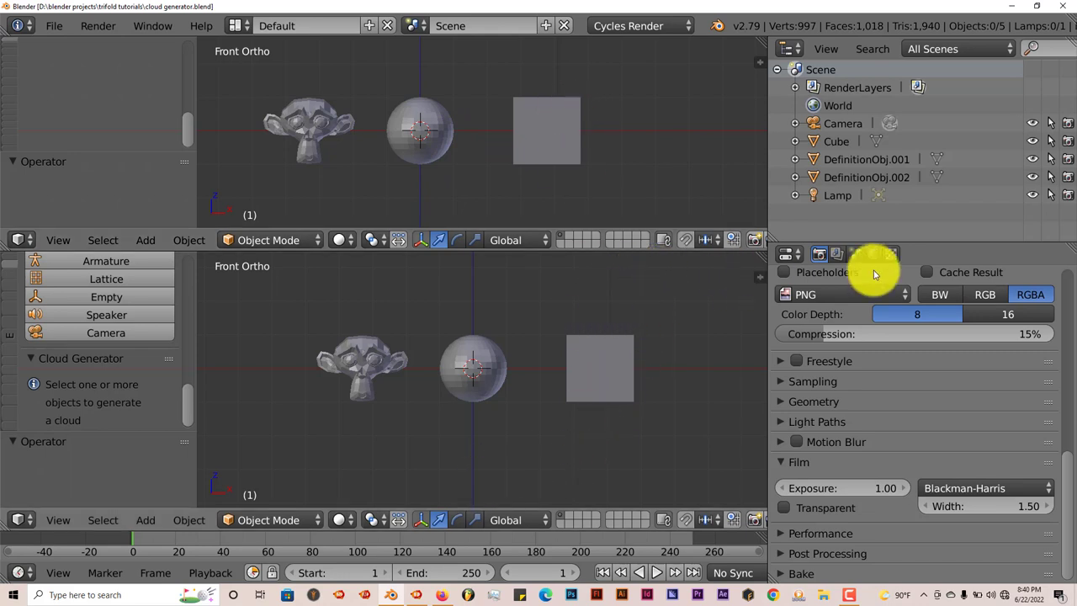
mouse_move(665, 379)
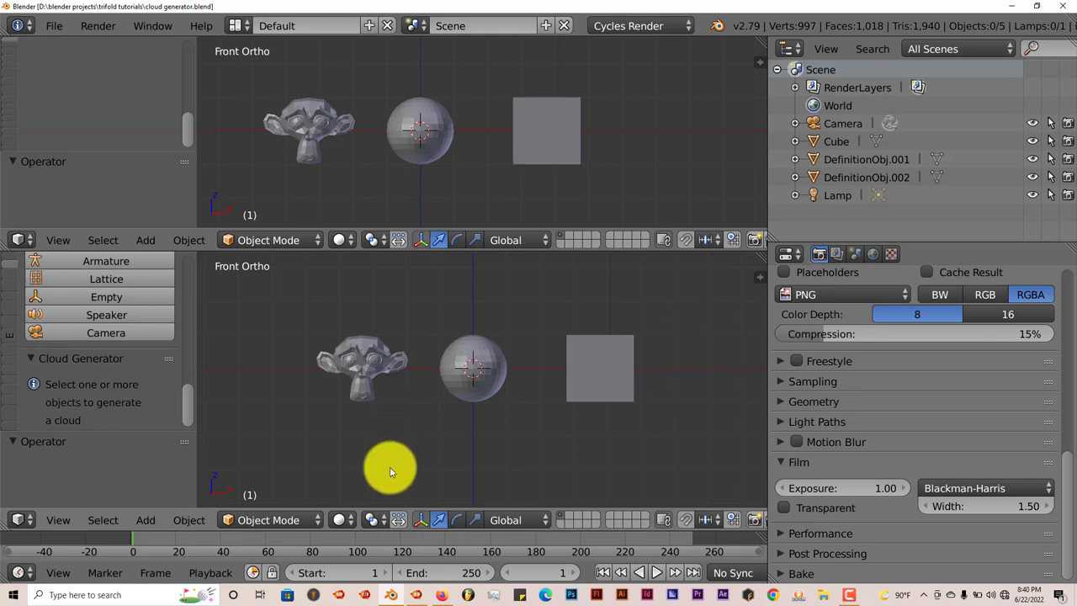
mouse_move(340, 518)
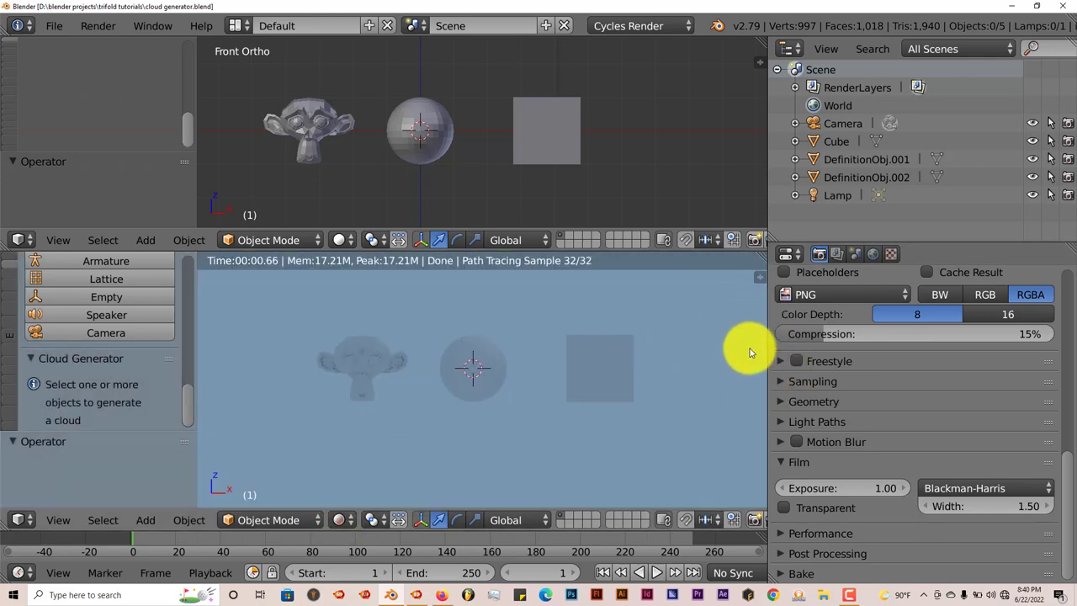
mouse_move(636, 391)
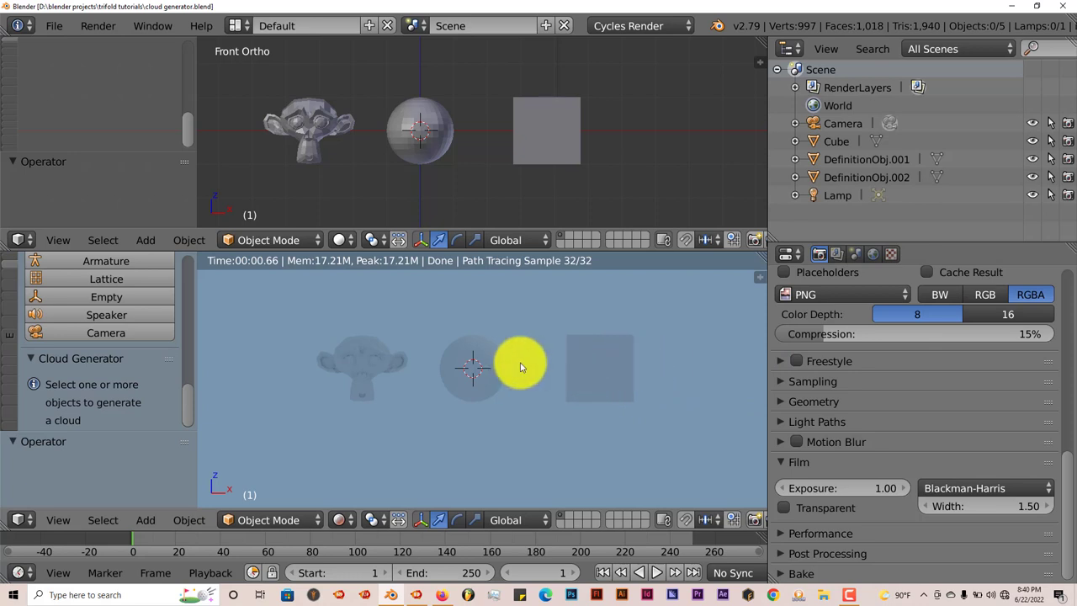
mouse_move(722, 329)
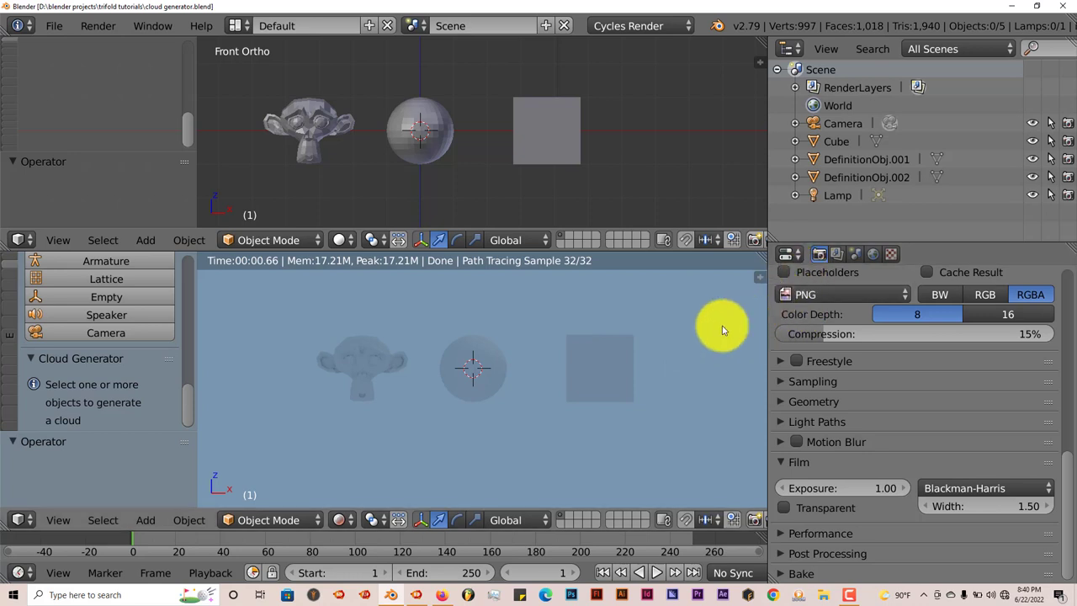
mouse_move(547, 357)
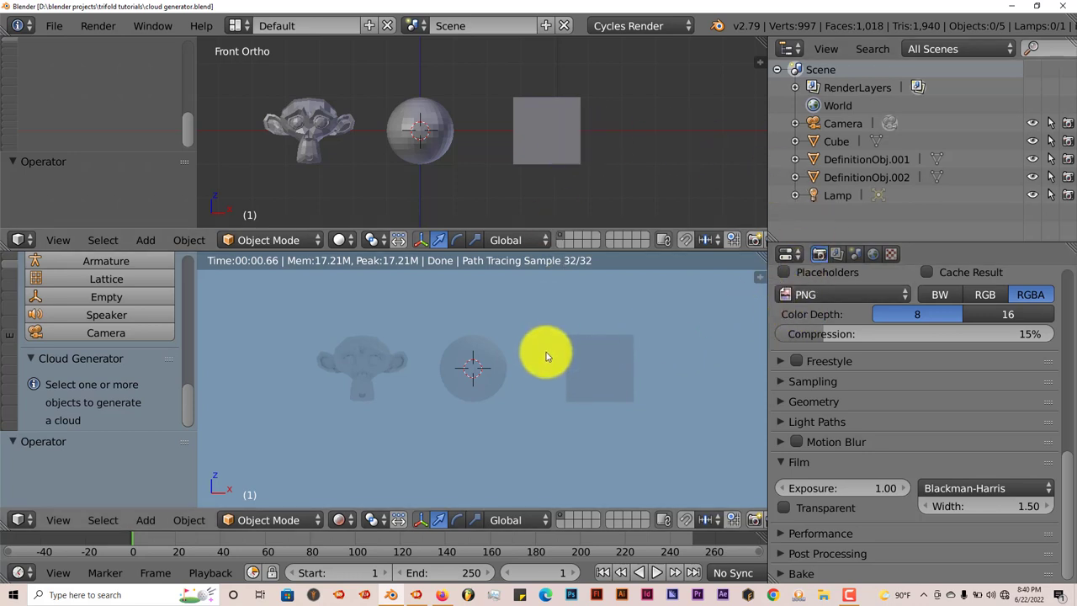
mouse_move(555, 387)
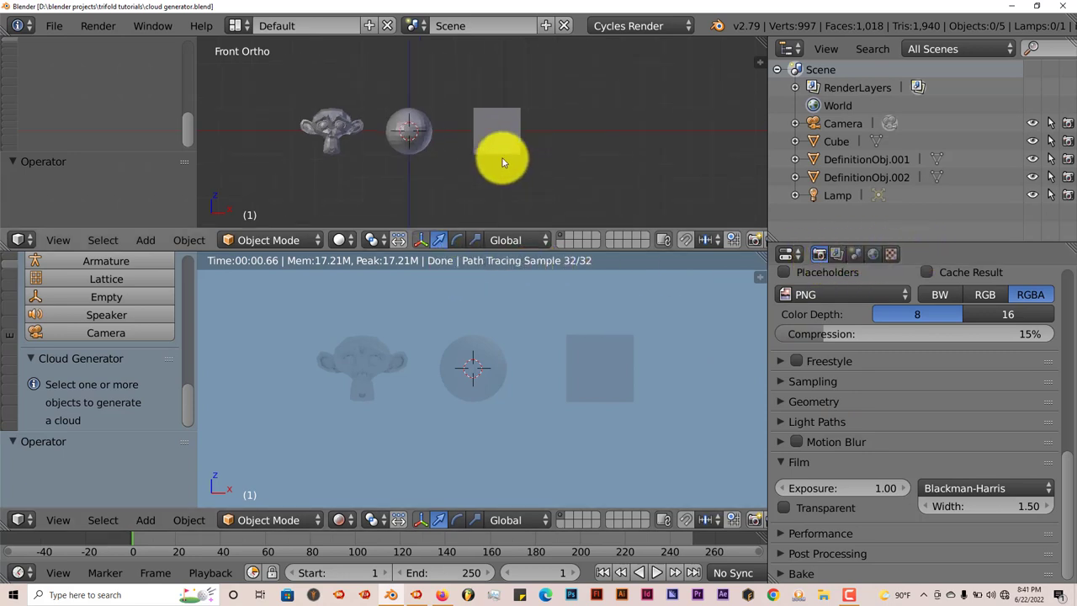
Select the cube as the source object for cloud generation.
click(496, 131)
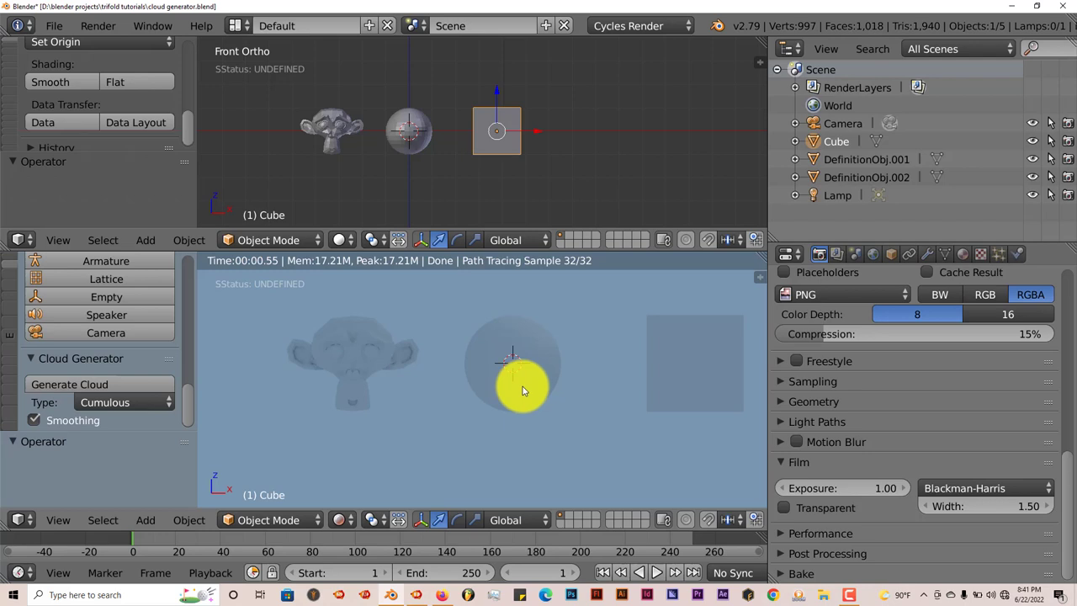
mouse_move(491, 397)
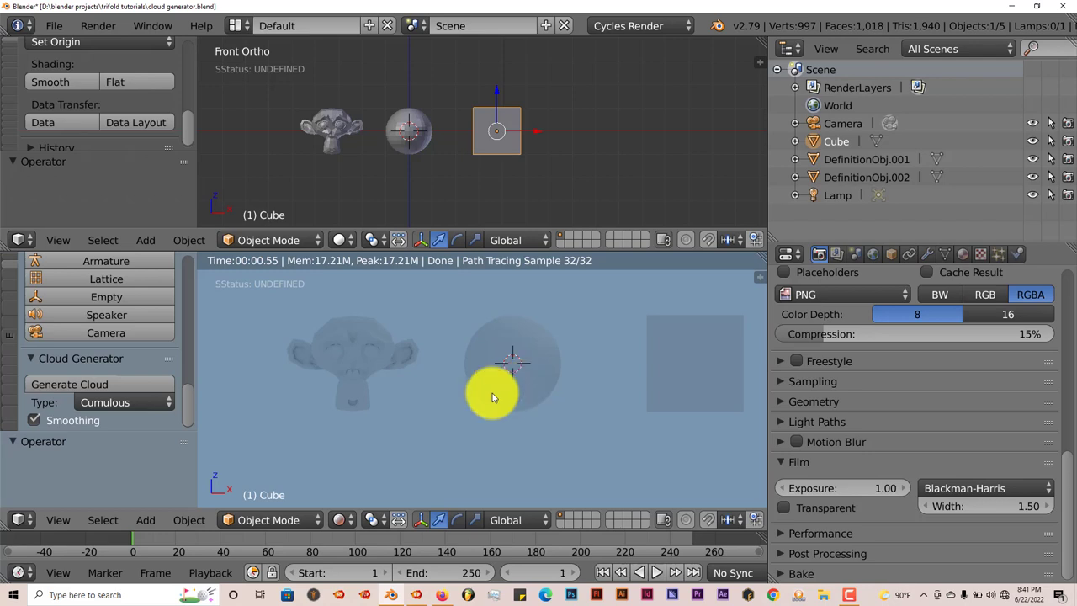
Choose Cumulous as the Cloud Generator type for the monkey definition object.
click(330, 121)
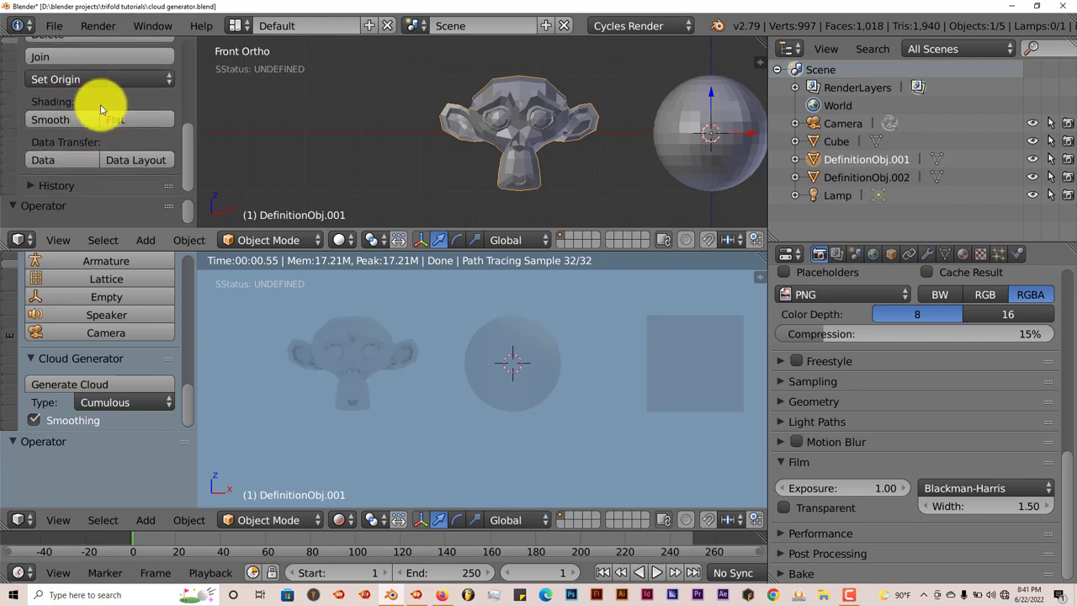
mouse_move(168, 219)
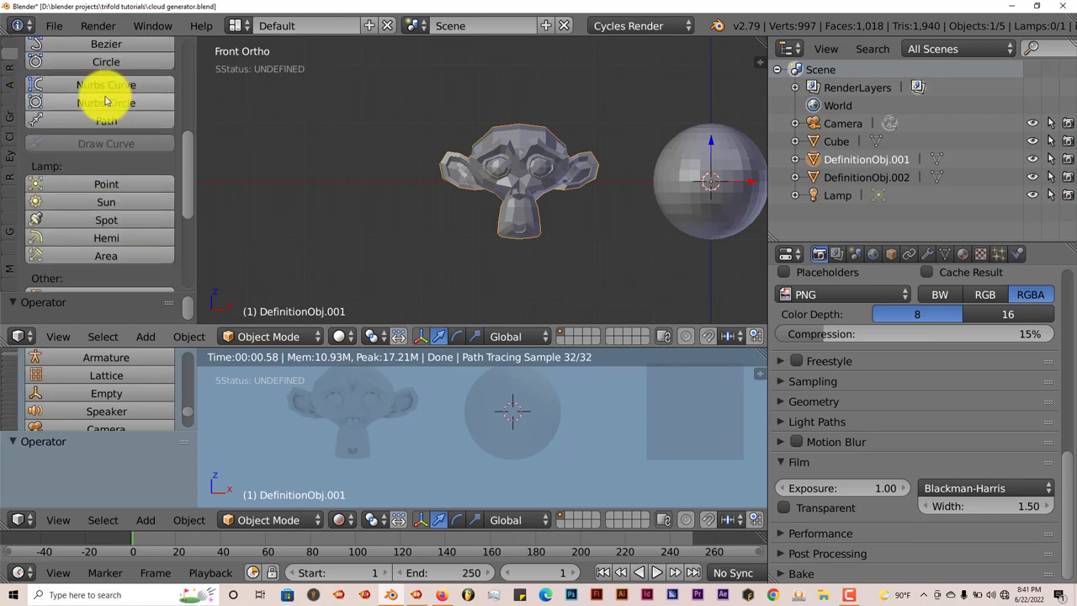
scroll(down, 3)
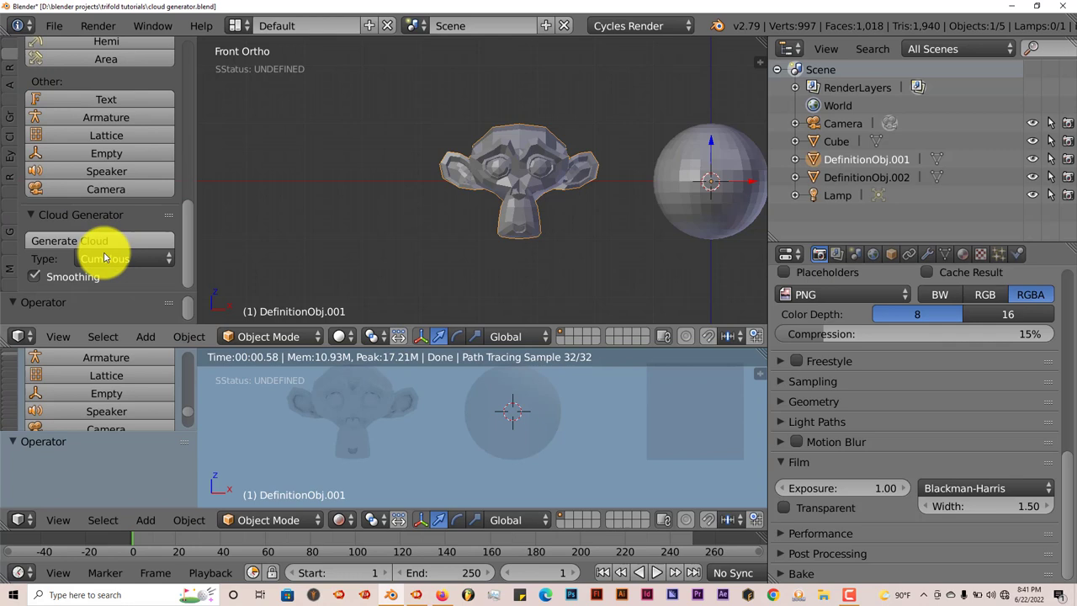
click(104, 259)
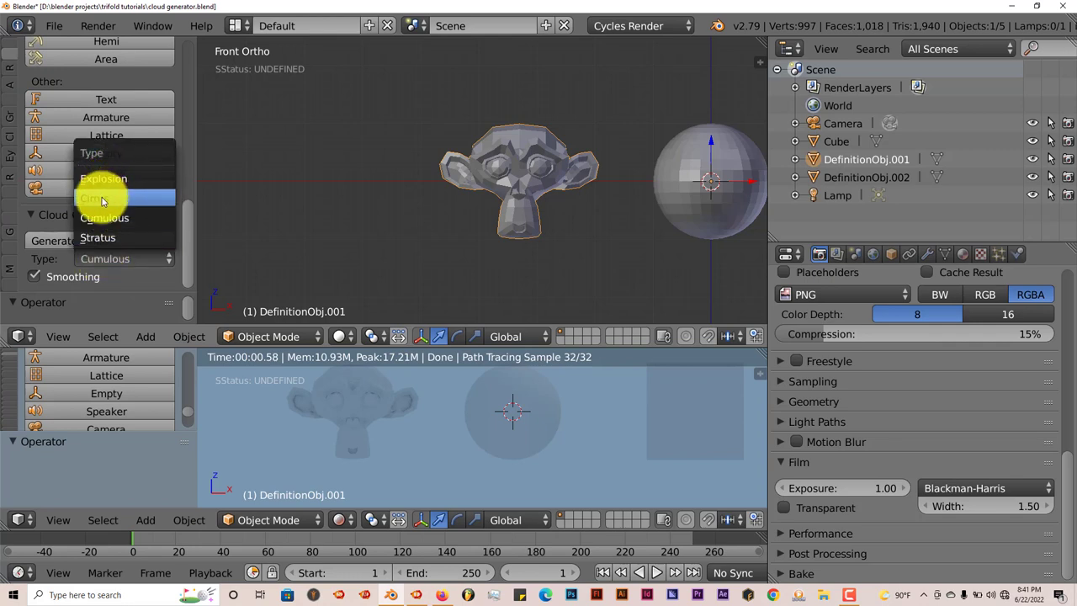
mouse_move(105, 179)
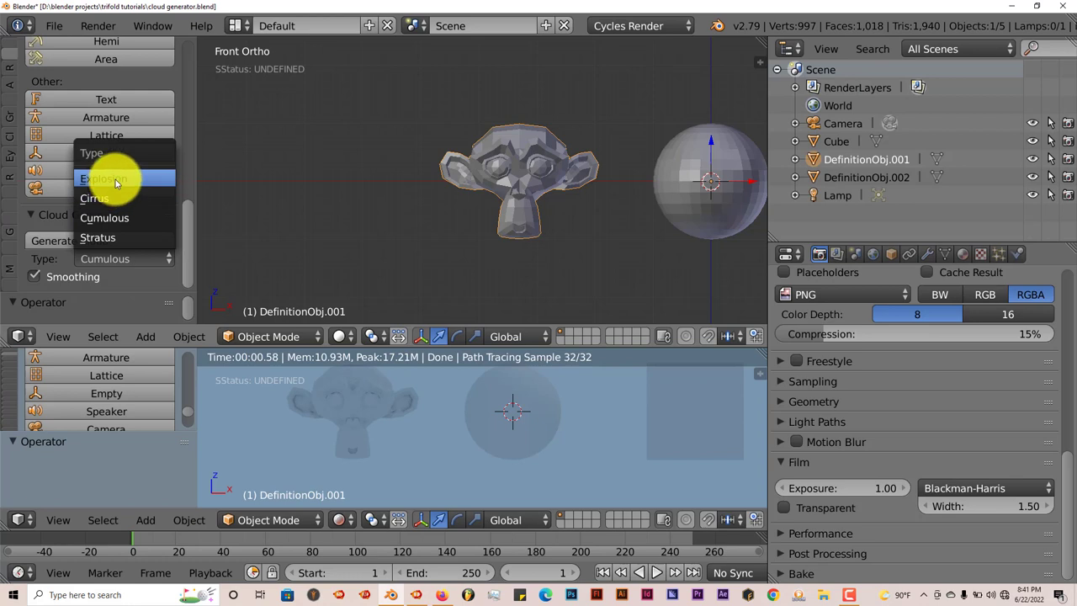
mouse_move(97, 238)
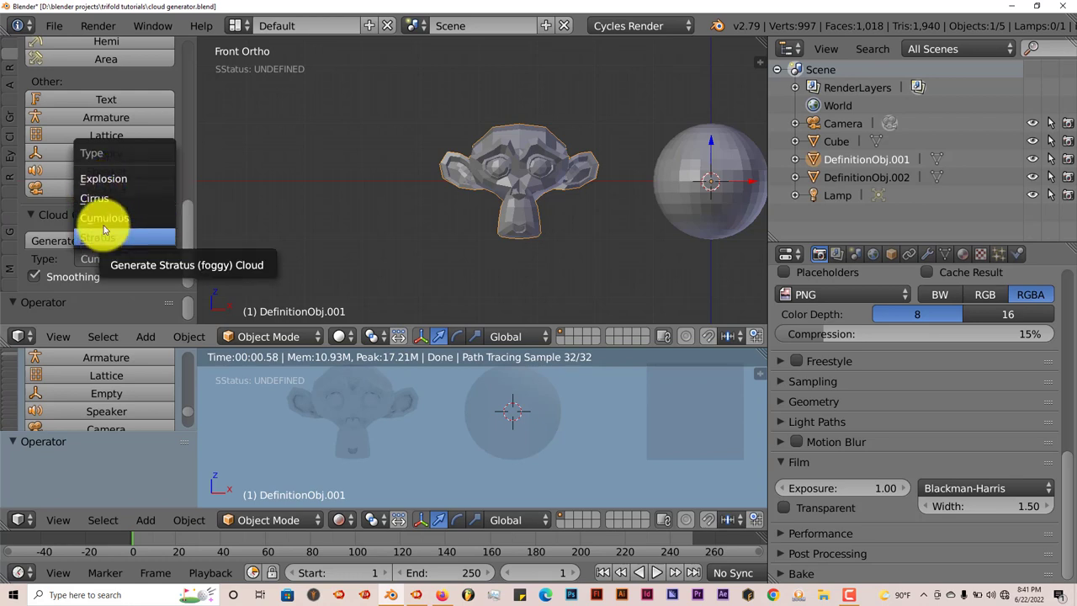
mouse_move(104, 218)
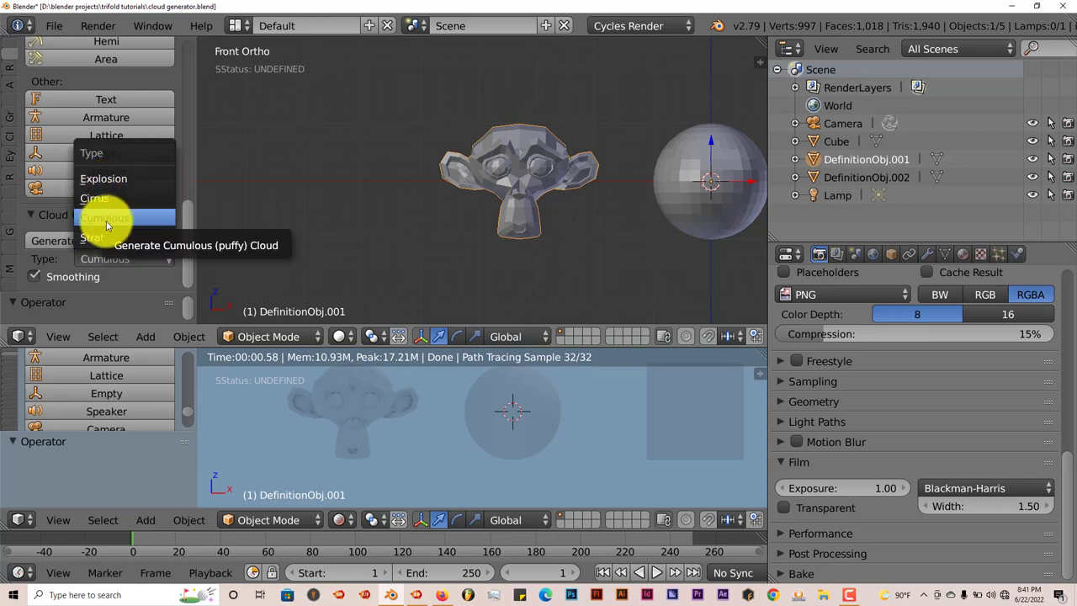
mouse_move(94, 199)
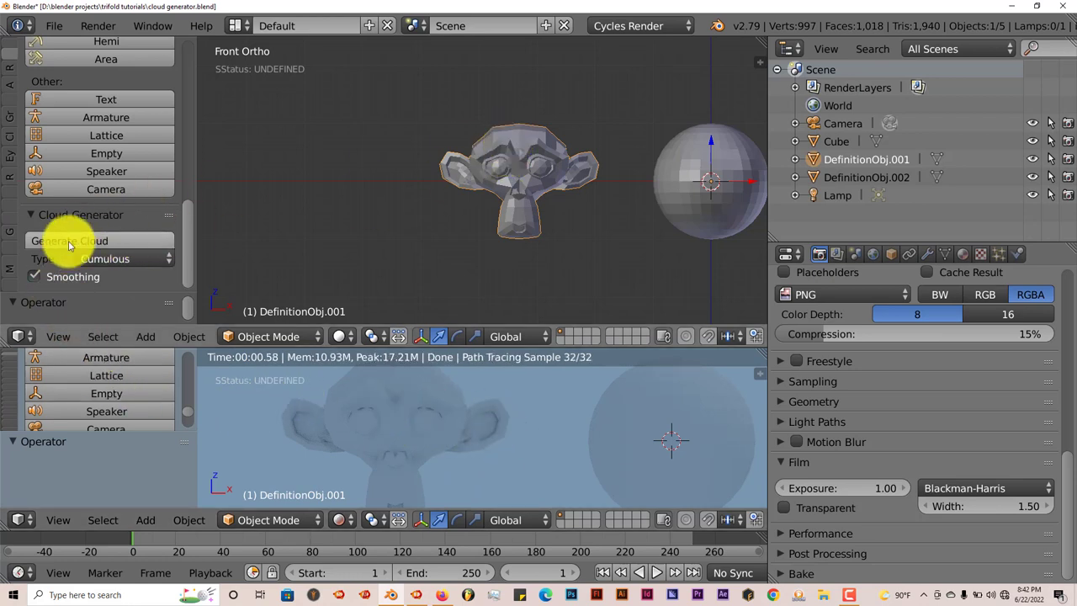
Generate a cumulous cloud from the monkey head shape.
click(69, 241)
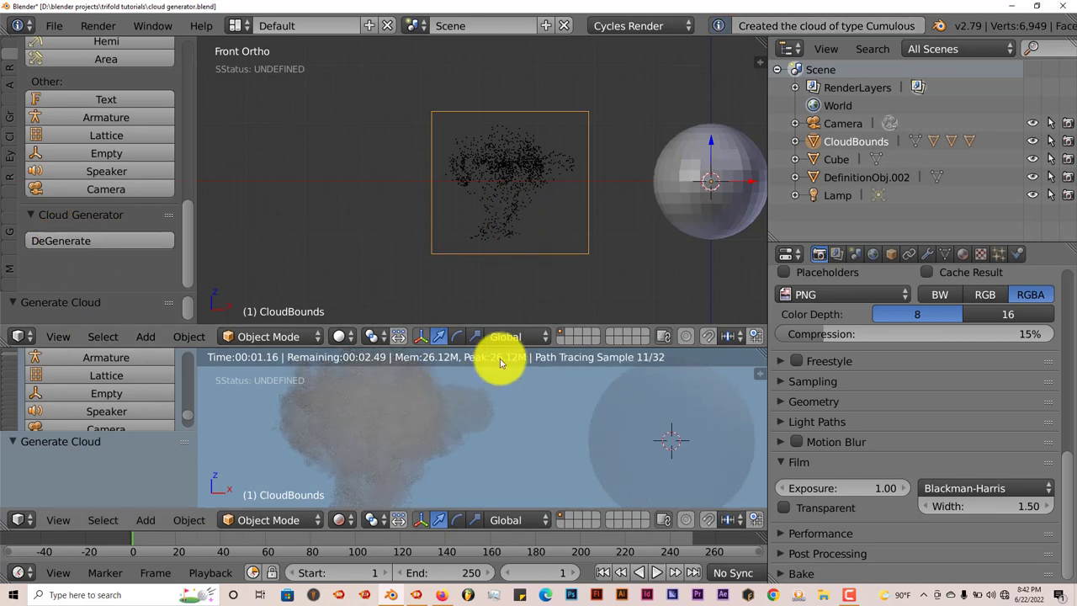
mouse_move(505, 253)
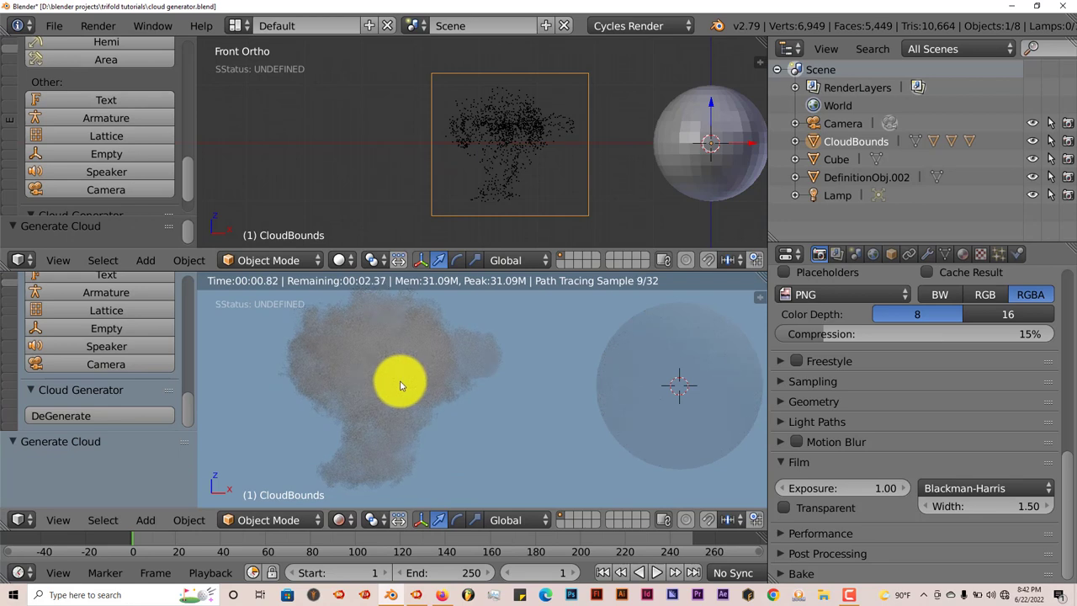
mouse_move(412, 239)
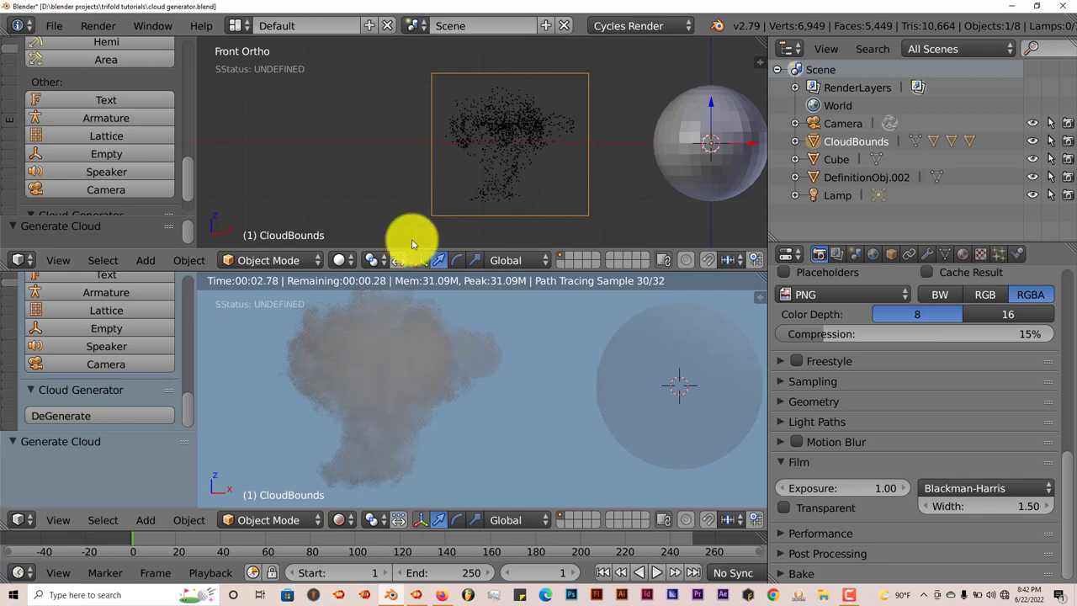
mouse_move(492, 199)
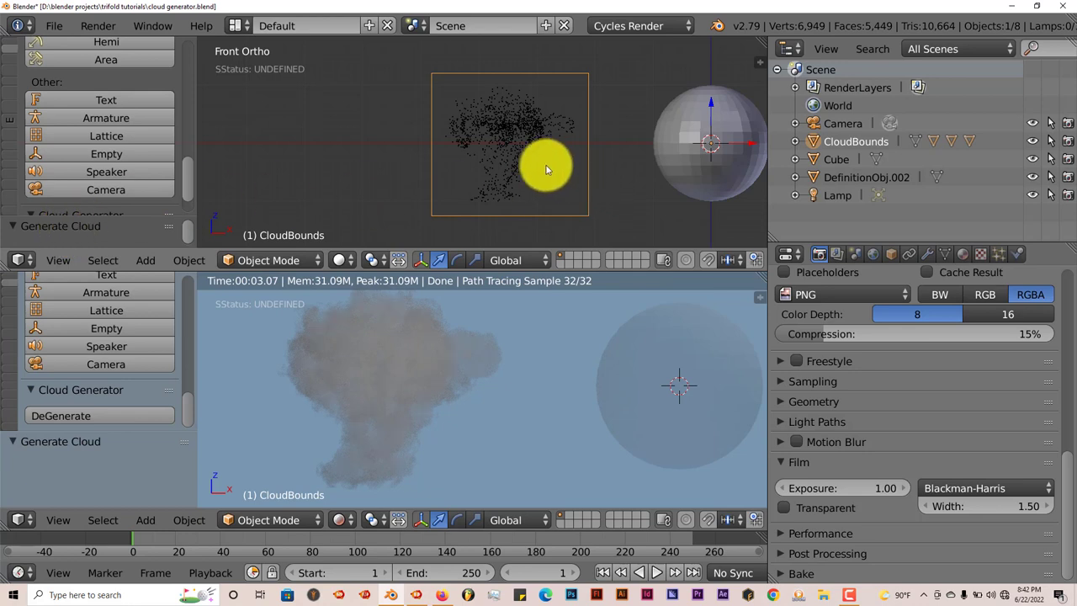
mouse_move(542, 179)
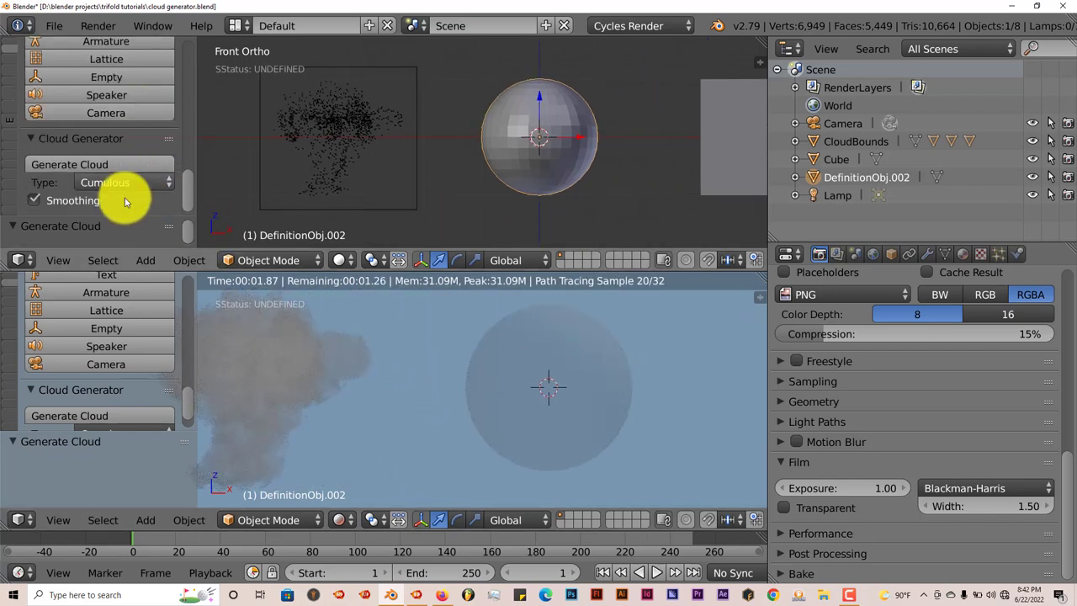
Generate cumulous clouds from the sphere and then the cube, making three clouds.
click(69, 165)
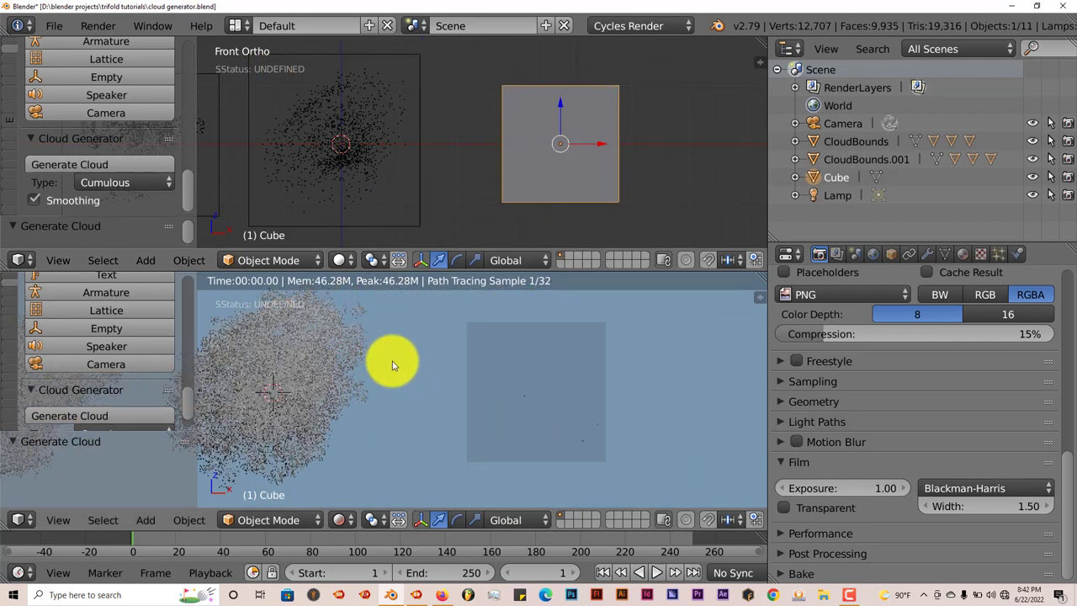
click(69, 165)
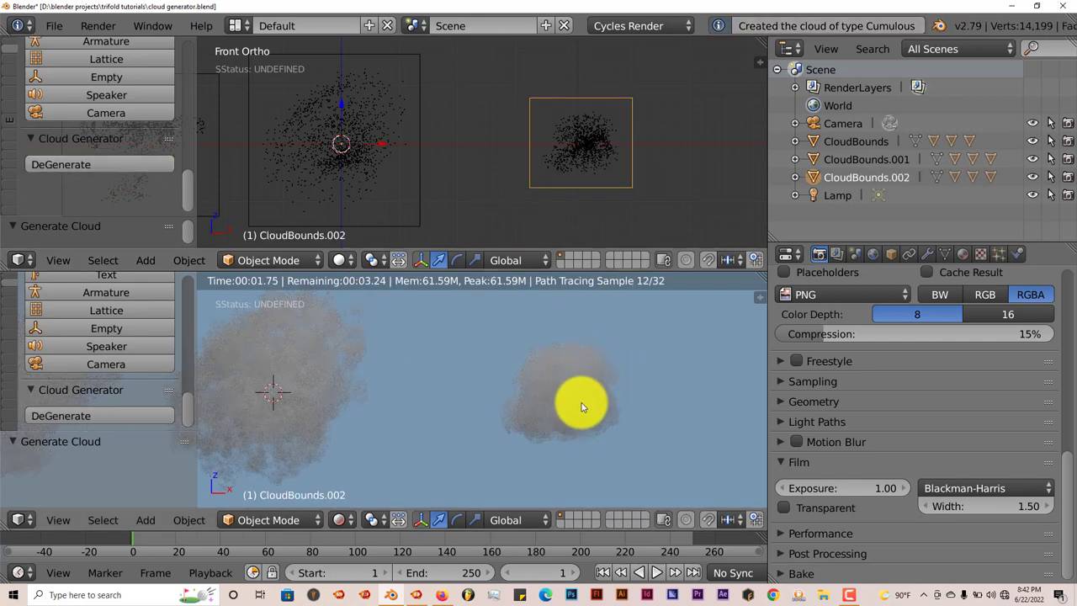
mouse_move(412, 424)
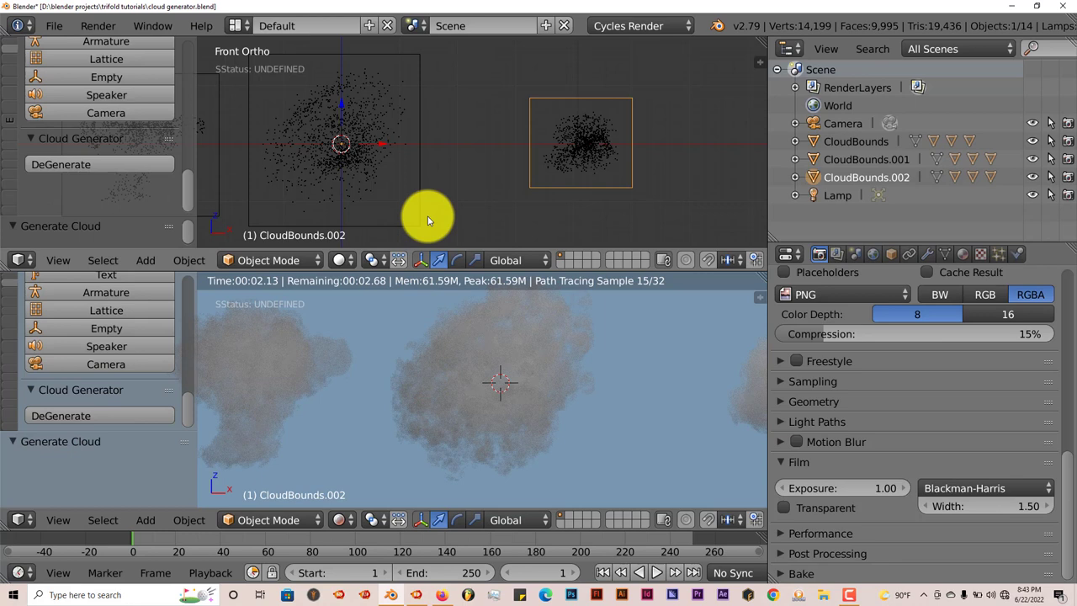
mouse_move(482, 421)
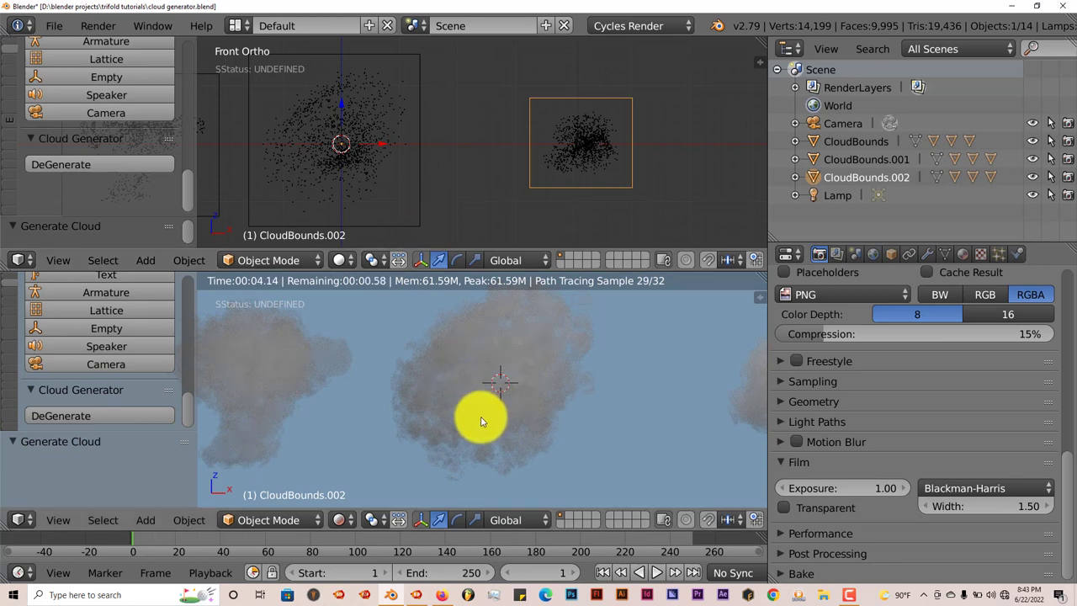
mouse_move(473, 413)
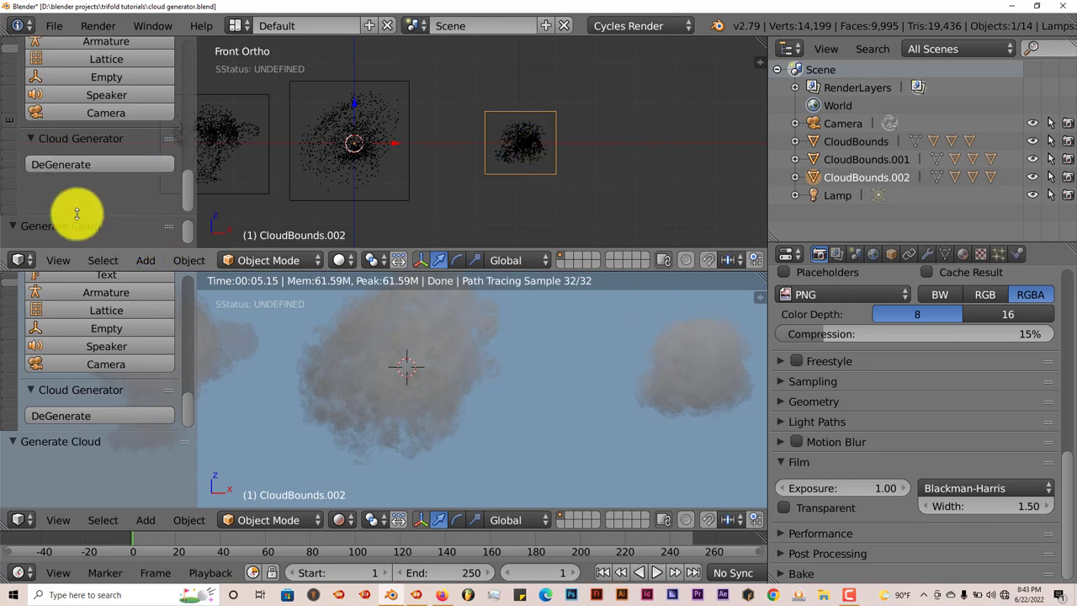
DeGenerate the cube's cloud back to its plain cube shape.
click(61, 164)
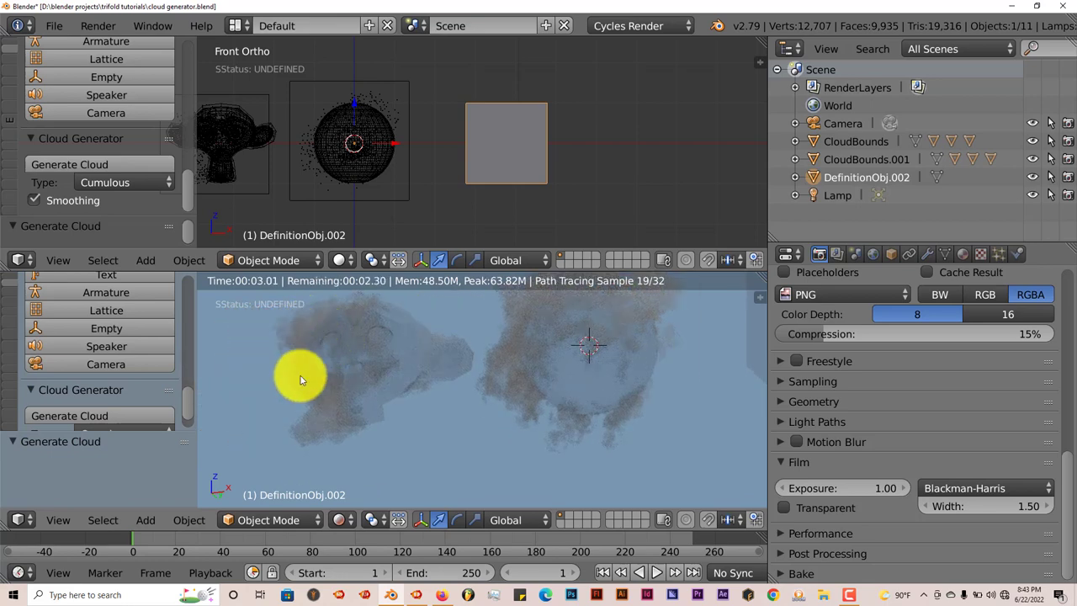
mouse_move(424, 357)
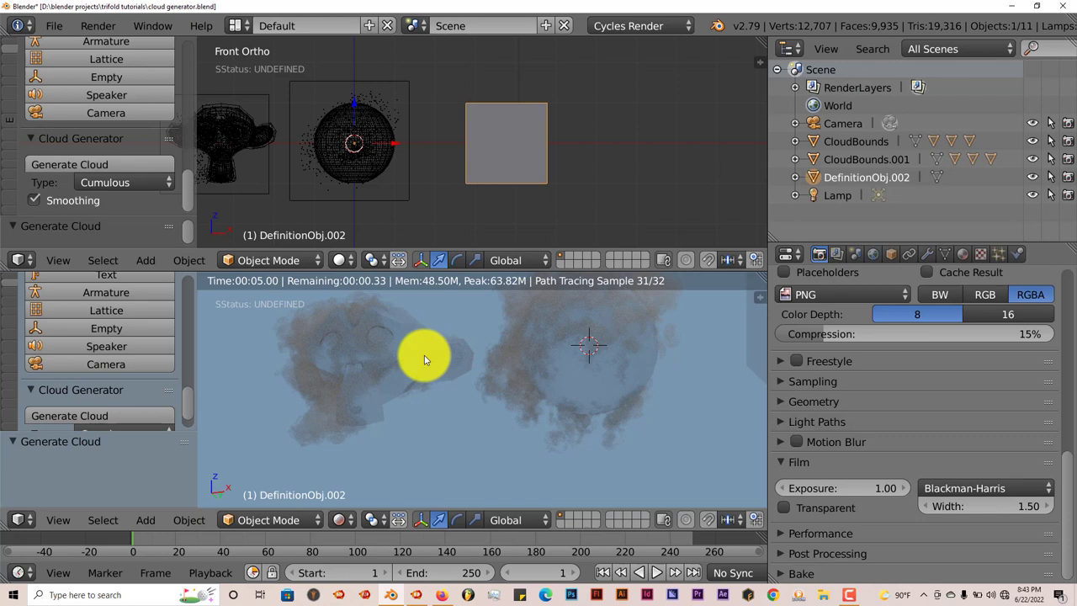
mouse_move(602, 367)
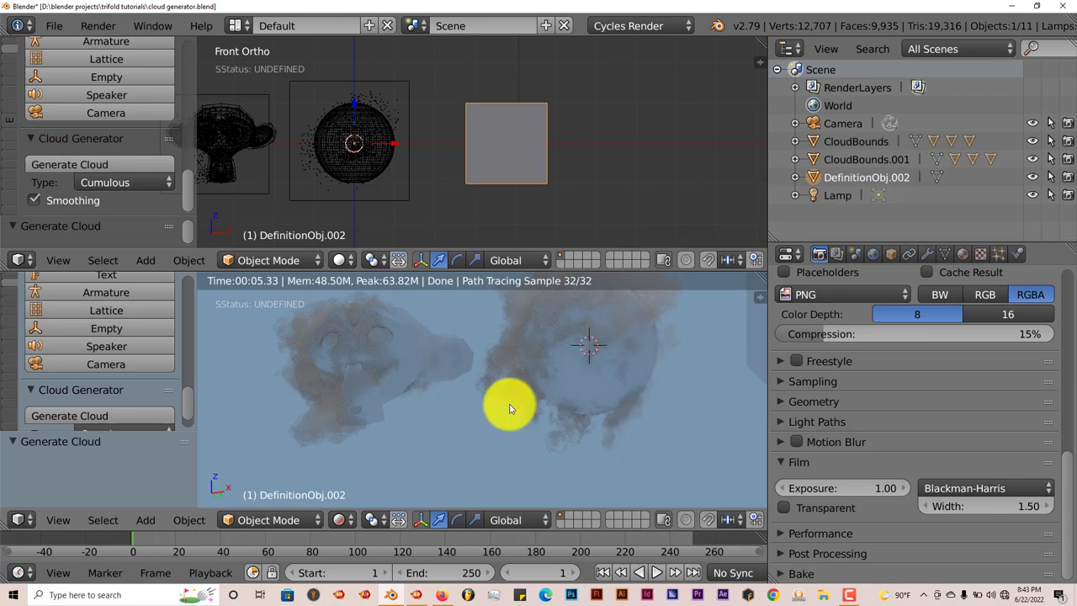
mouse_move(489, 259)
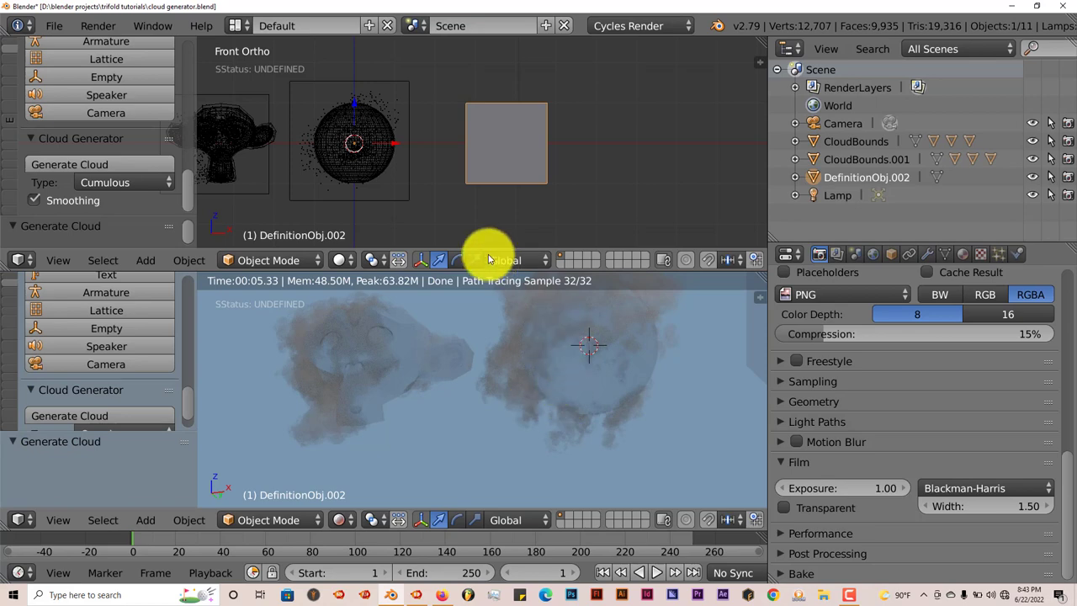
mouse_move(515, 178)
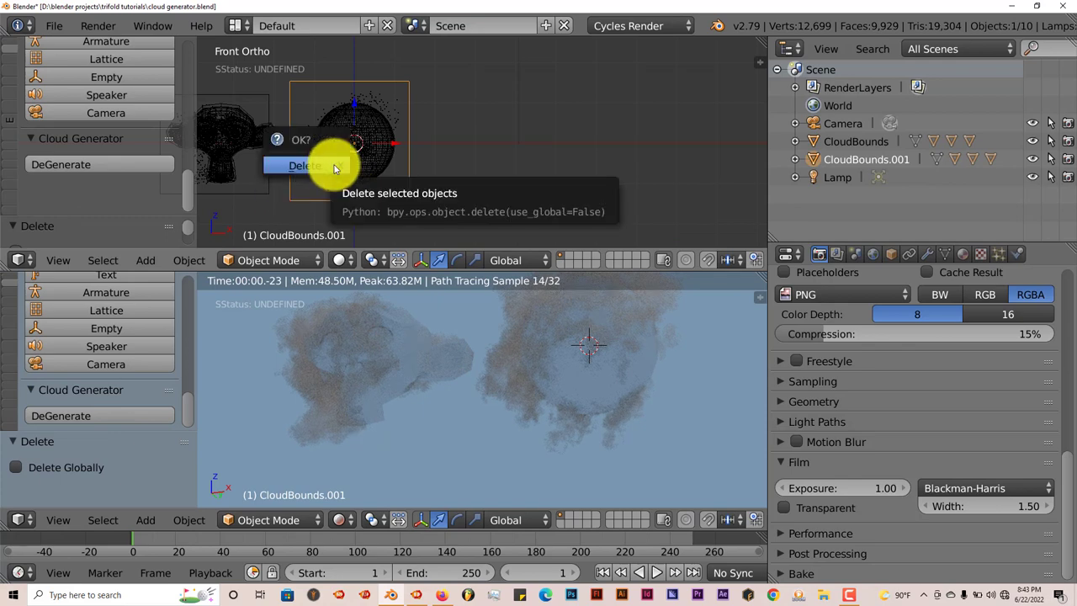
Delete the sphere's cloud and then the leftover sphere object.
click(305, 165)
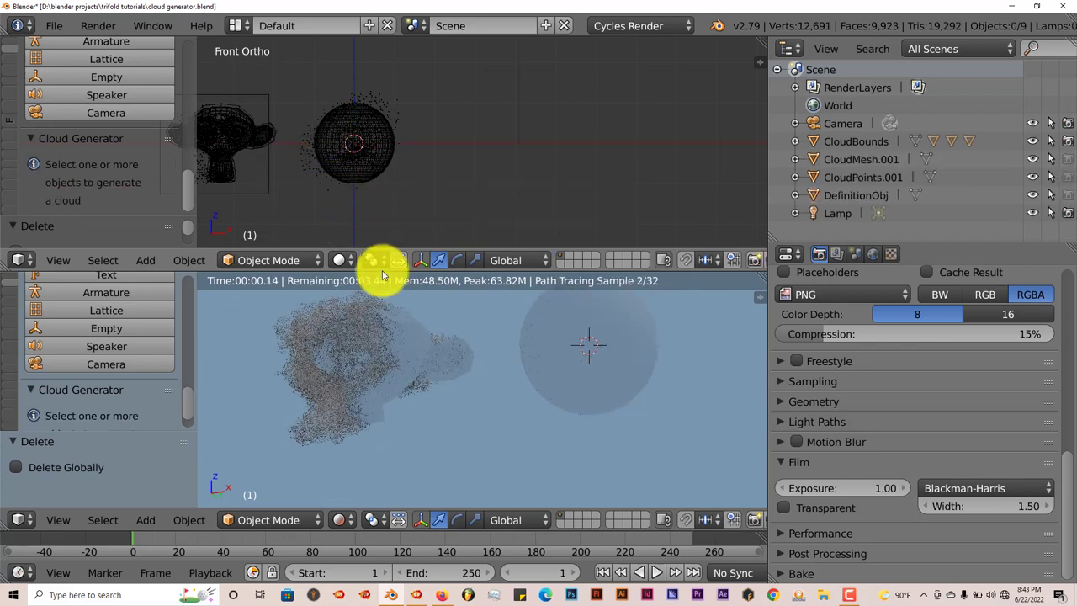
click(353, 143)
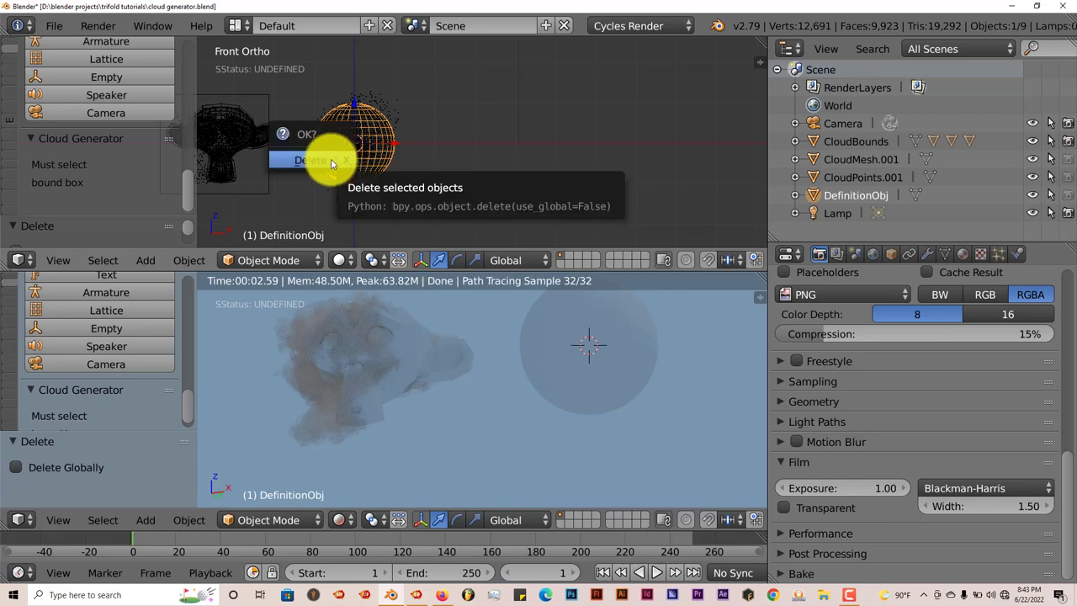
click(310, 160)
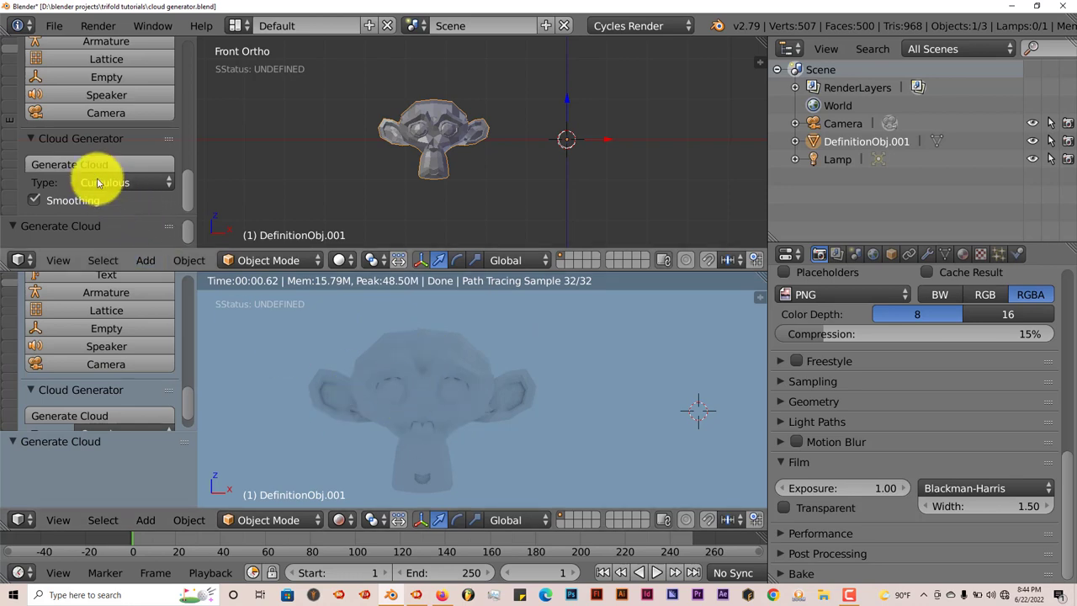
Regenerate the monkey head as a single cumulous cloud.
click(69, 164)
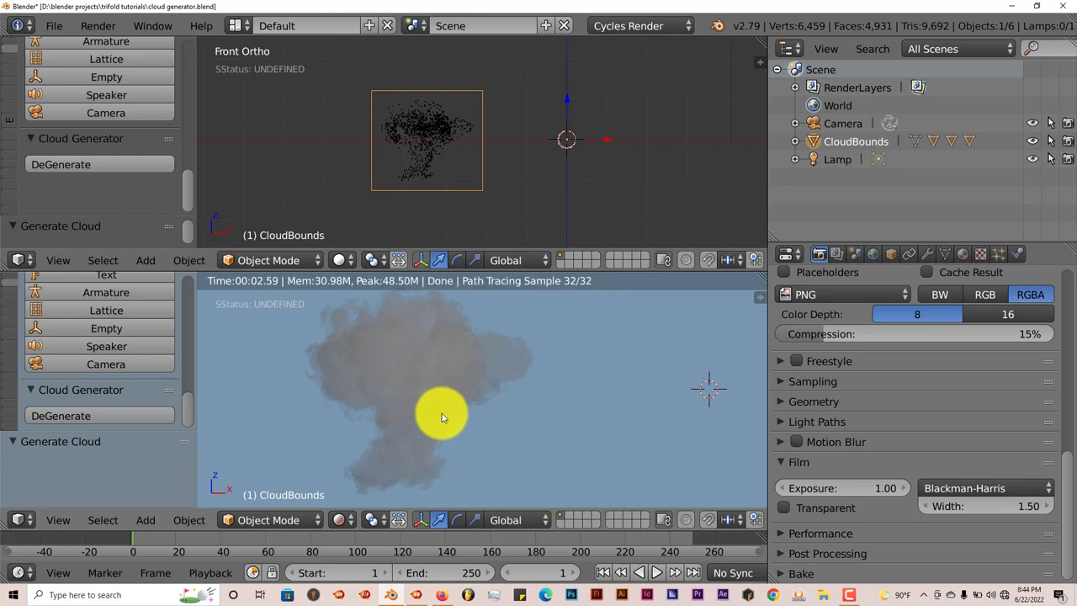
mouse_move(434, 424)
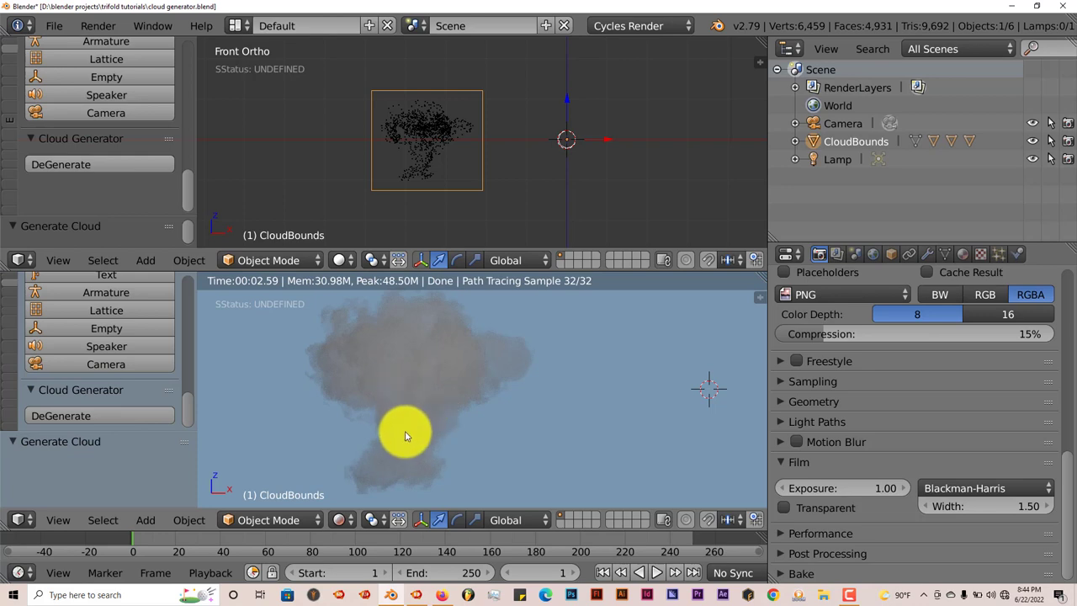
mouse_move(412, 441)
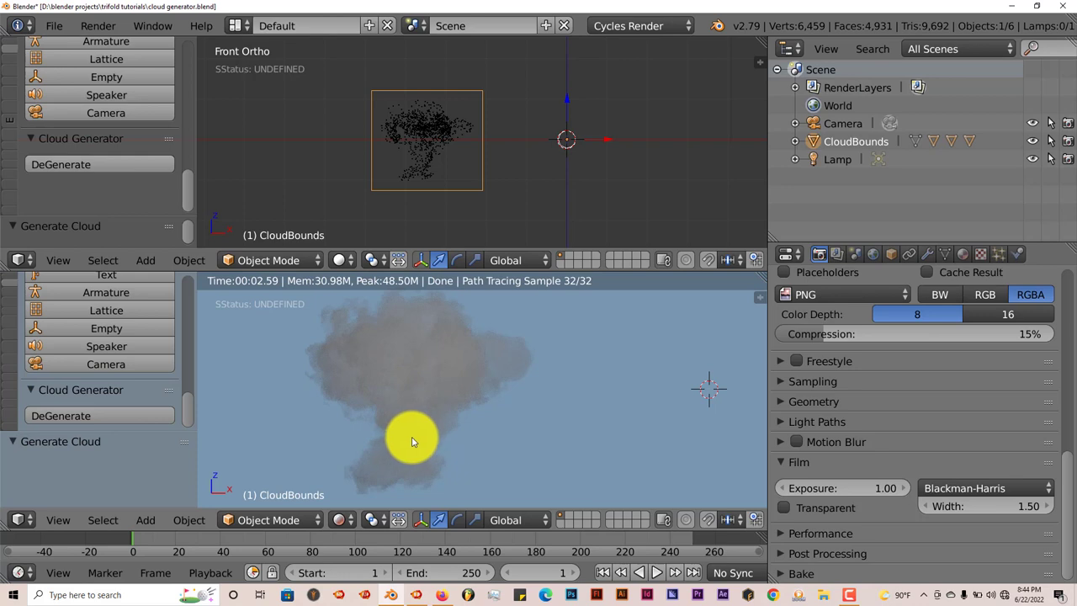
mouse_move(438, 438)
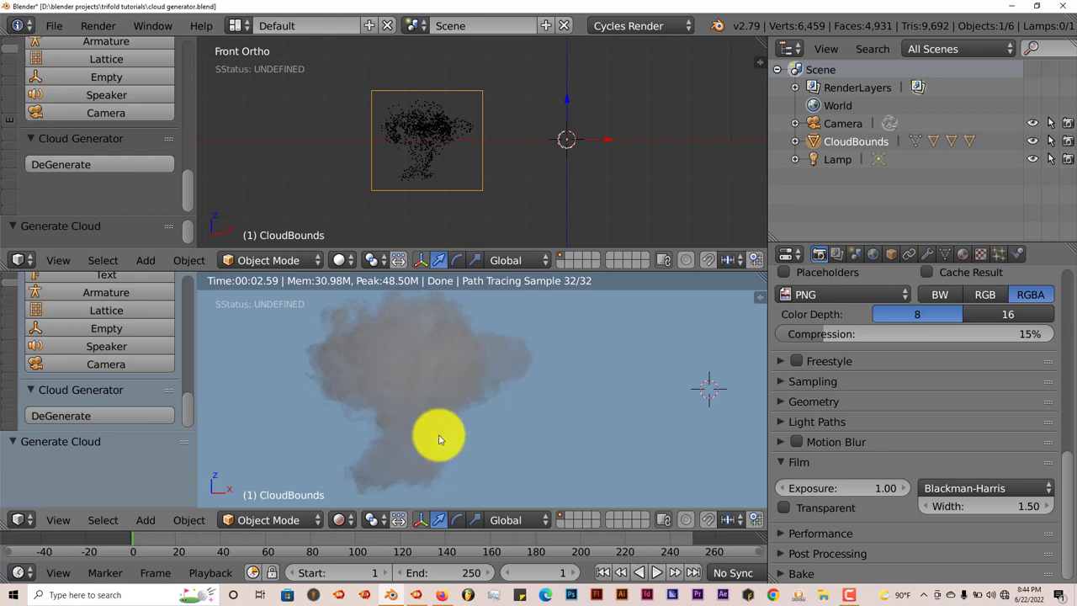
mouse_move(407, 410)
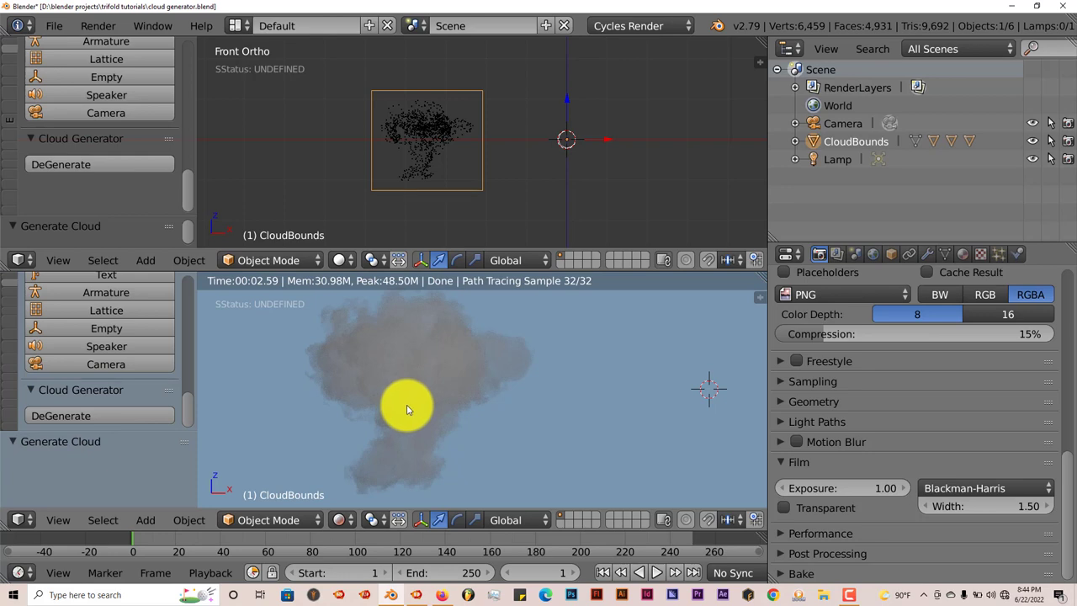
mouse_move(404, 389)
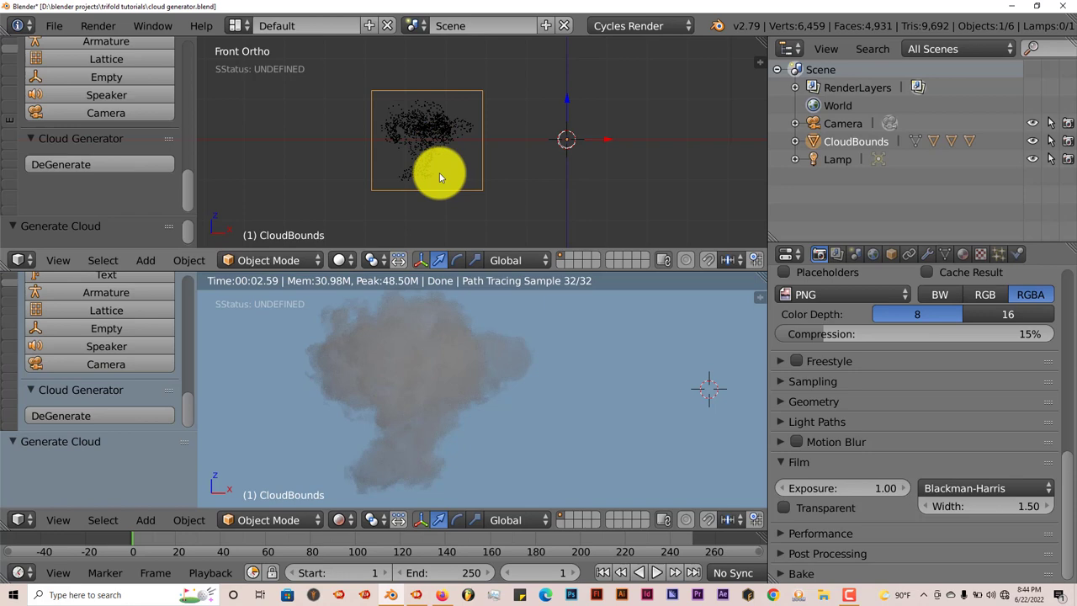
Add a Sun lamp and move it onto the cloud bounds to brighten the cloud's lighting.
click(145, 259)
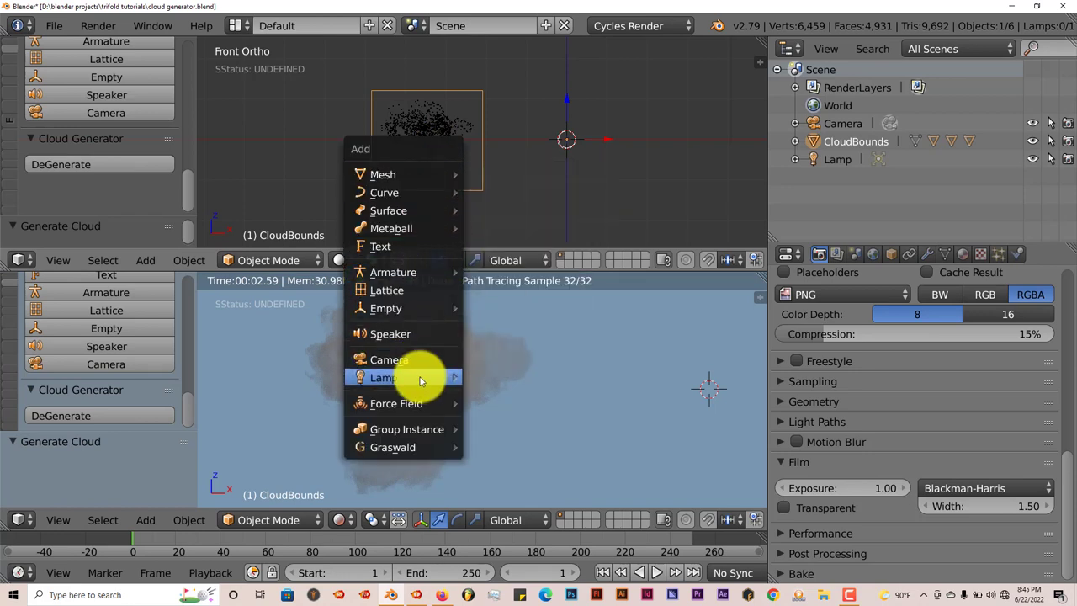
click(384, 377)
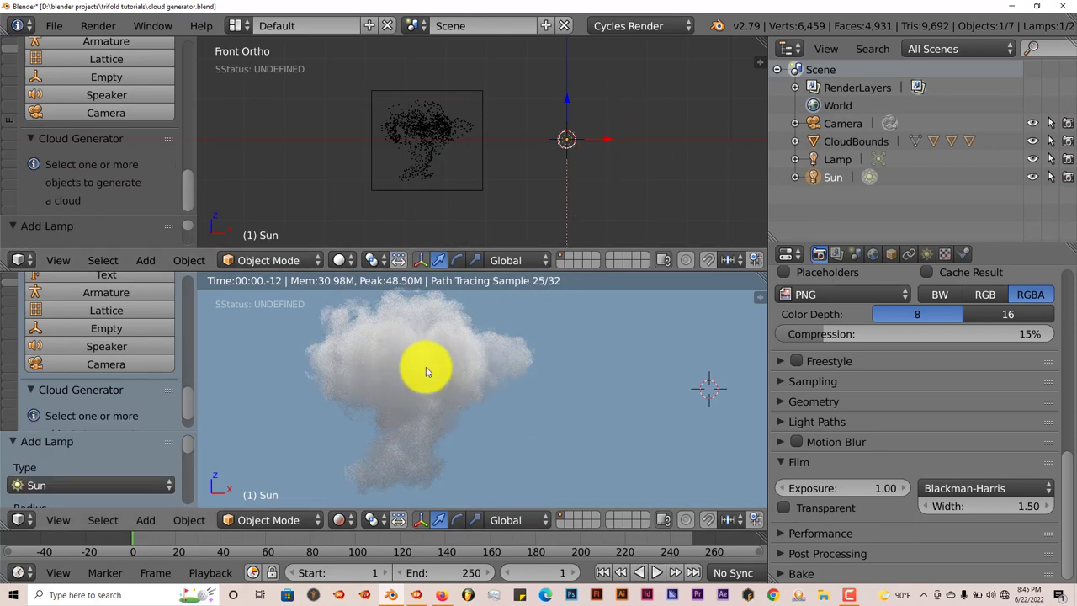
drag(428, 372, 496, 151)
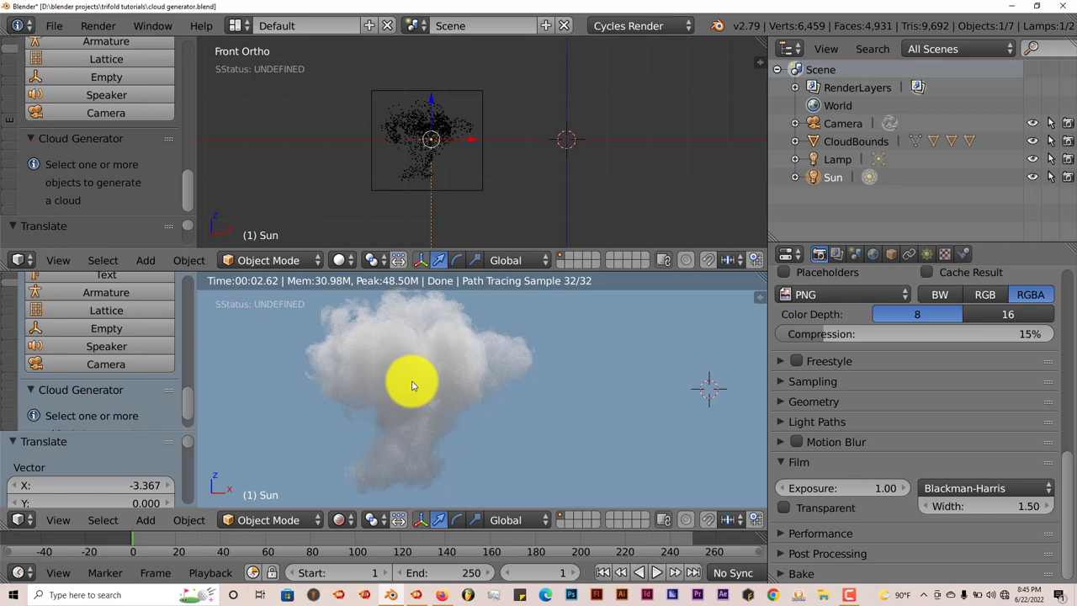
drag(412, 386, 398, 472)
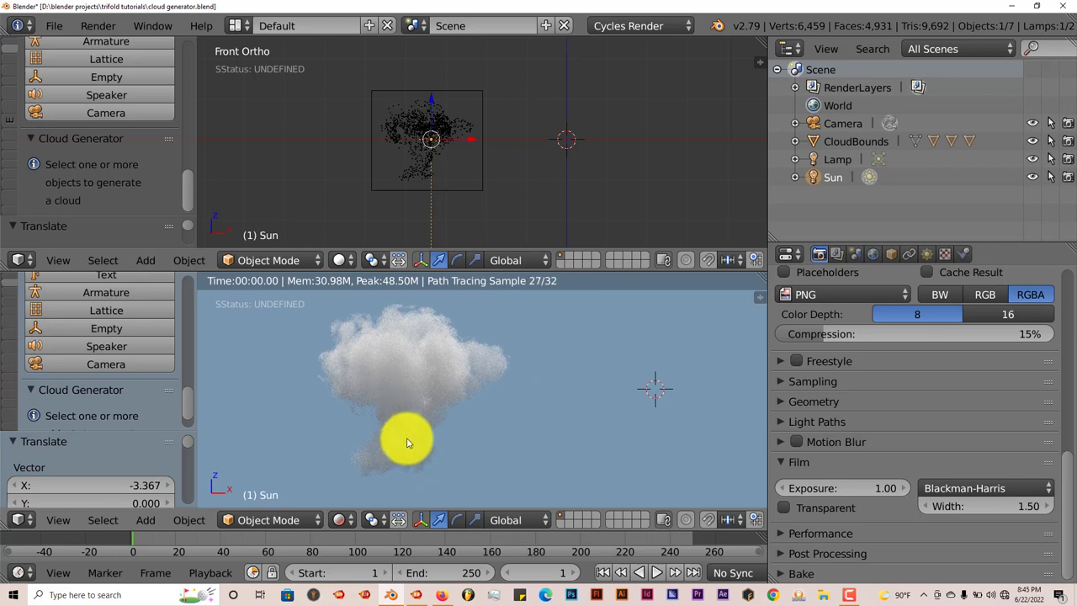
drag(407, 441, 436, 179)
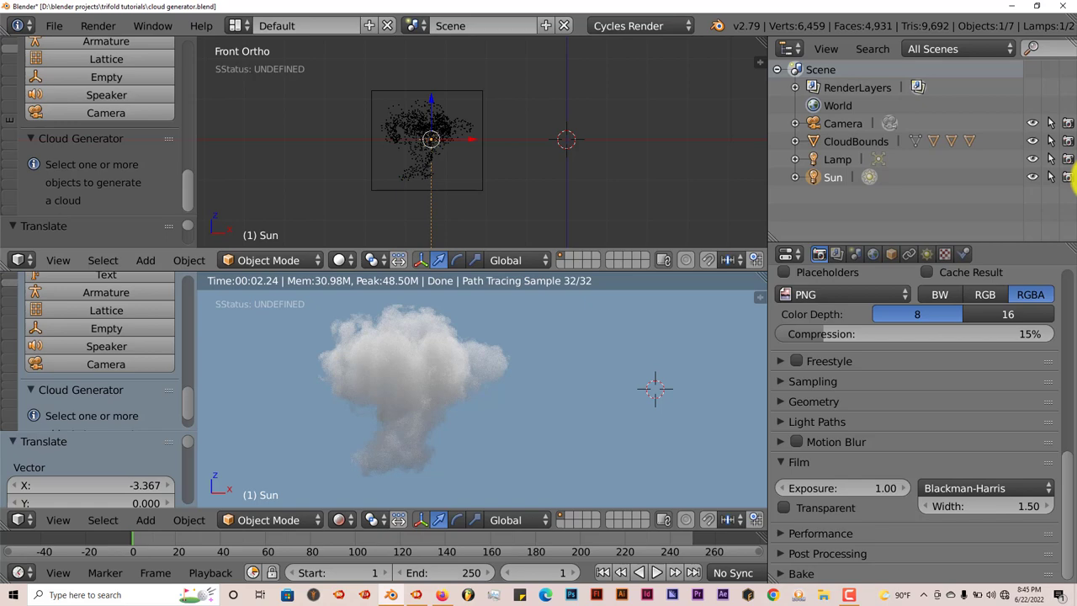
Set the sun lamp's emission colour to near-white pale pink after trying green, blue and red.
click(934, 254)
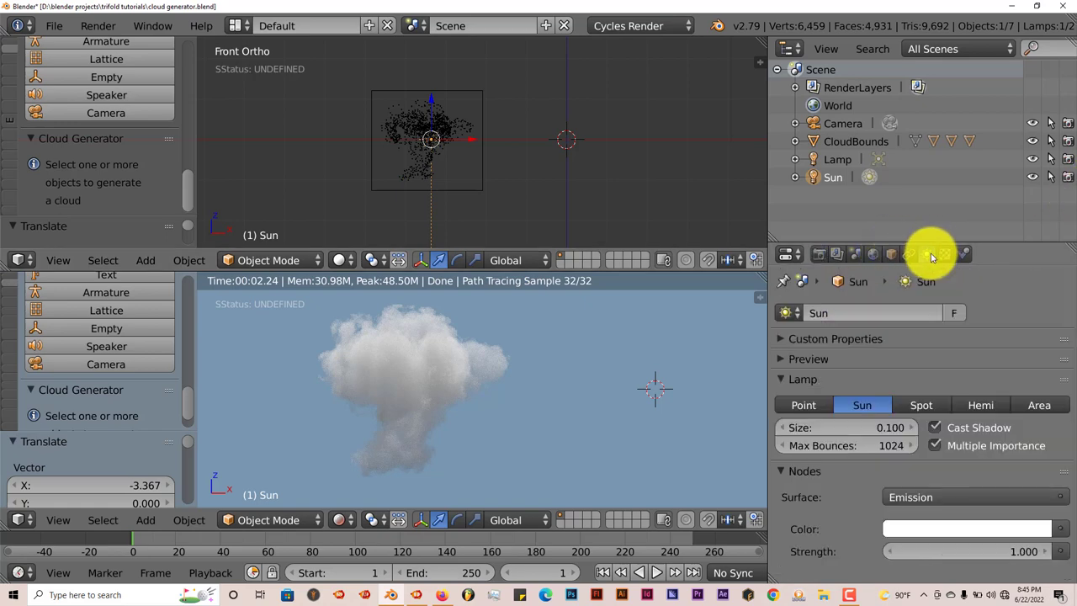
click(966, 529)
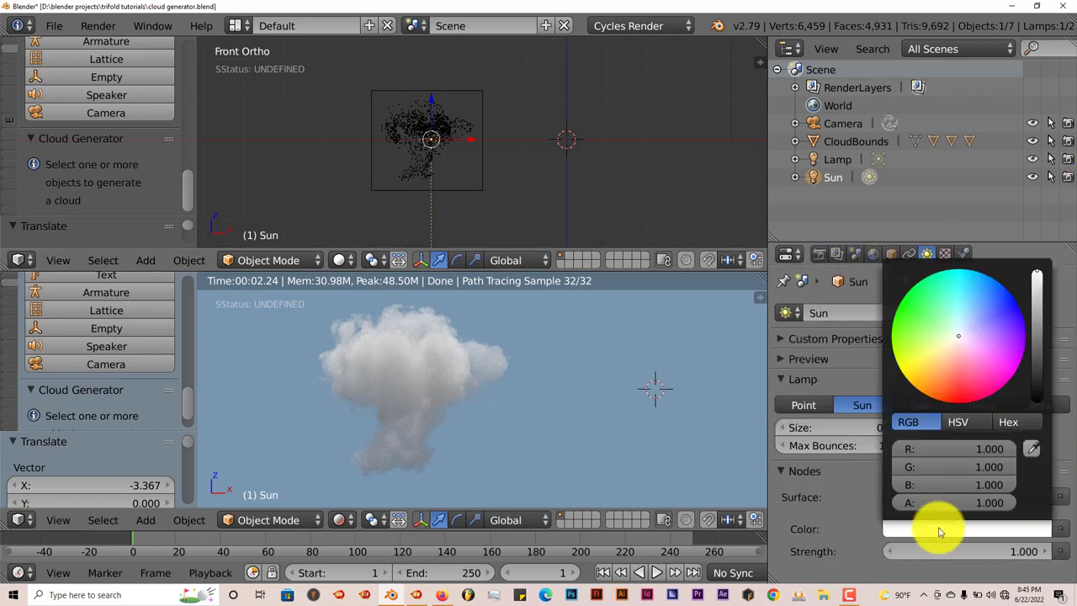
click(1010, 311)
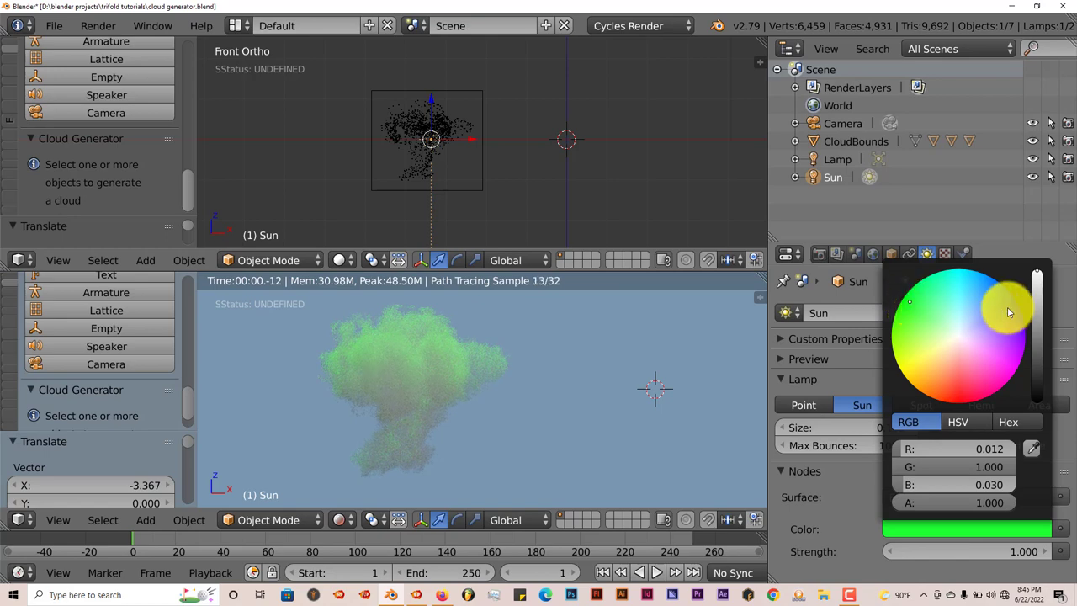
click(1017, 373)
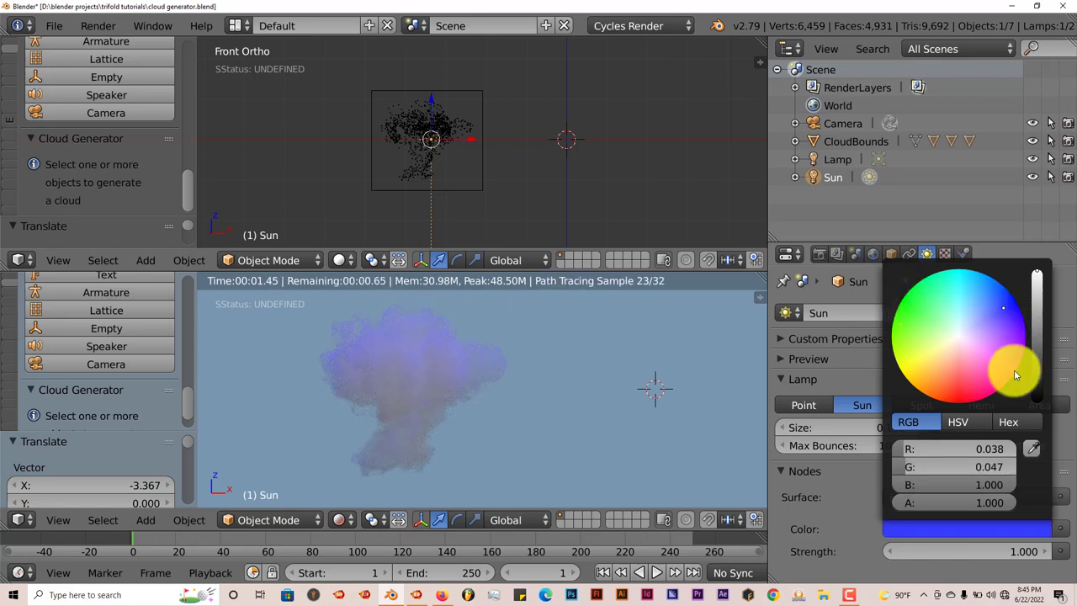
click(960, 387)
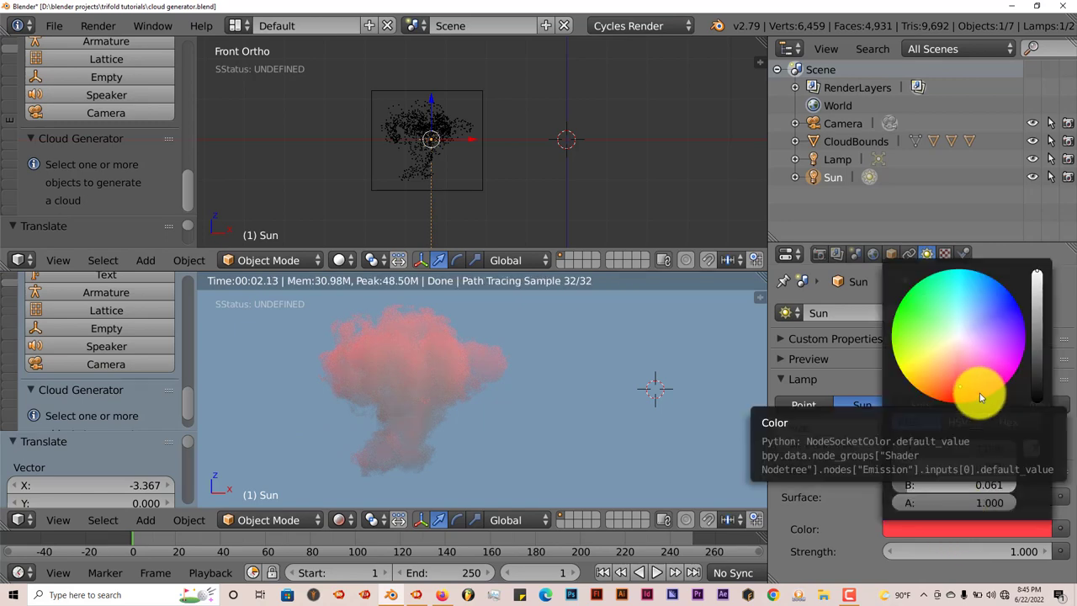
click(959, 337)
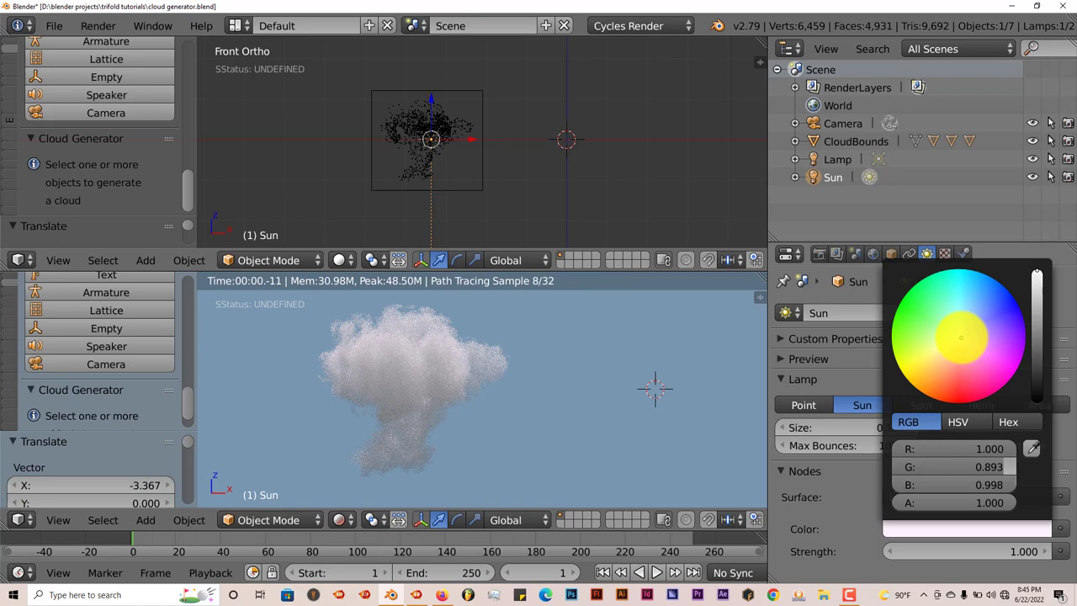
click(509, 306)
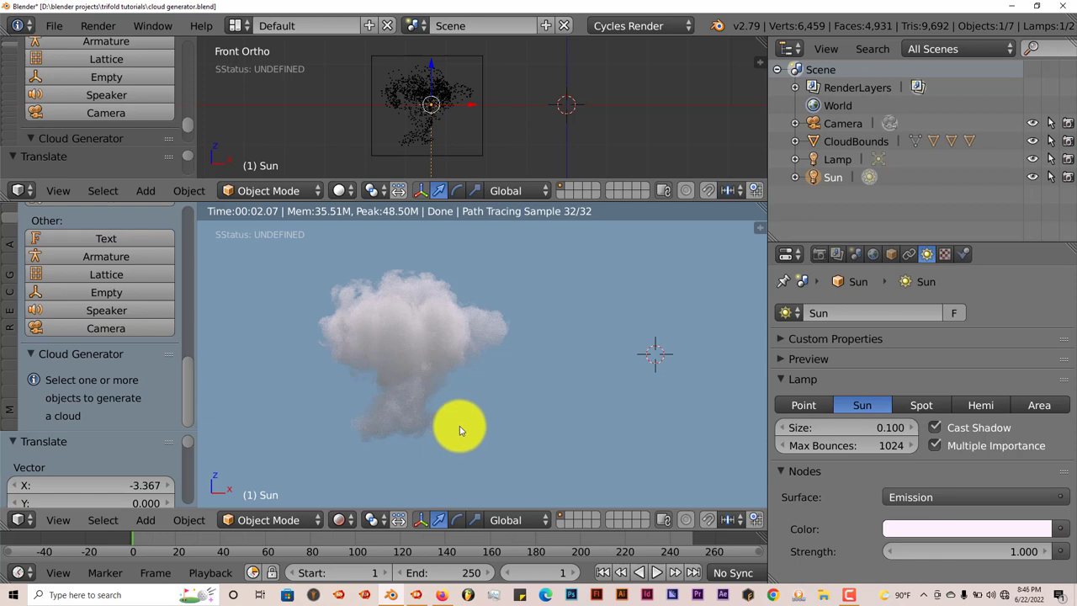
Switch the lower viewport shading from Rendered back to Solid so the cloud shows as points.
drag(457, 429, 496, 320)
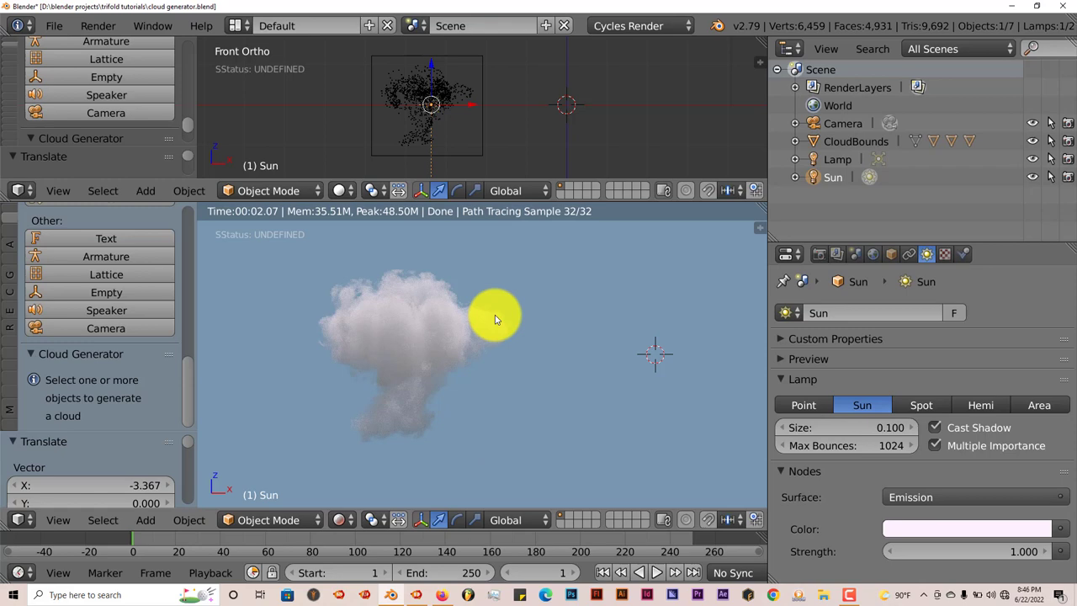
click(340, 520)
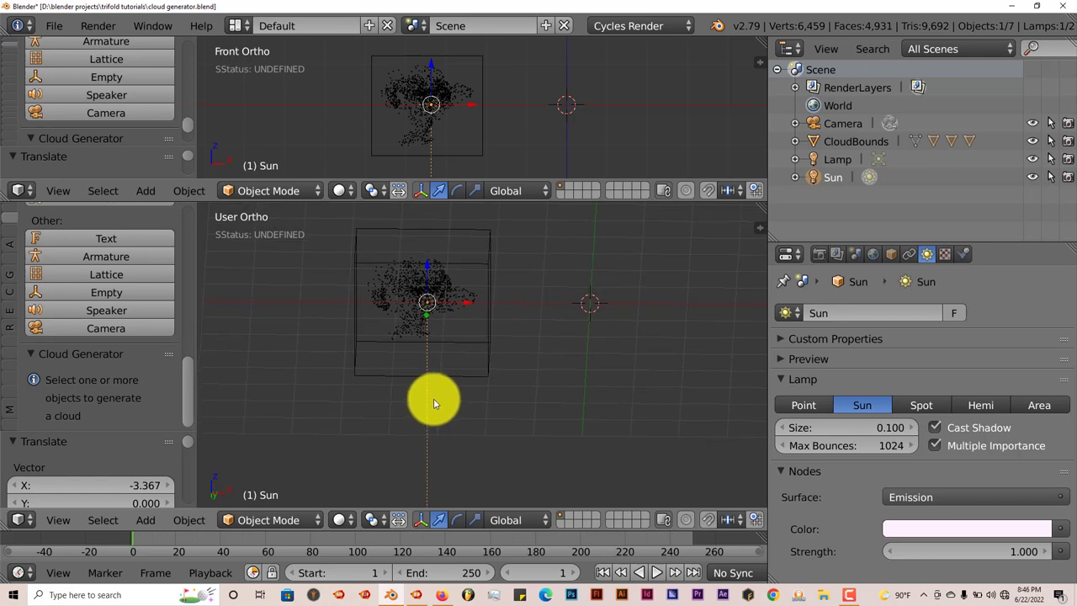
mouse_move(579, 374)
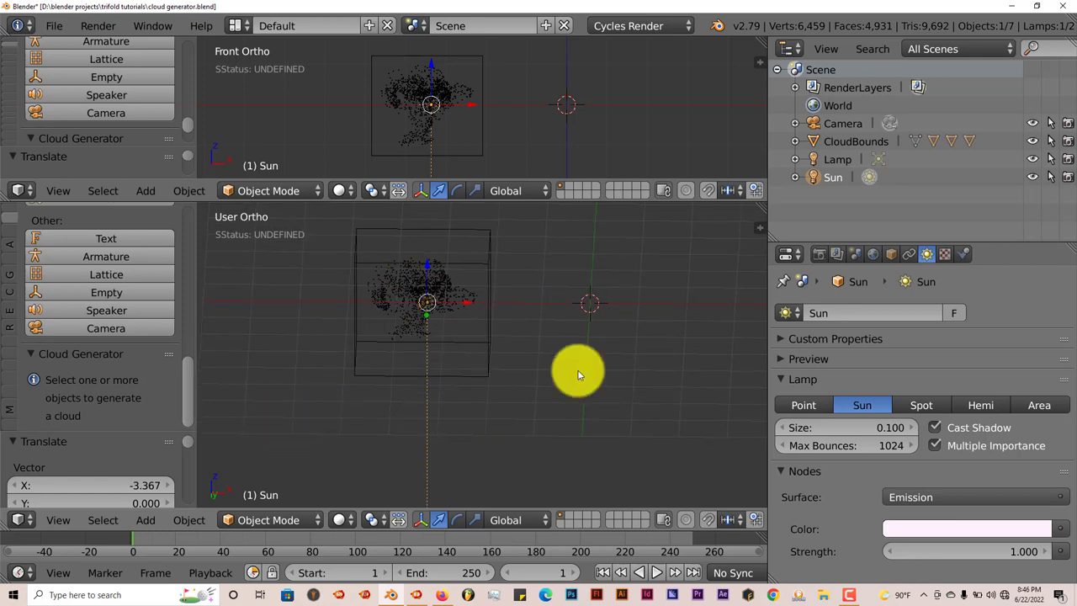
mouse_move(438, 384)
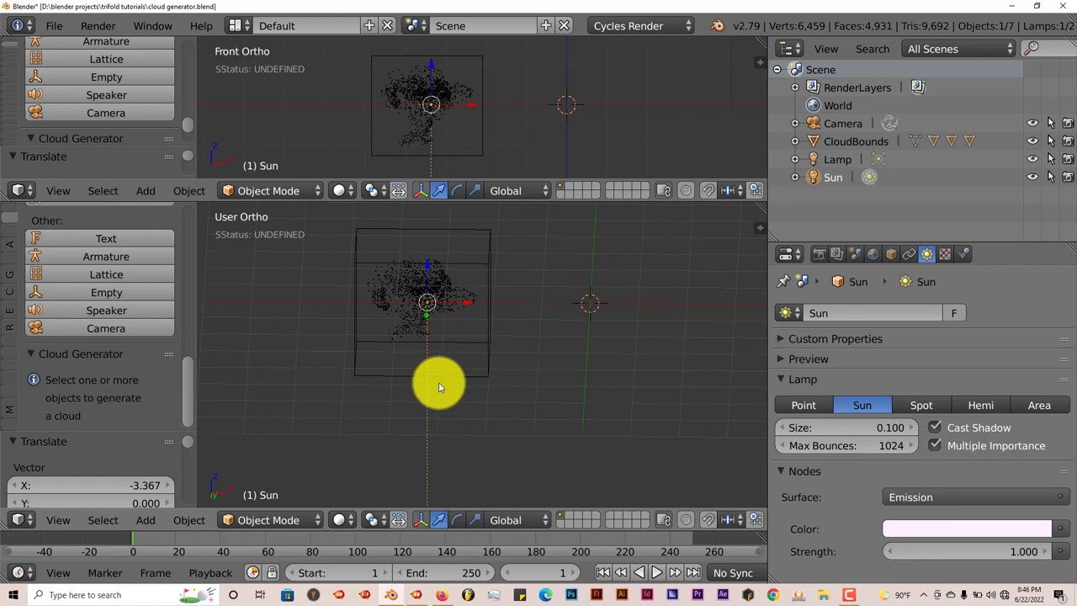
mouse_move(412, 391)
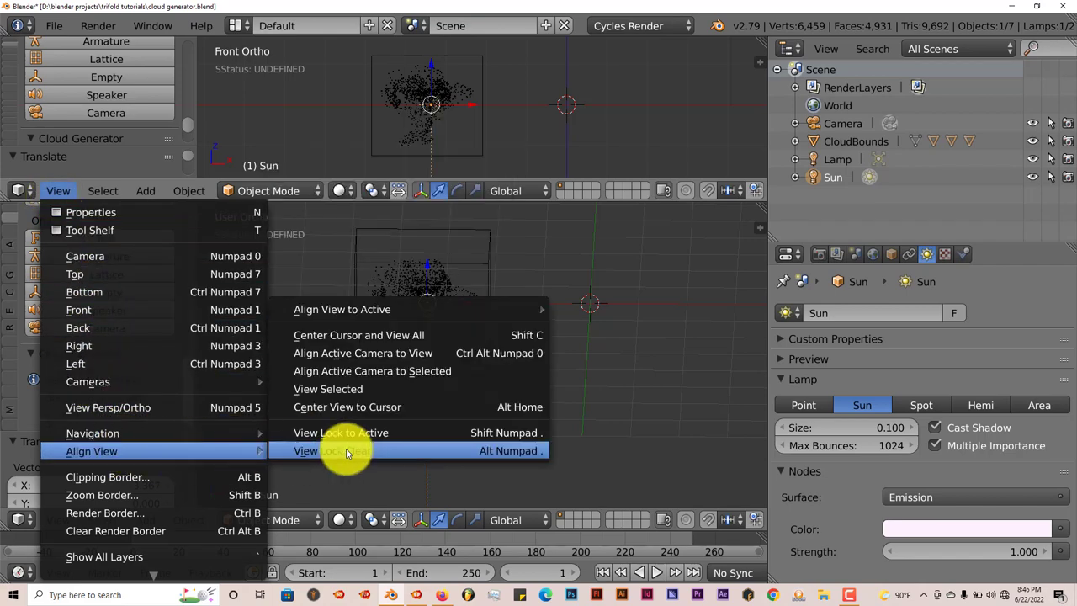
Align the active camera to the current orthographic view of the cloud.
click(333, 451)
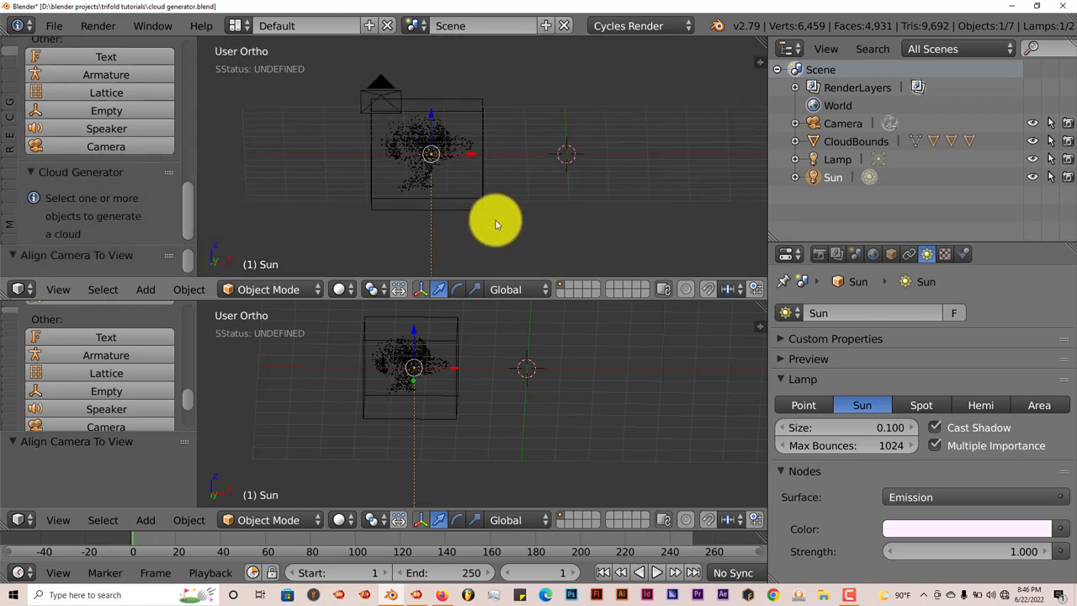
mouse_move(421, 187)
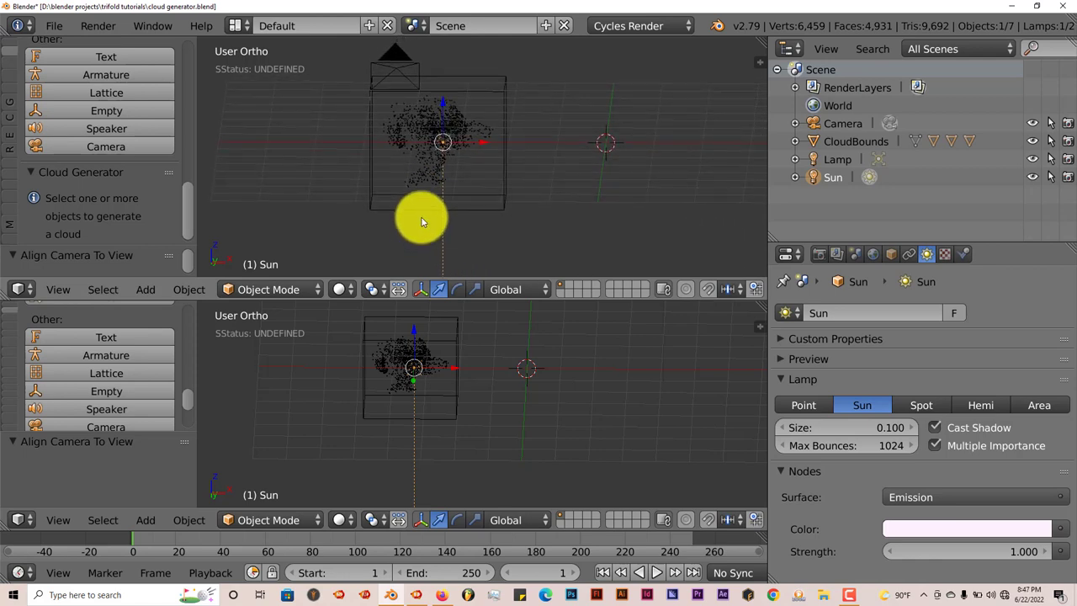
mouse_move(458, 277)
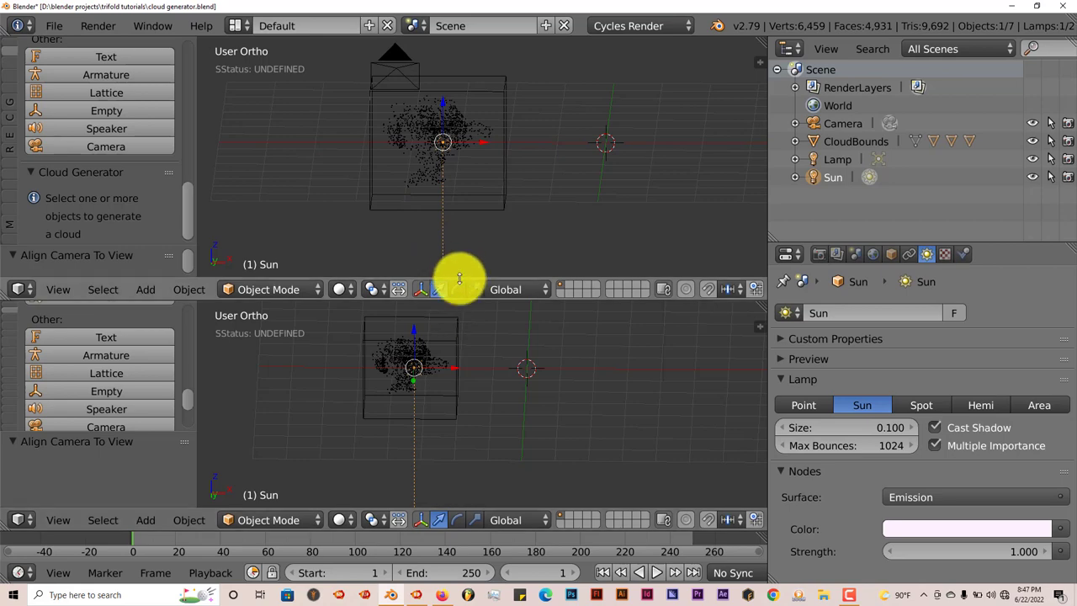
Join the two areas into one, look through the active camera and select its frame.
right_click(461, 278)
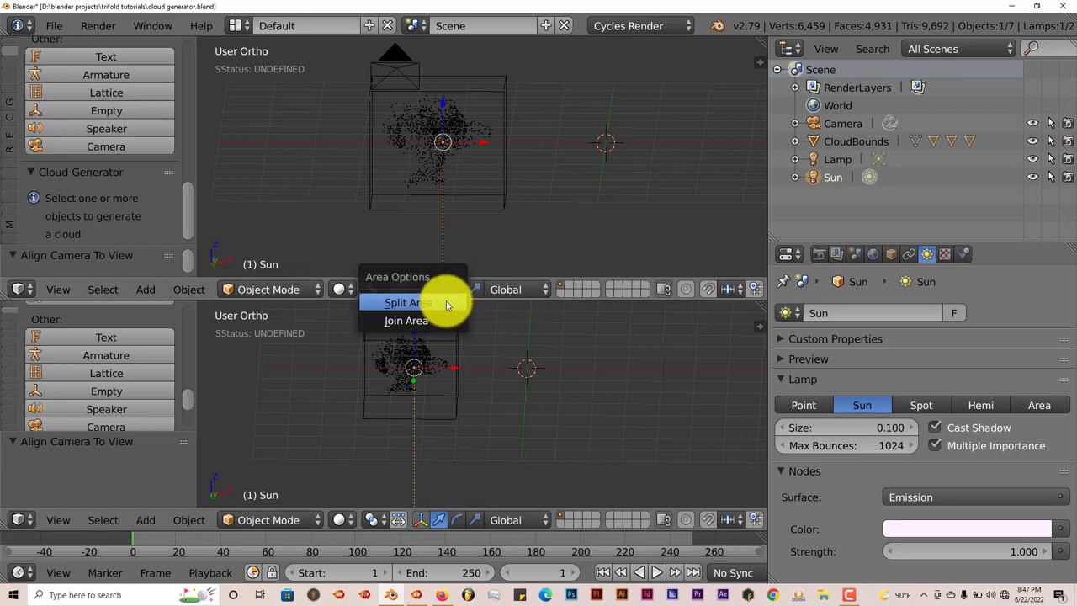
click(405, 320)
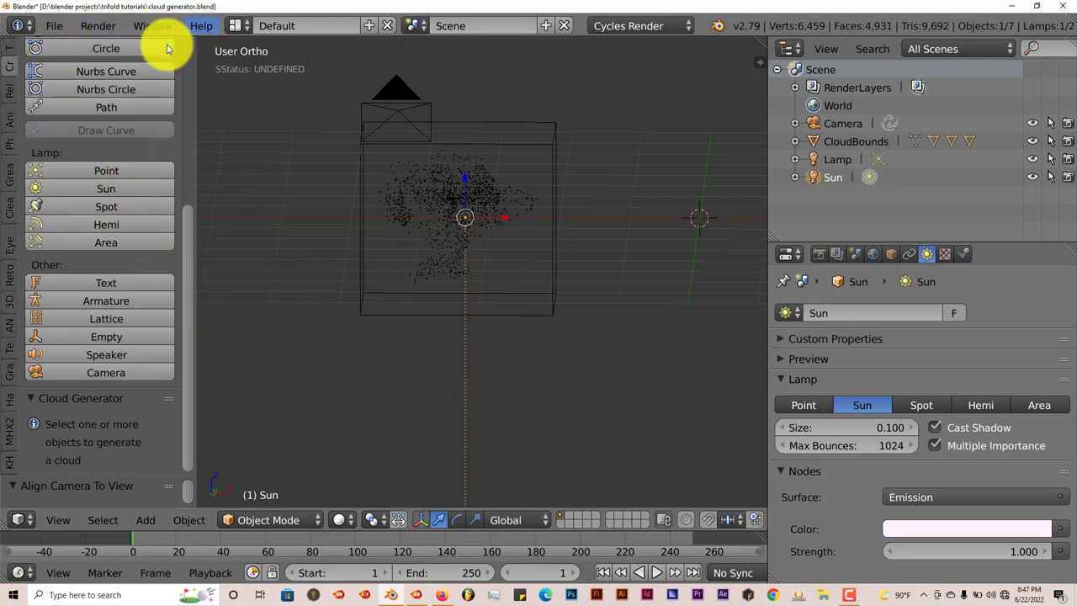
click(57, 520)
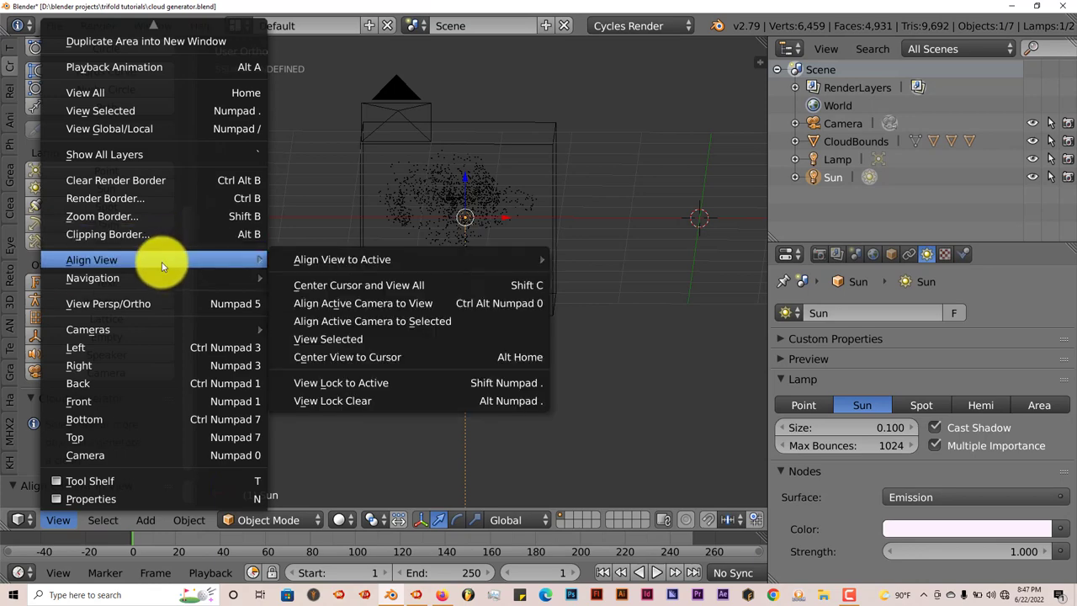
click(363, 303)
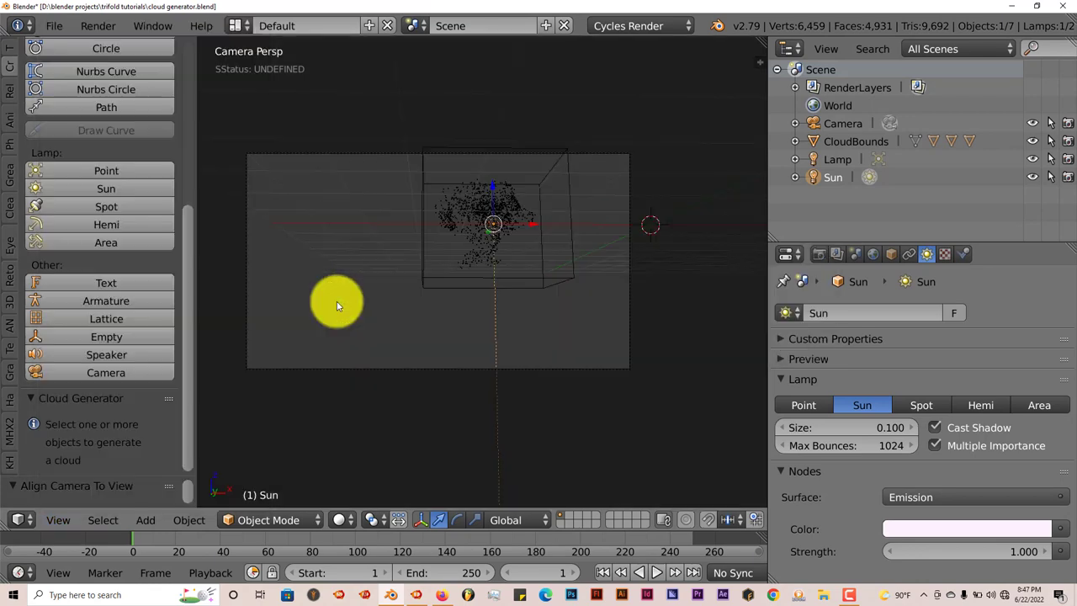
click(842, 123)
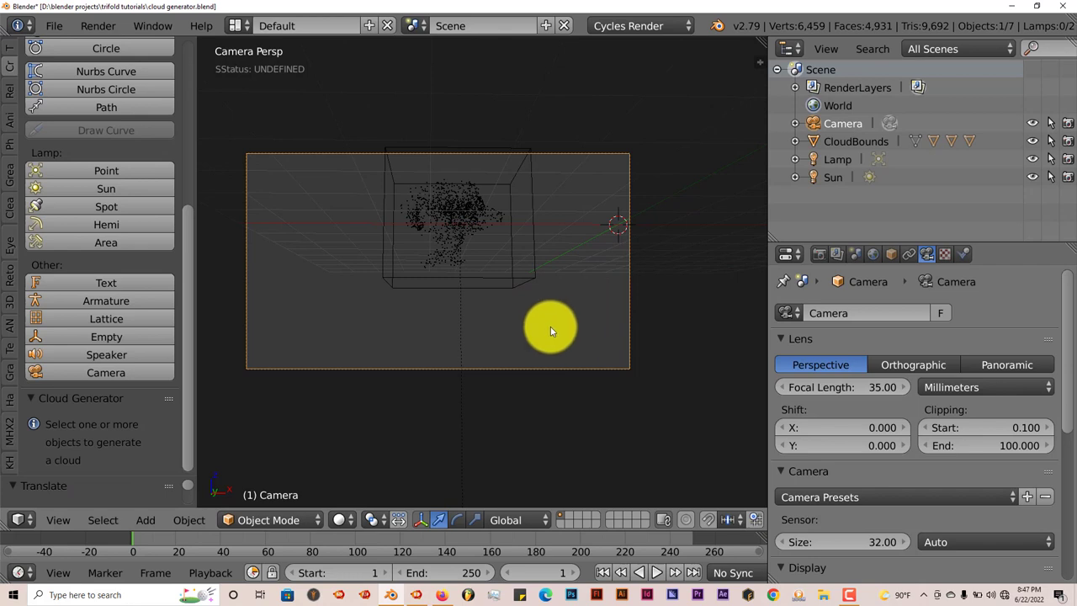
mouse_move(538, 273)
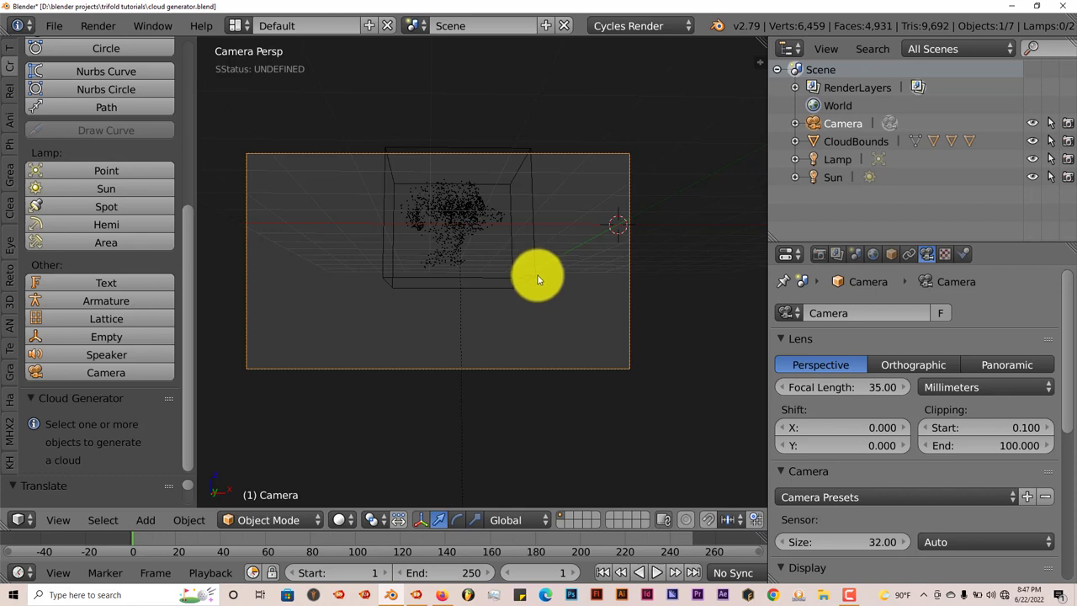
mouse_move(615, 328)
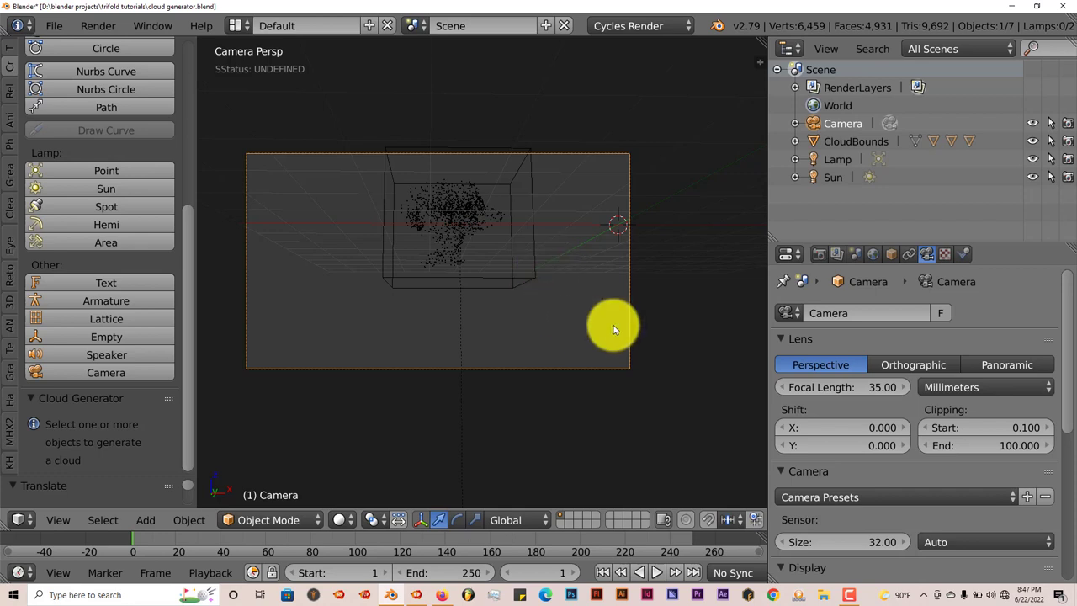
mouse_move(547, 323)
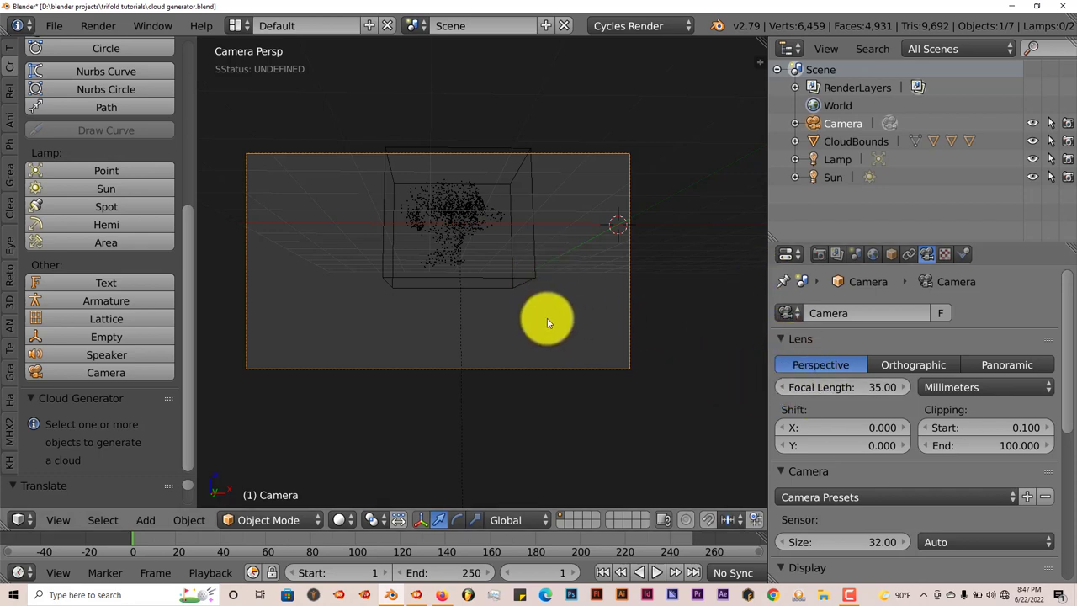
mouse_move(816, 370)
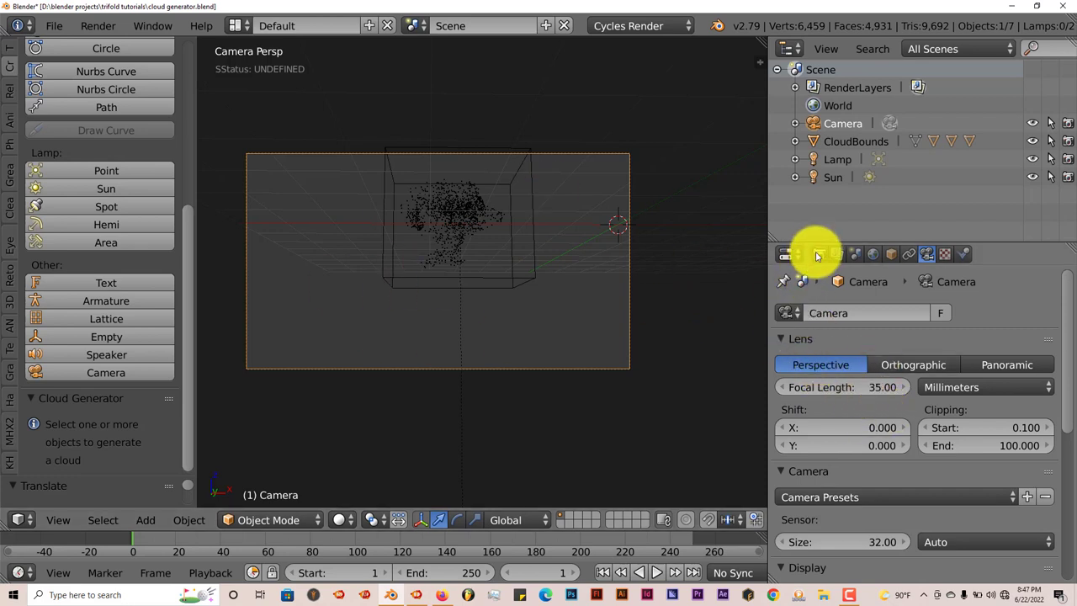
Enable Film > Transparent and set PNG color mode to RGBA to keep alpha.
click(818, 252)
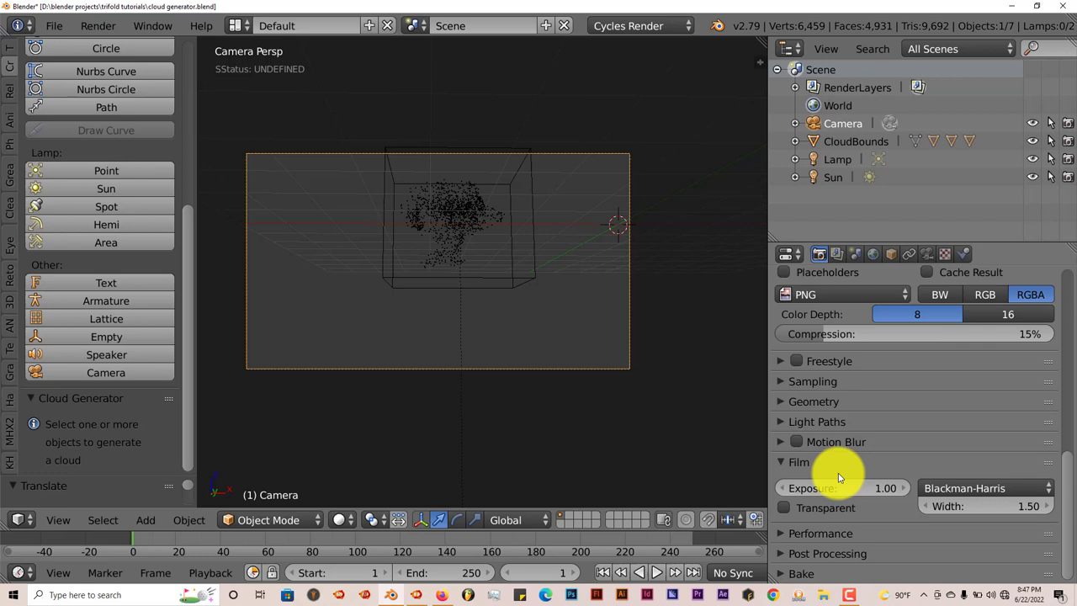
mouse_move(781, 515)
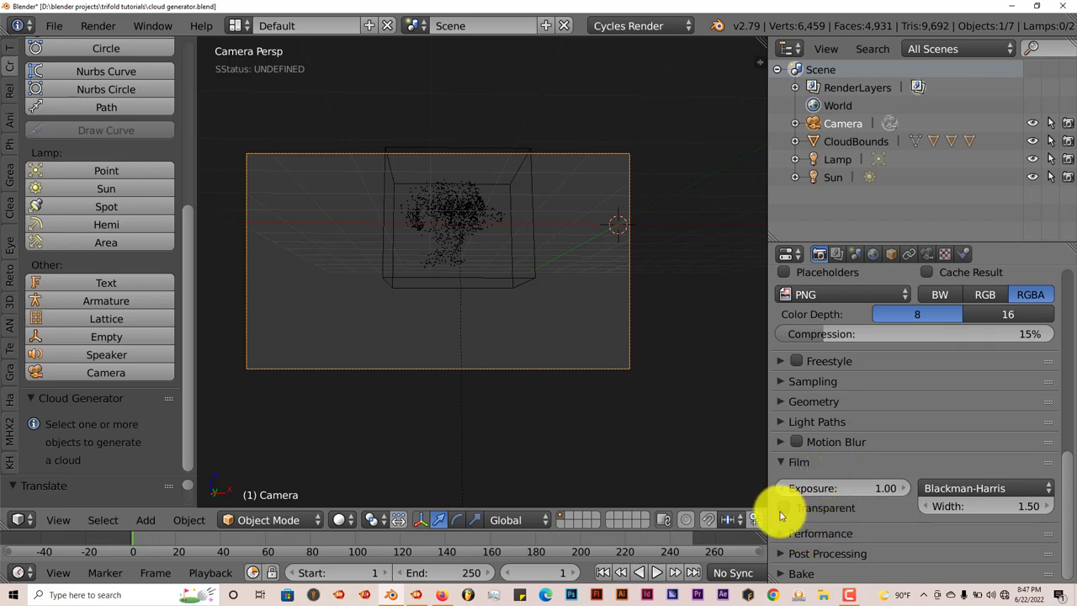
mouse_move(785, 508)
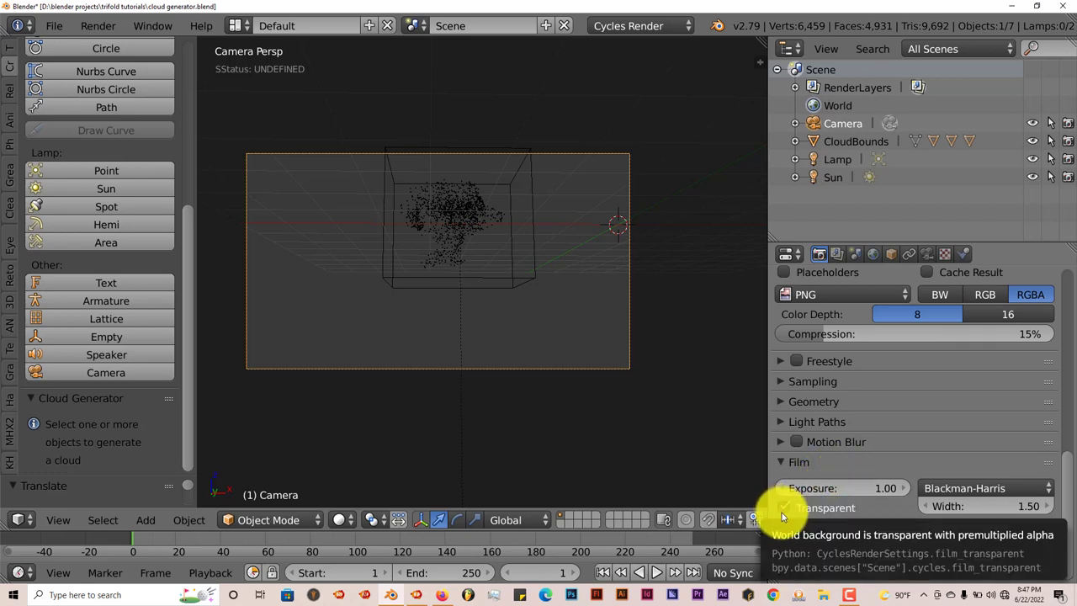
click(784, 508)
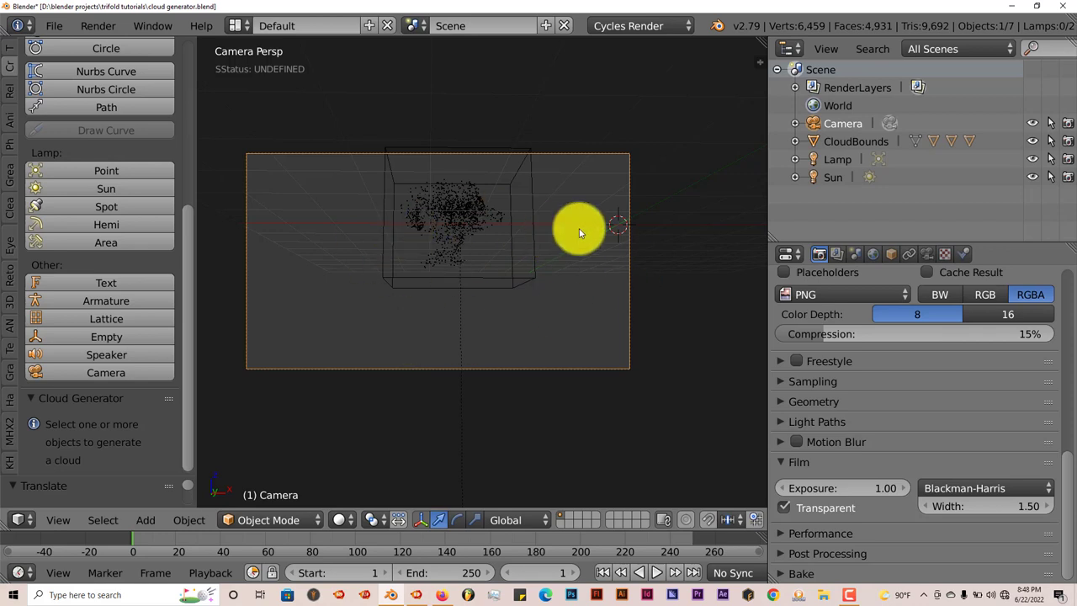
mouse_move(1018, 303)
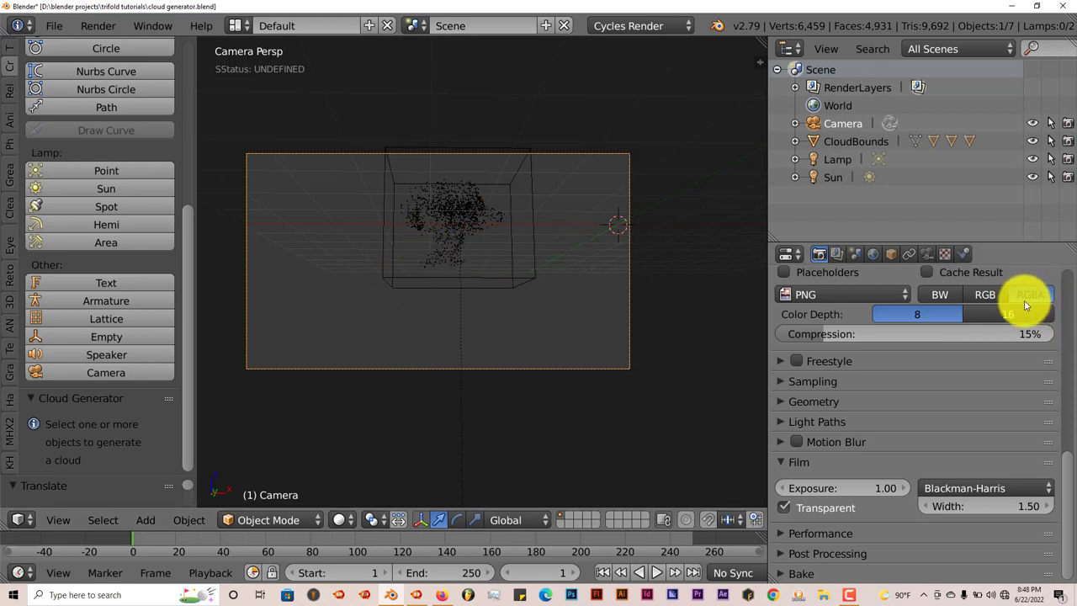
mouse_move(1030, 294)
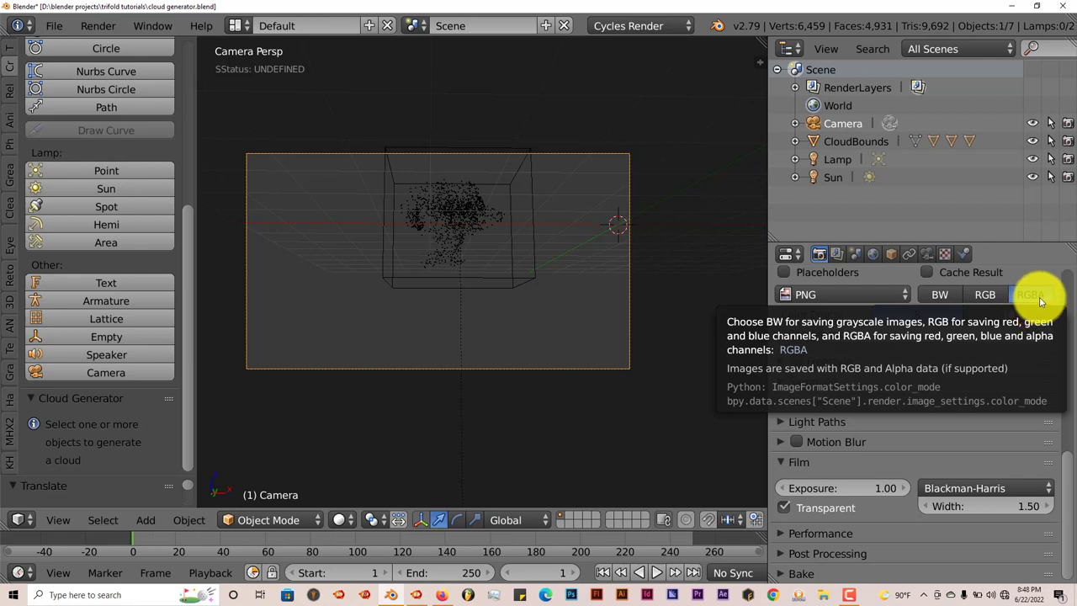
click(1030, 293)
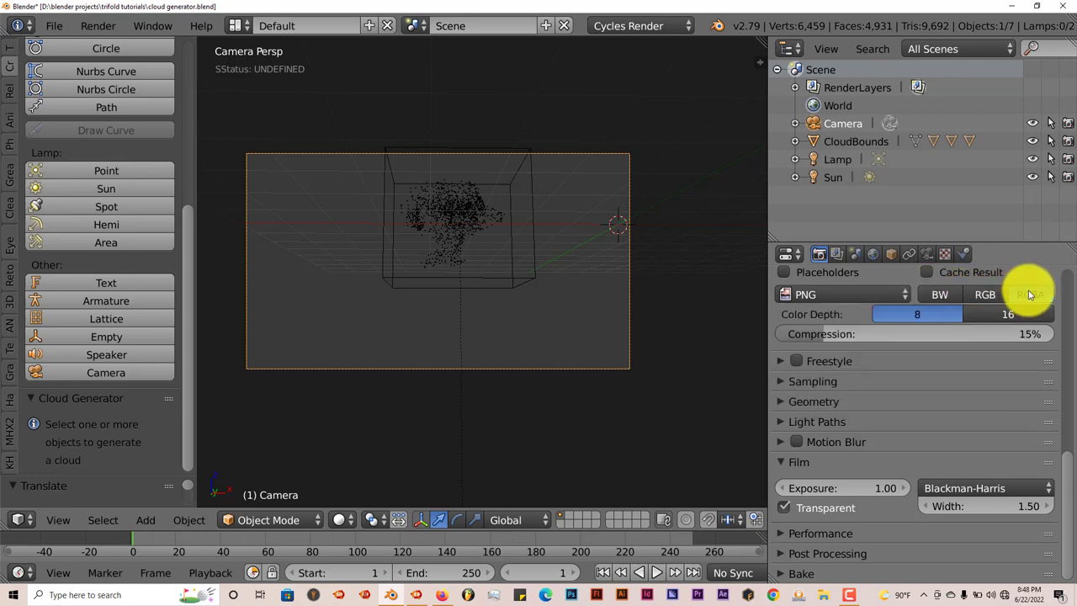
click(1030, 293)
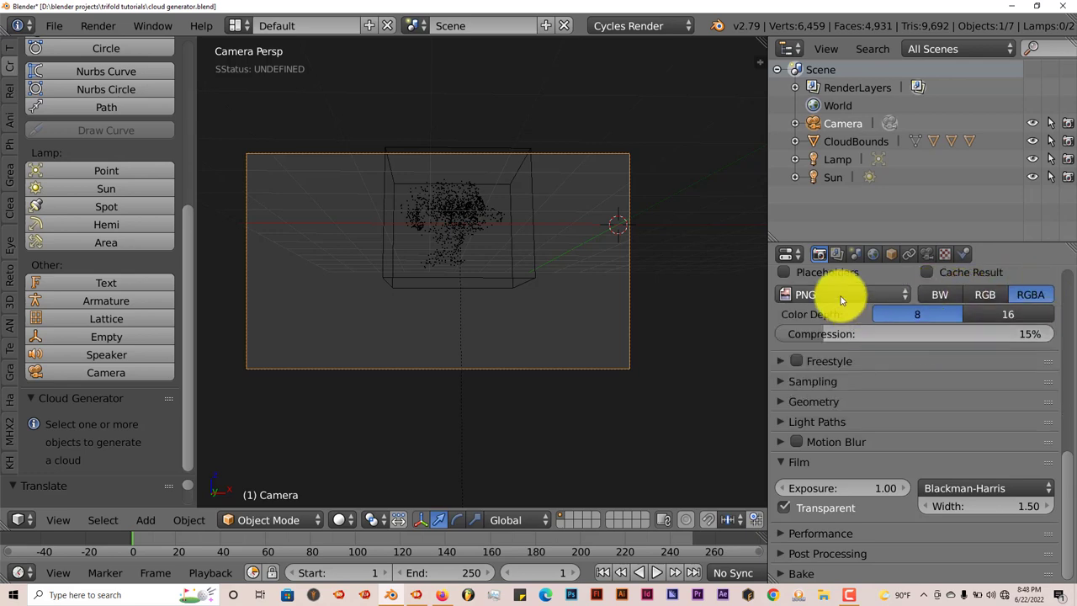
mouse_move(841, 293)
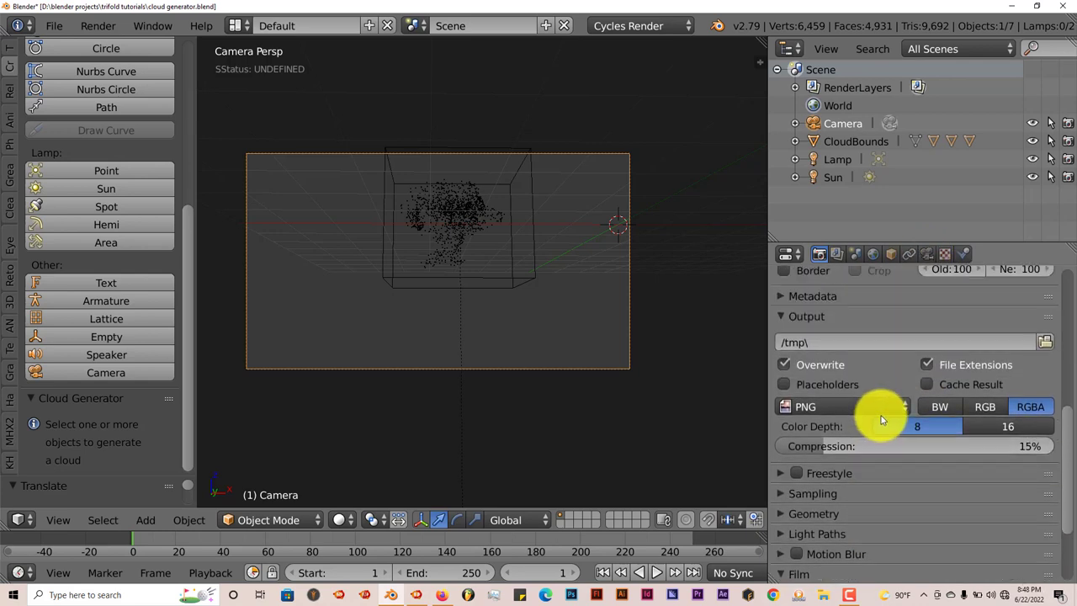
mouse_move(875, 421)
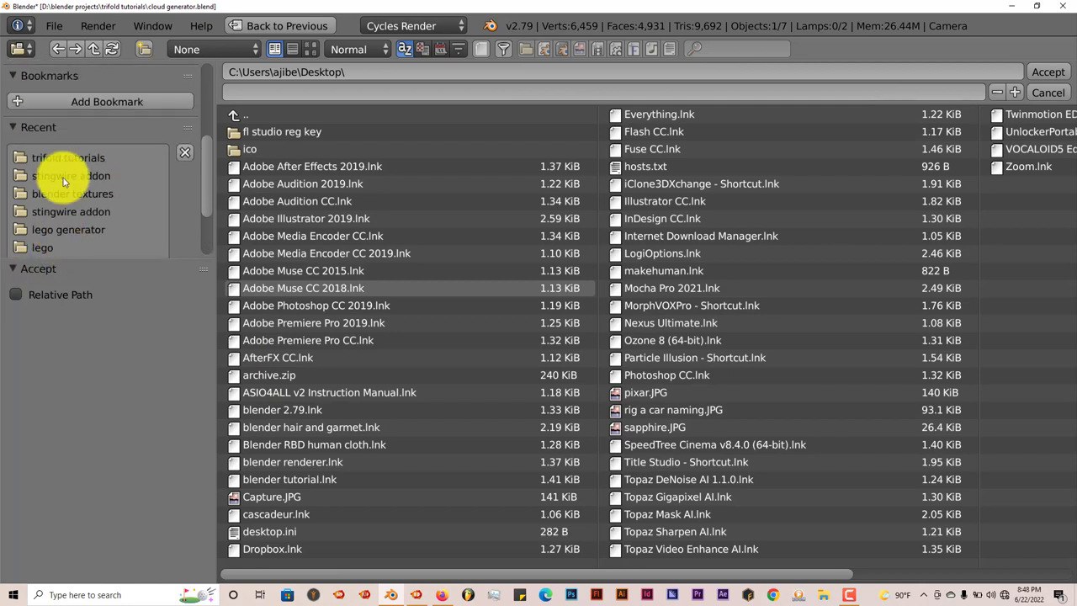
Point the output path to a 'transparent cloud' file in the trifold tutorials folder and accept.
click(67, 158)
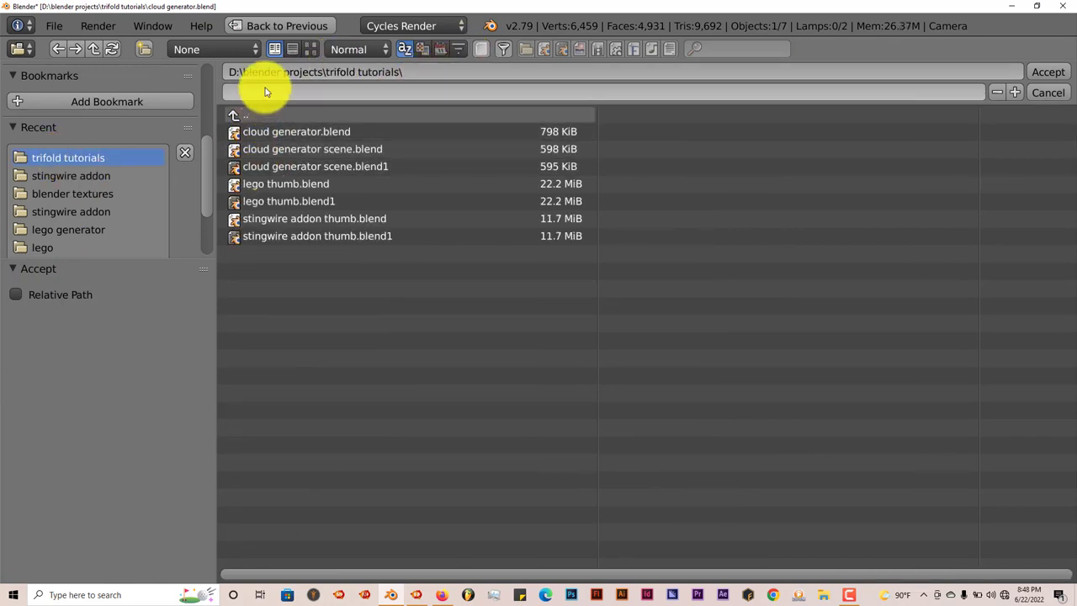
text(transparent cloud)
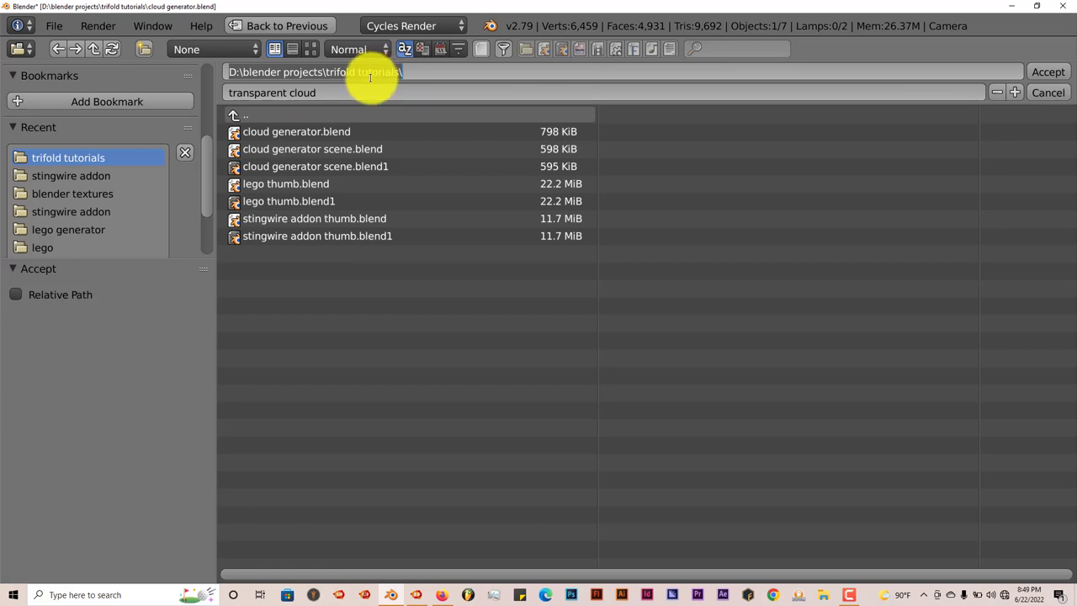
mouse_move(379, 172)
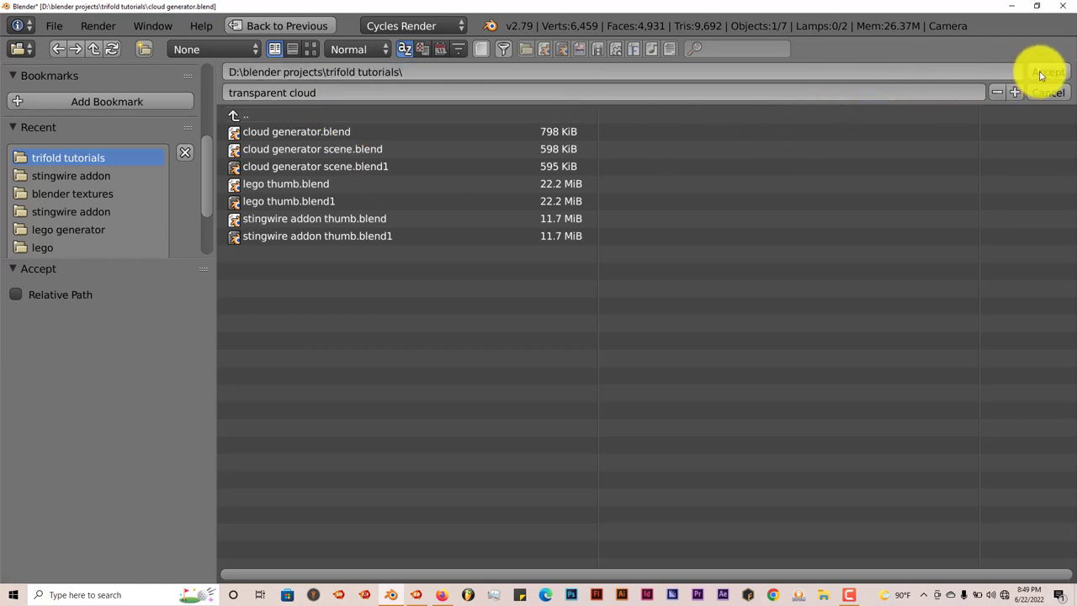
click(1047, 70)
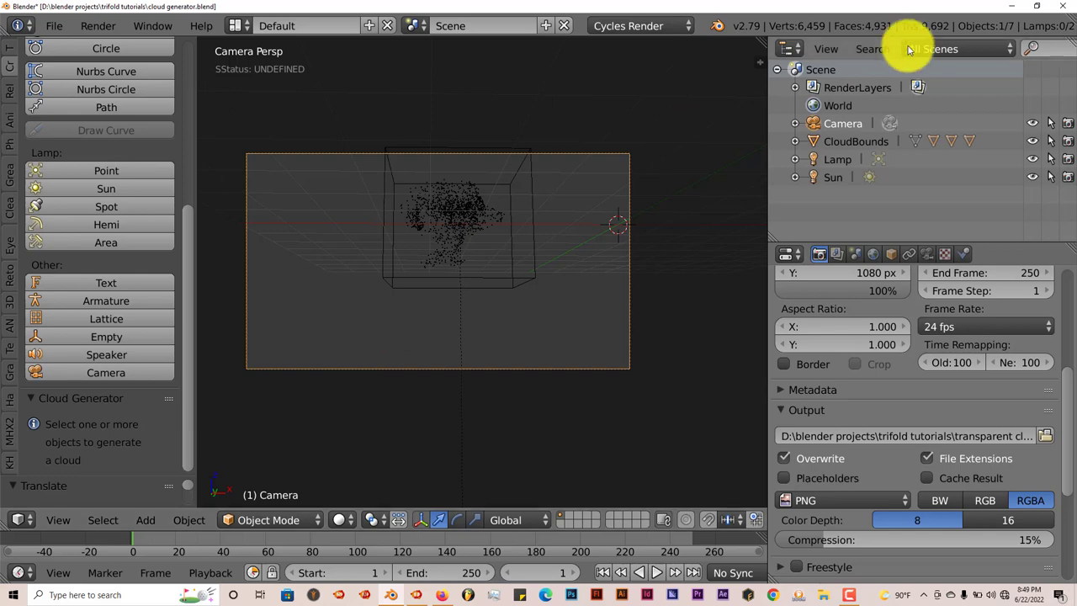
Minimize Blender 2.79 and bring up the File menu in the Blender 2.8 city scene.
click(54, 25)
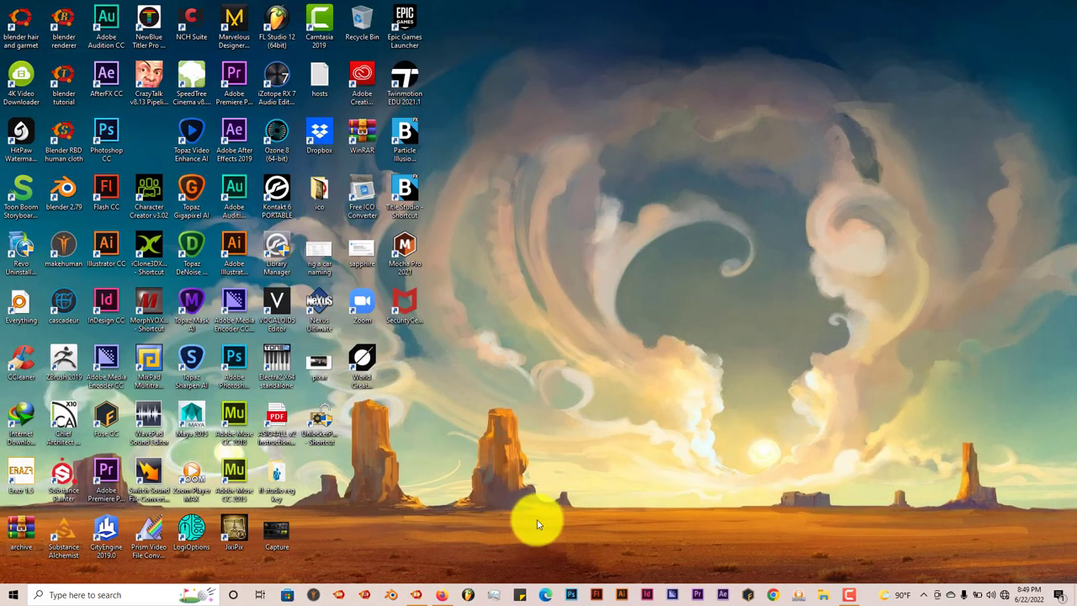
mouse_move(420, 596)
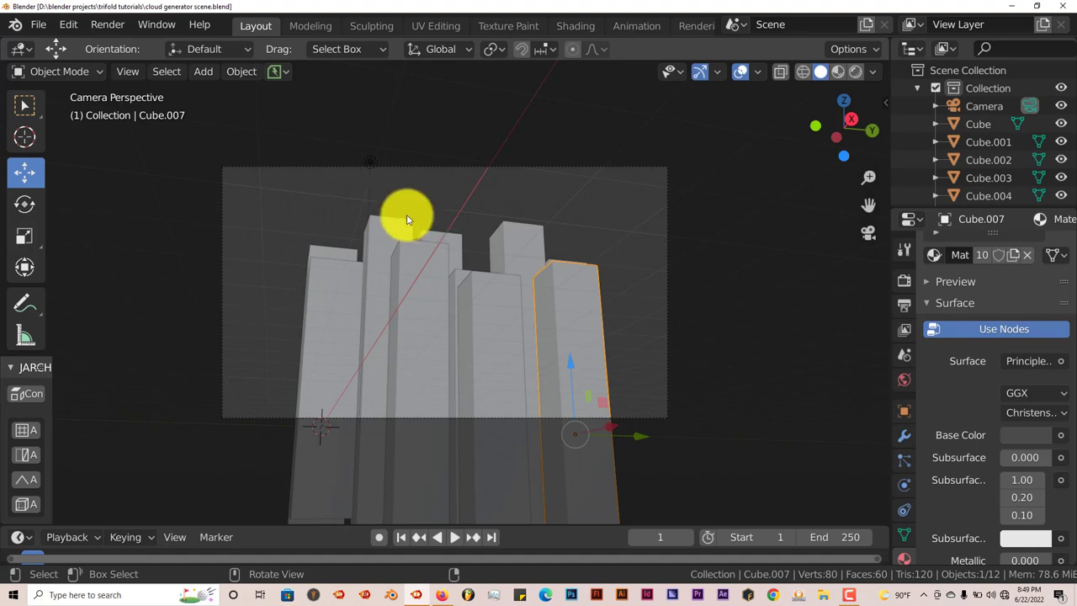
click(37, 23)
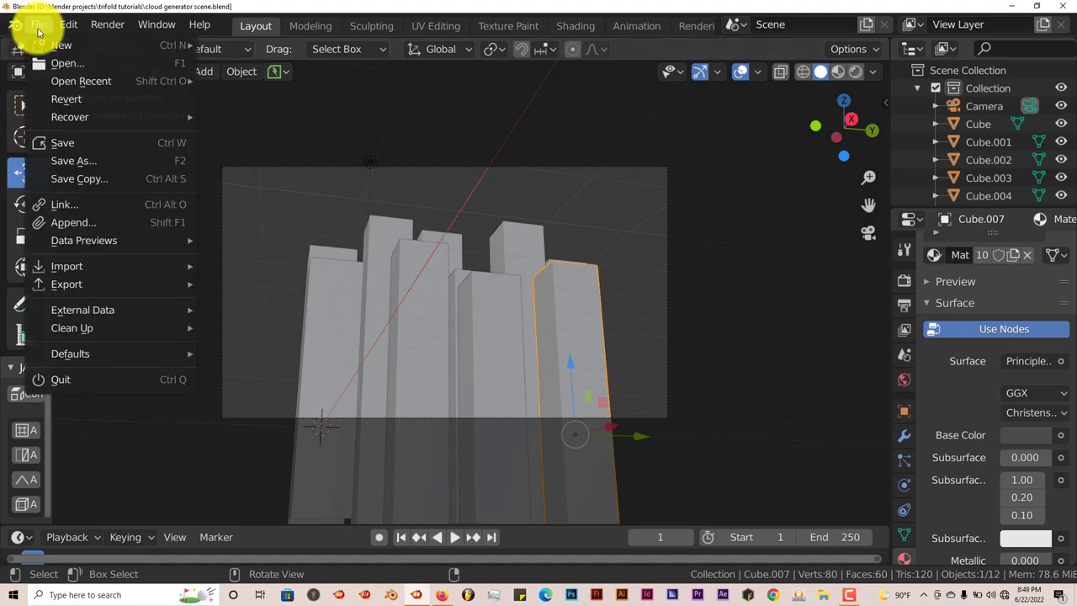
mouse_move(118, 266)
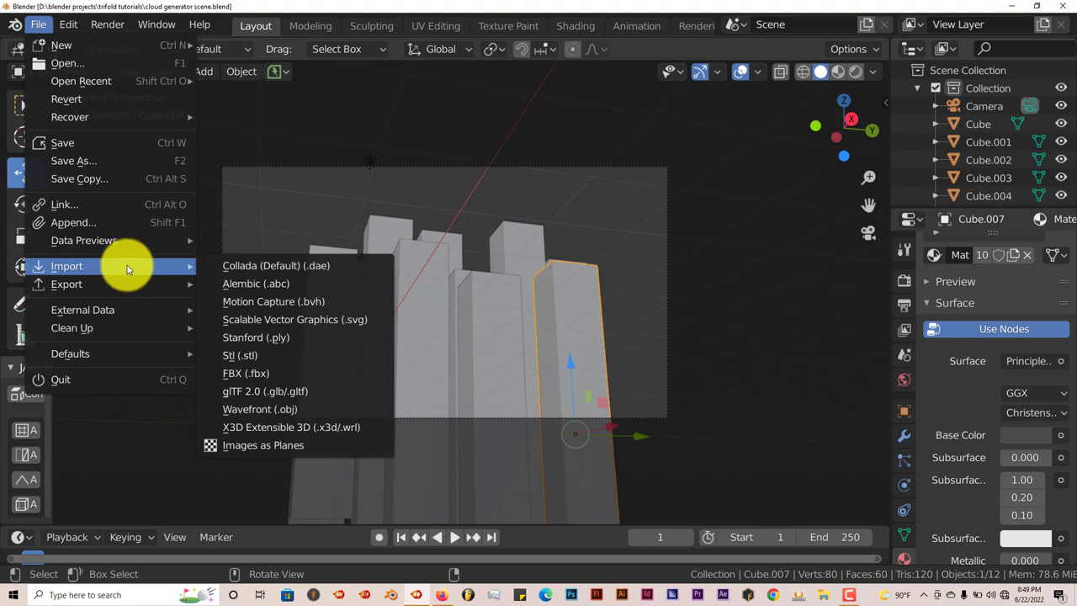
mouse_move(262, 444)
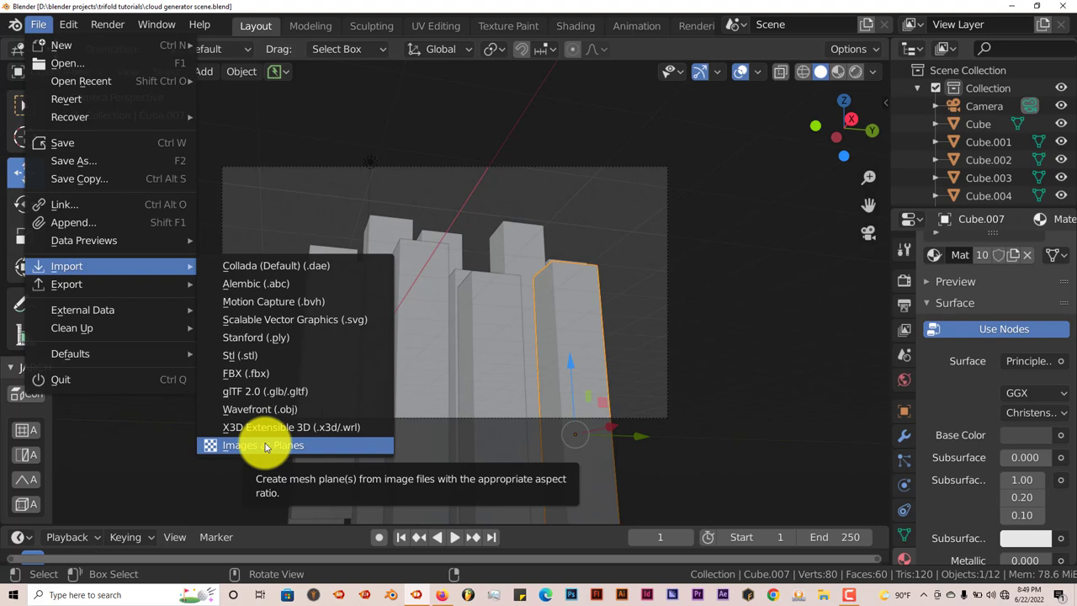
mouse_move(268, 427)
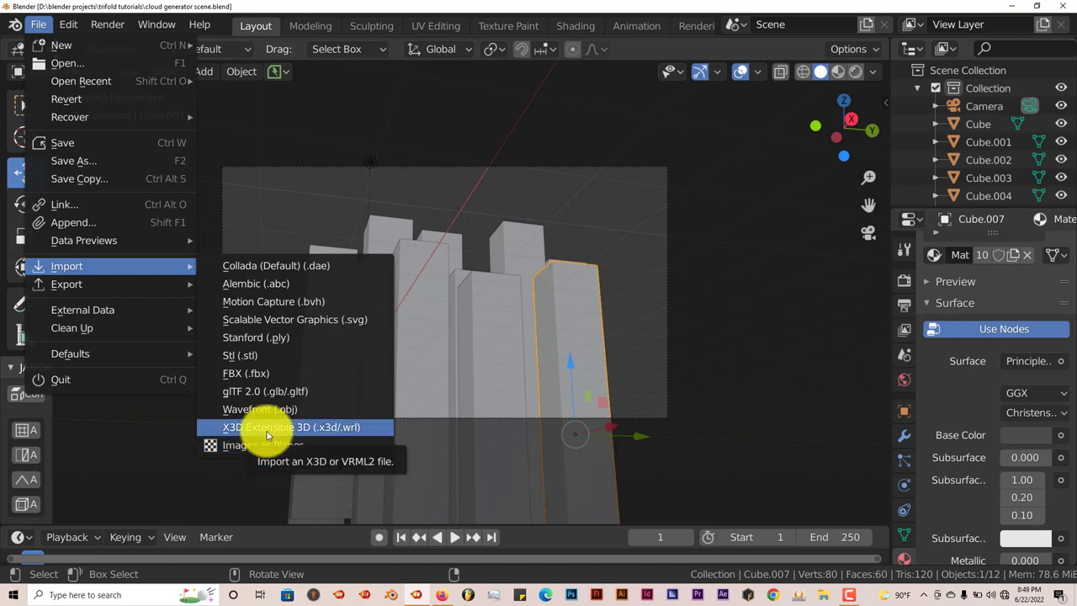
mouse_move(263, 445)
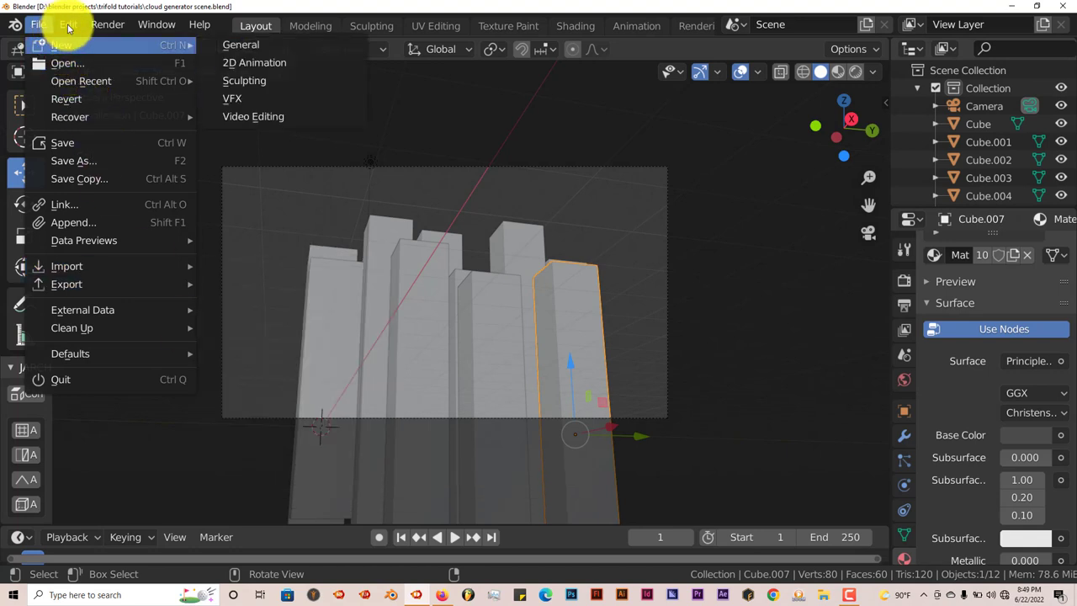
click(67, 25)
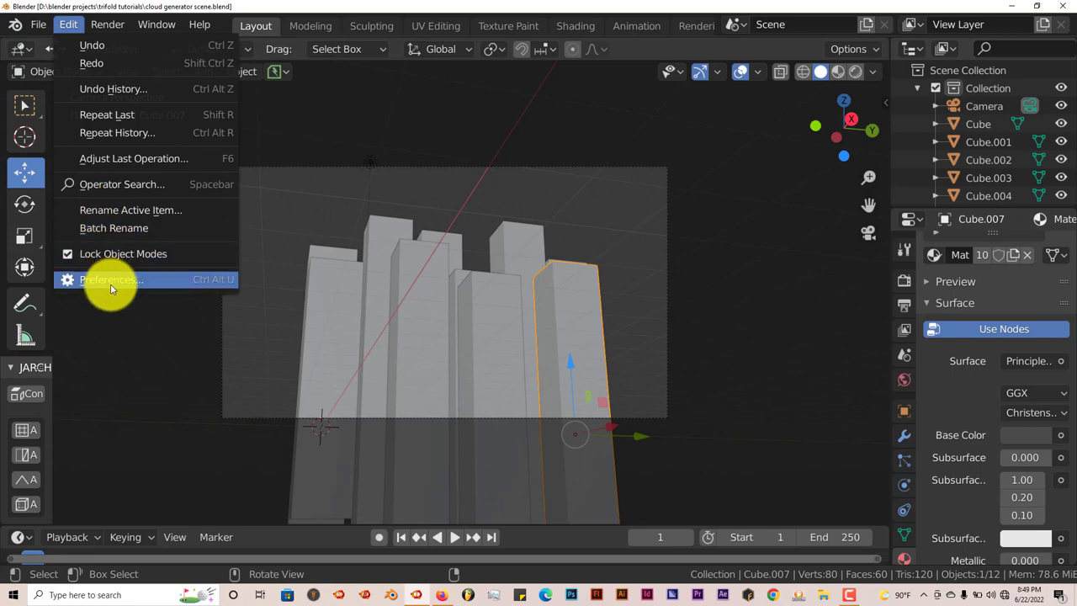
click(111, 279)
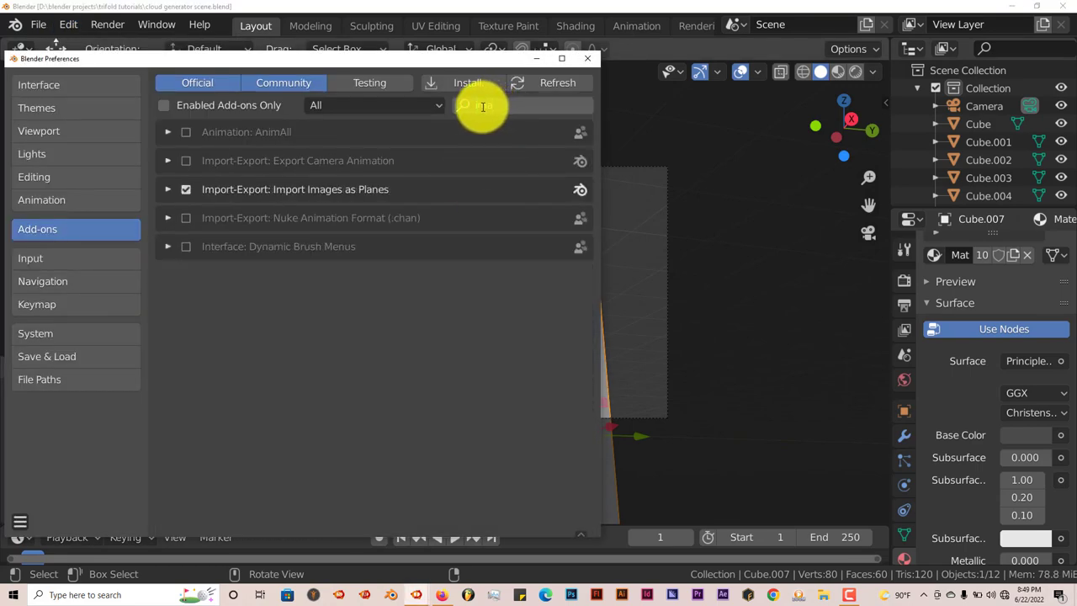
text(ima)
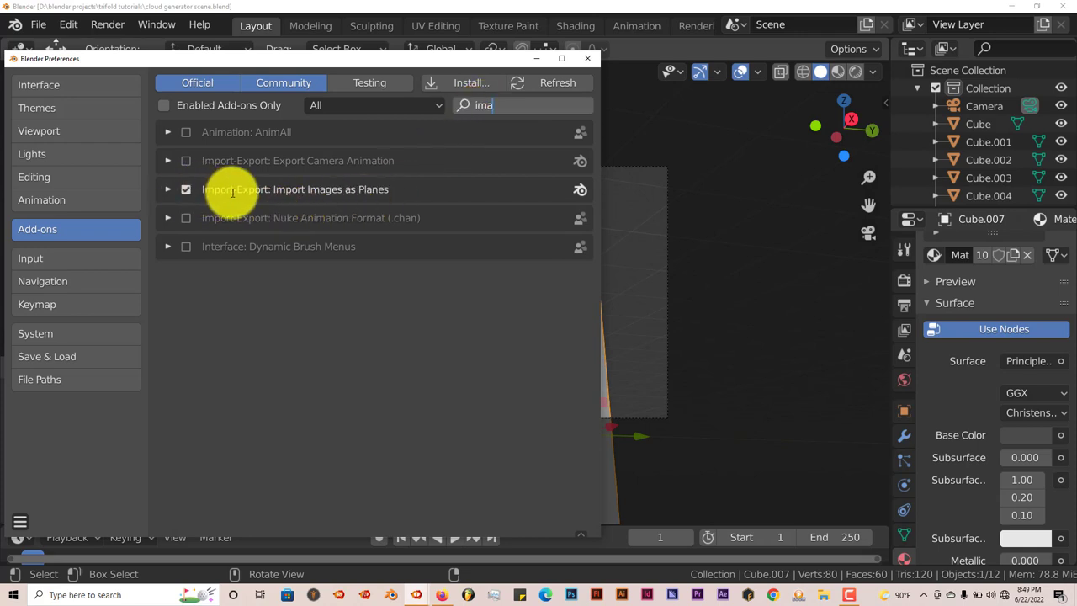
mouse_move(390, 192)
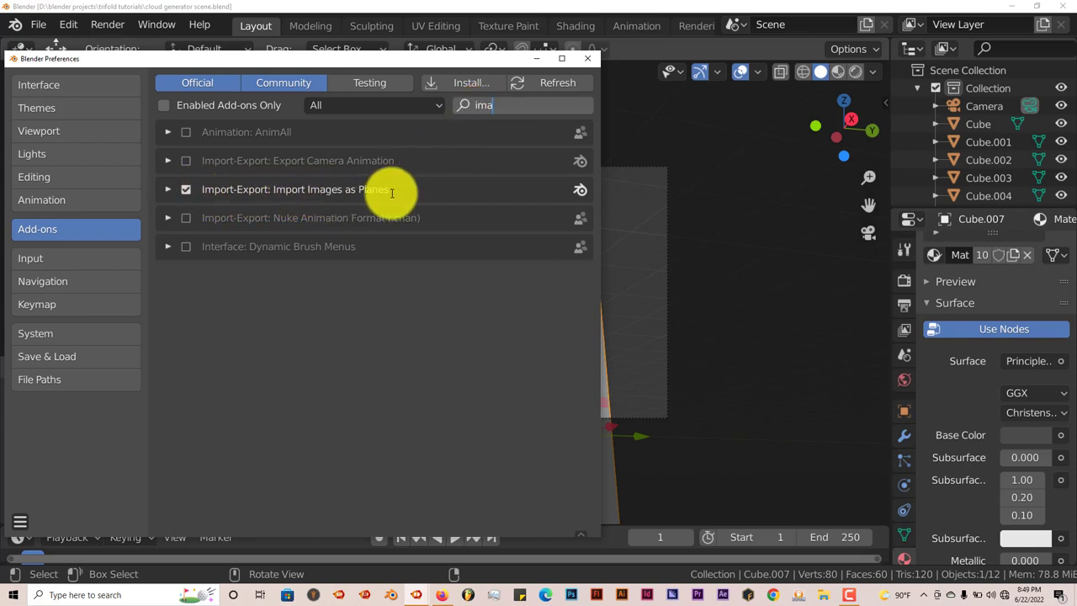
mouse_move(589, 59)
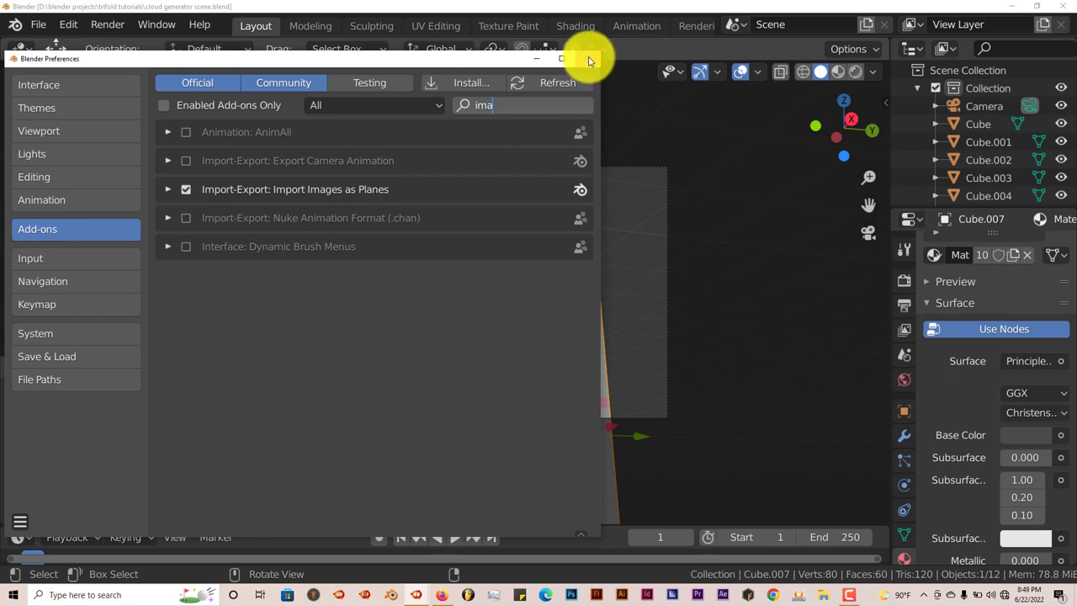
click(589, 58)
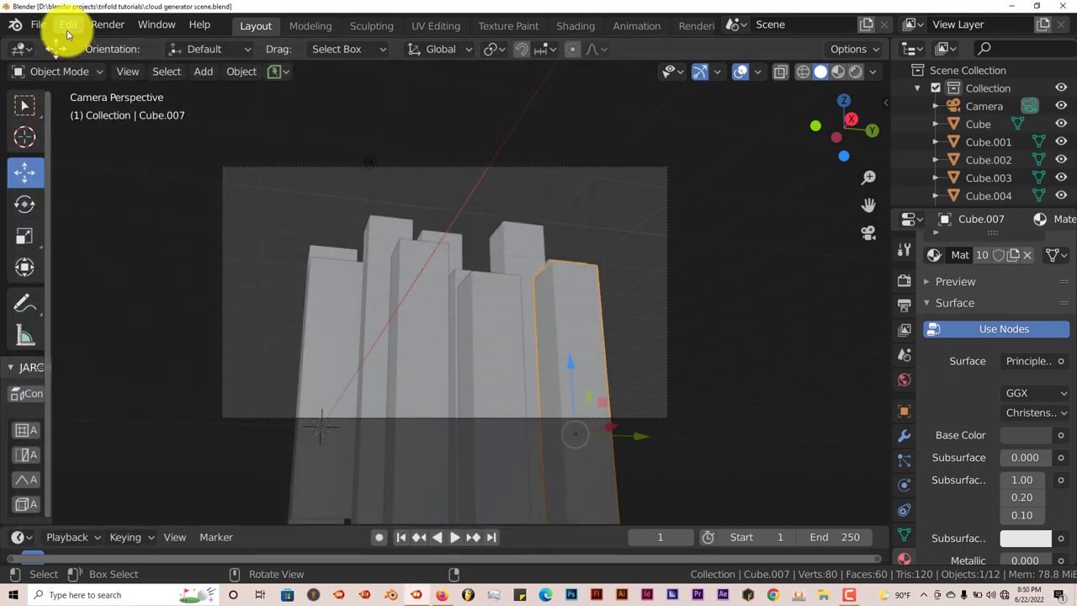
mouse_move(290, 317)
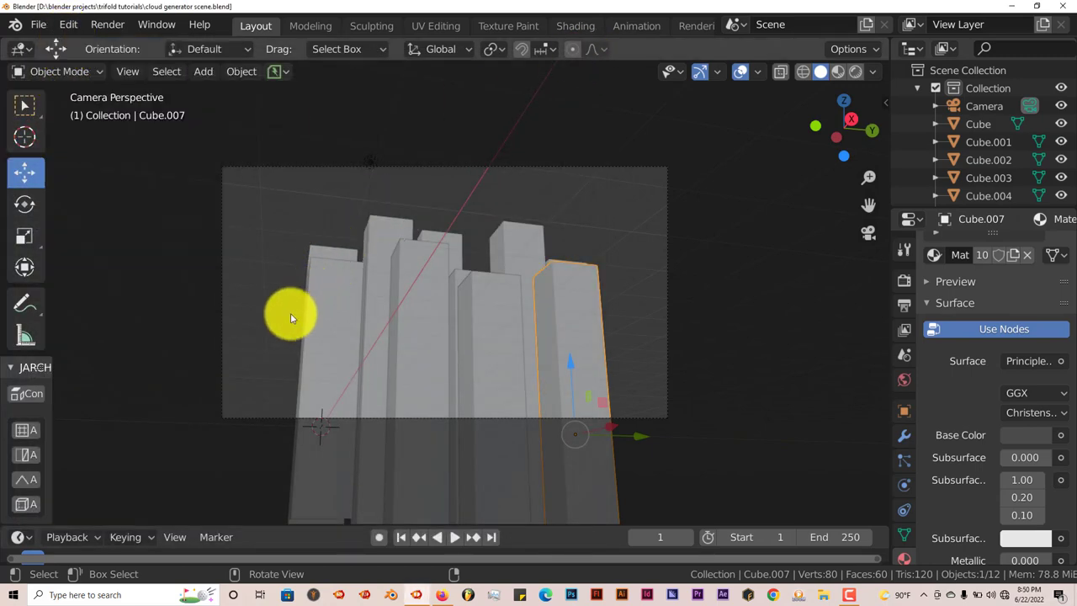
click(202, 71)
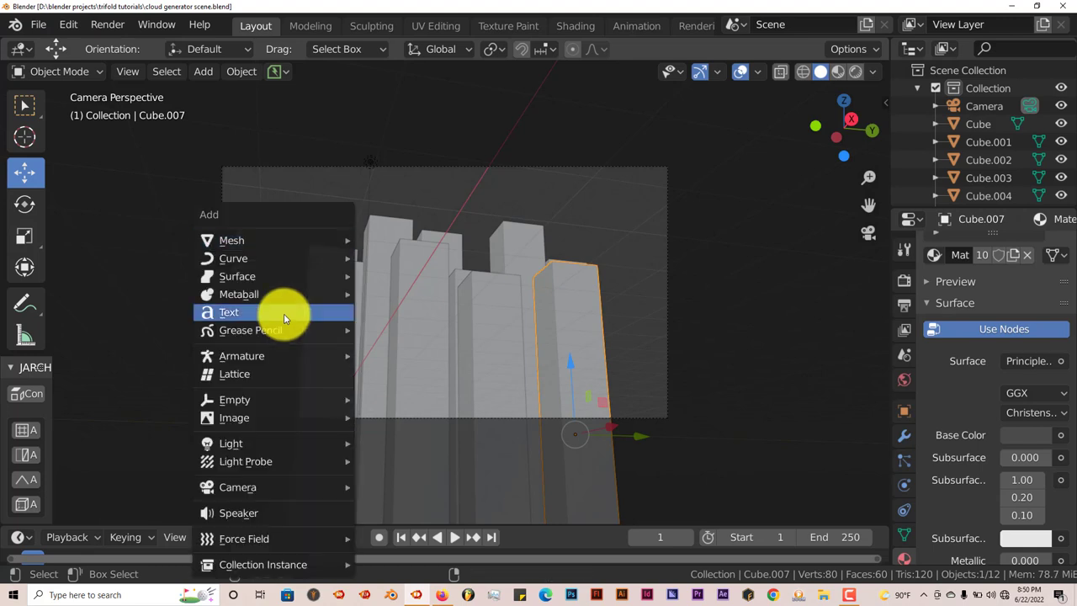
mouse_move(283, 311)
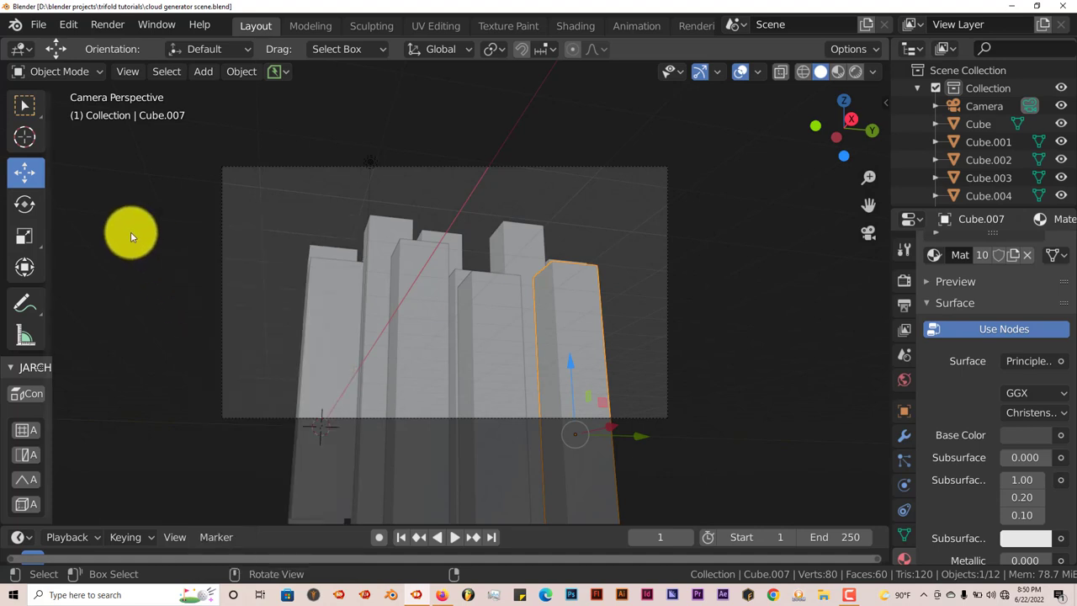
Start Import Images as Planes and jump to the recent blender addons folder.
click(37, 23)
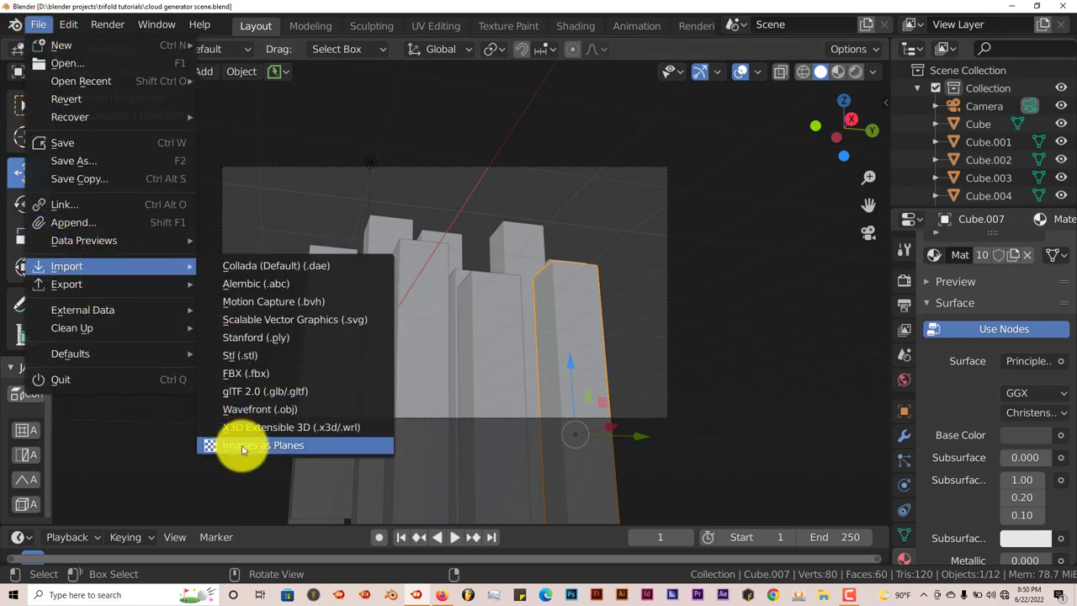
click(263, 444)
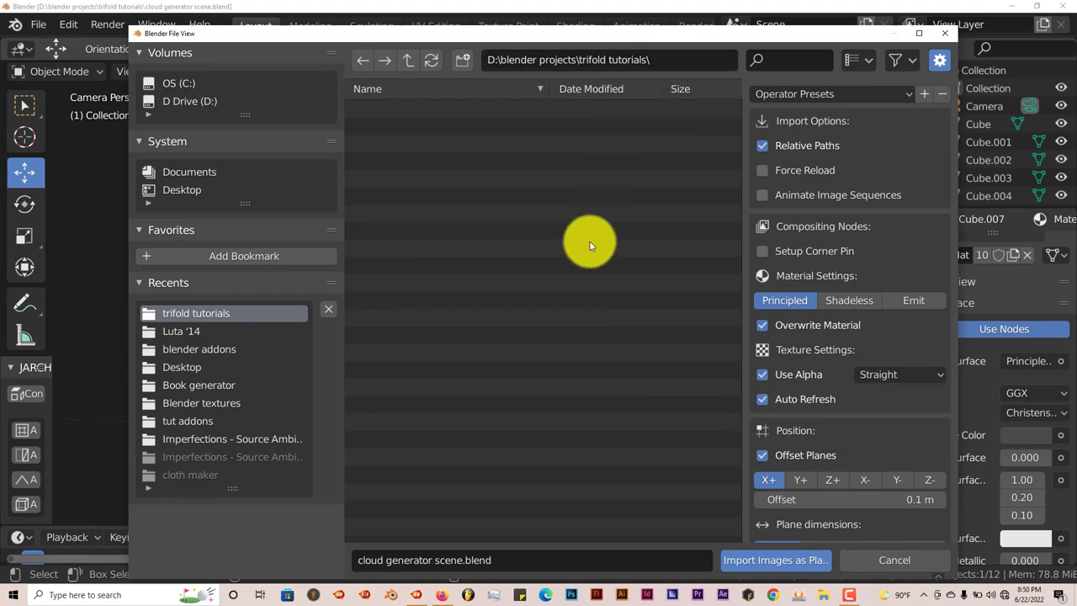
mouse_move(497, 220)
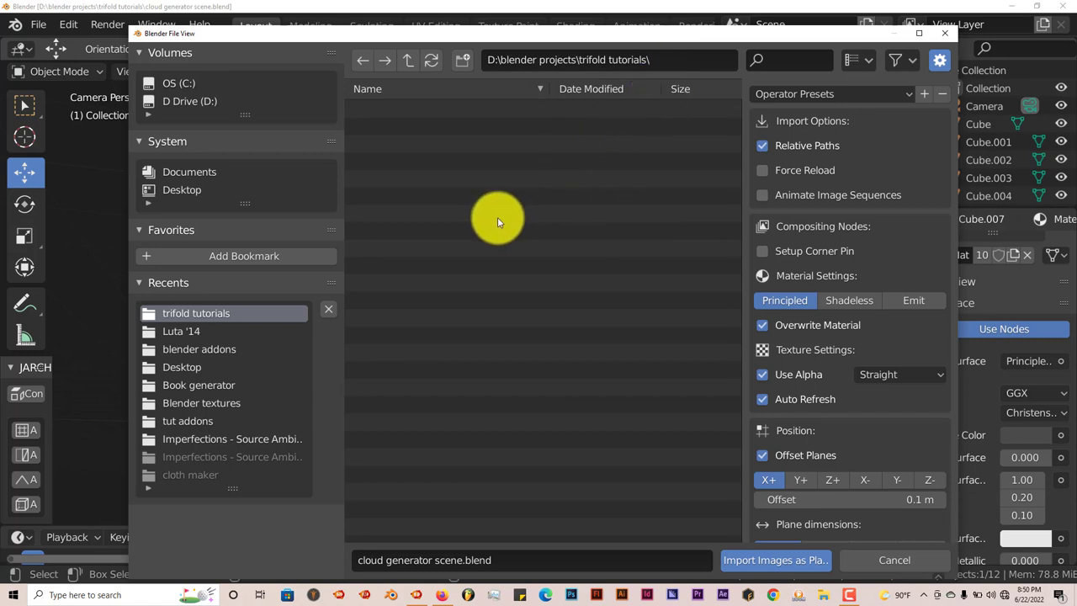
mouse_move(505, 224)
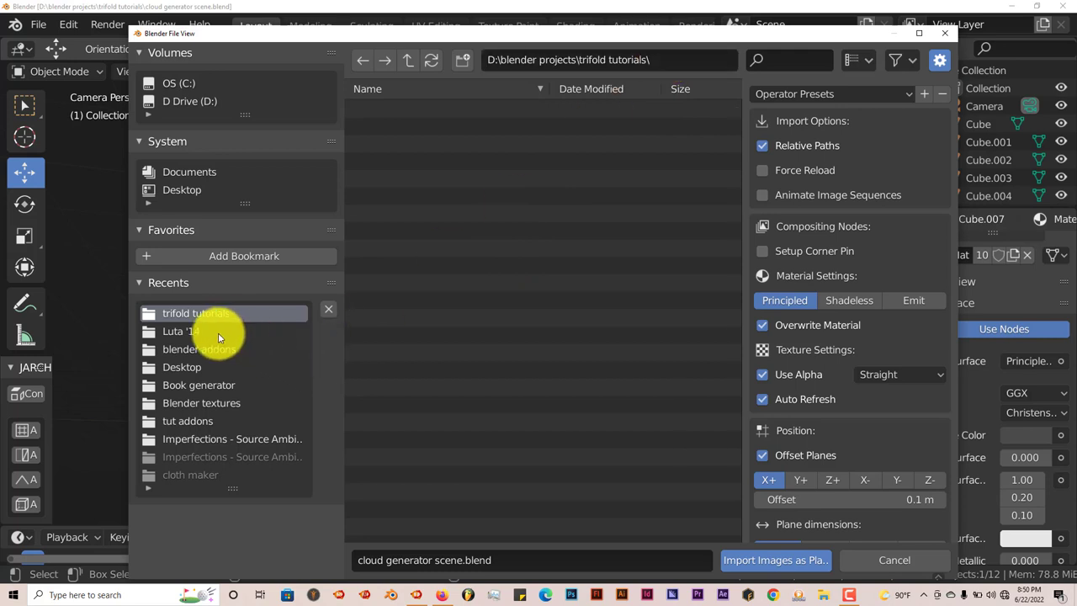
mouse_move(209, 344)
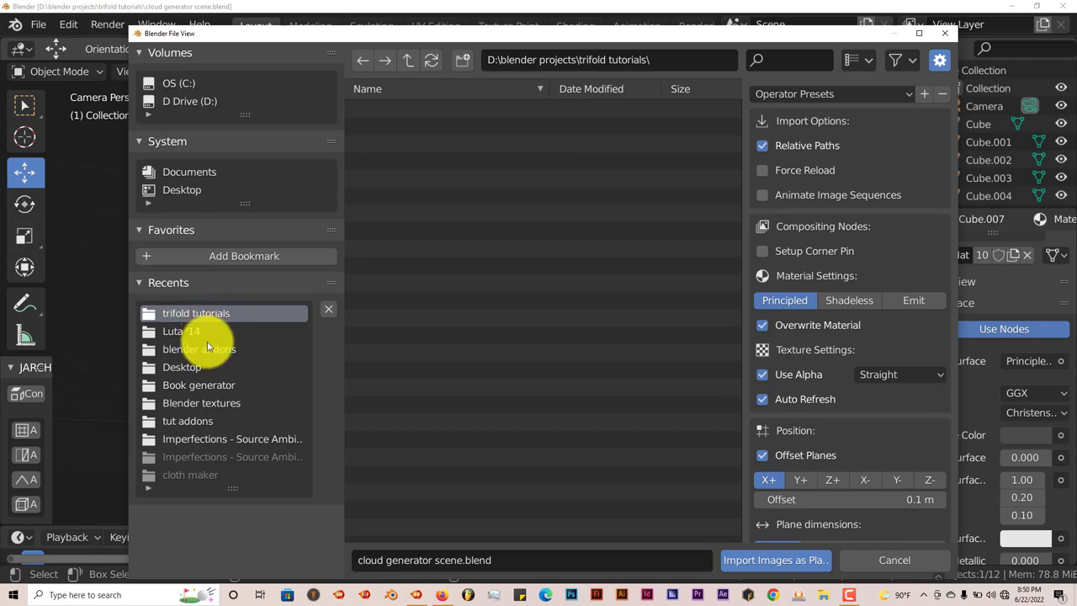
click(198, 348)
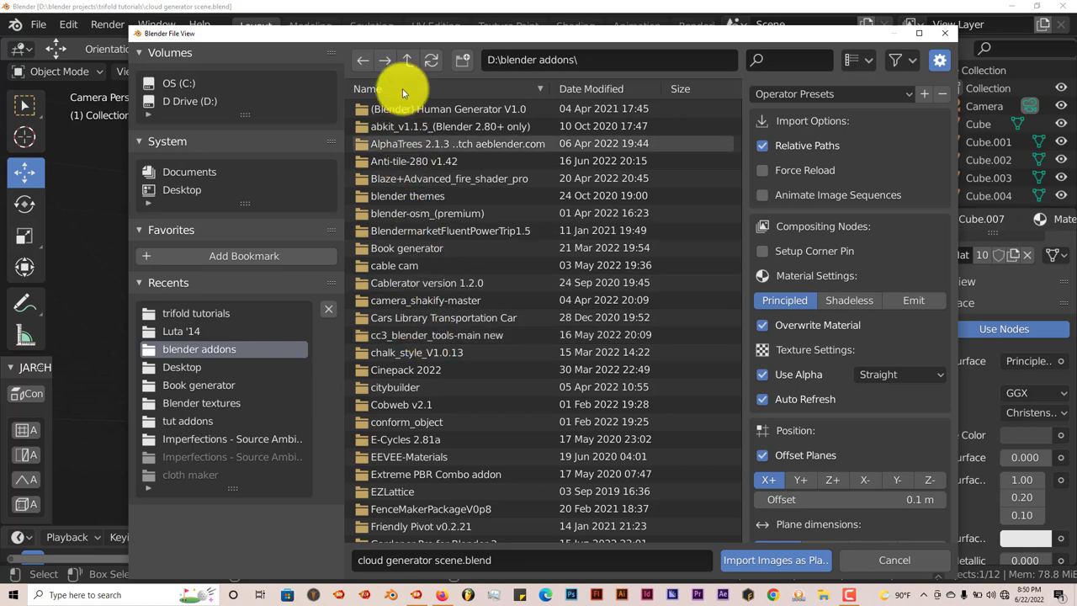
Navigate the import browser to D:\blender projects\trifold tutorials.
click(407, 60)
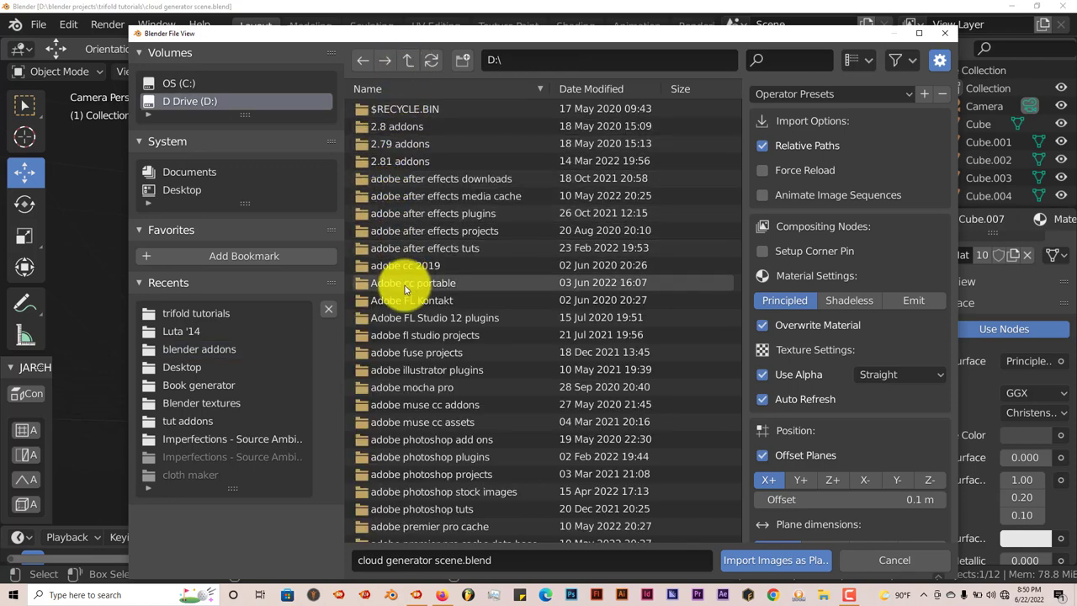
scroll(down, 3)
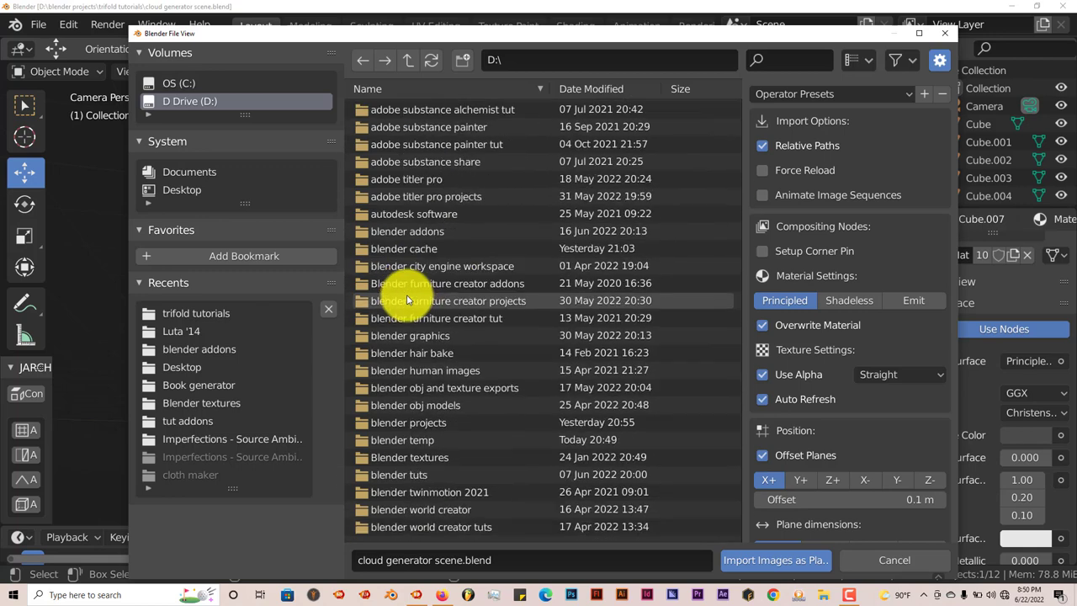
scroll(down, 3)
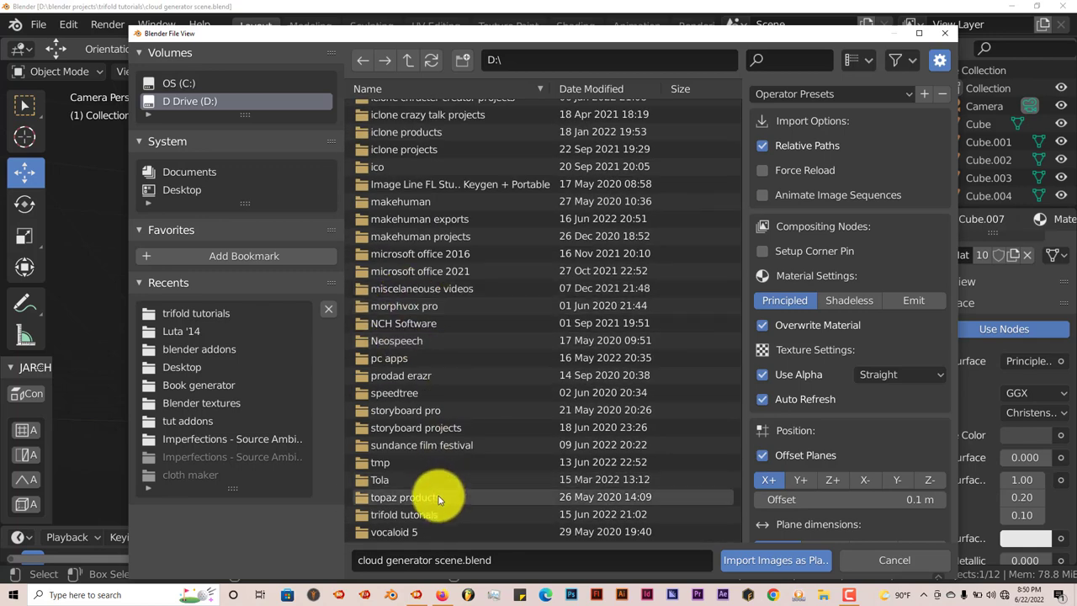
double_click(416, 515)
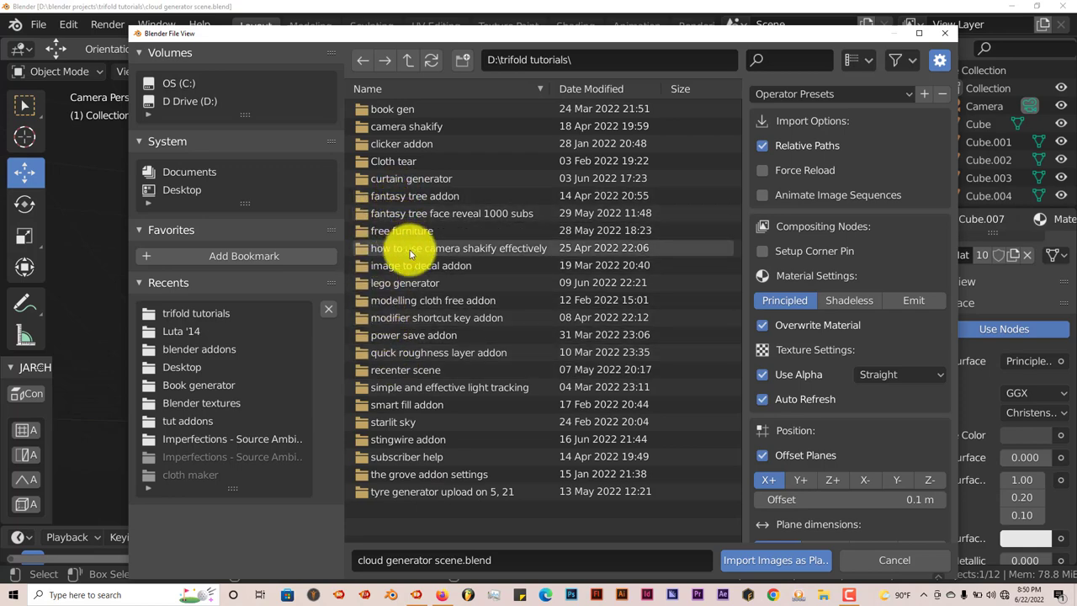
click(189, 101)
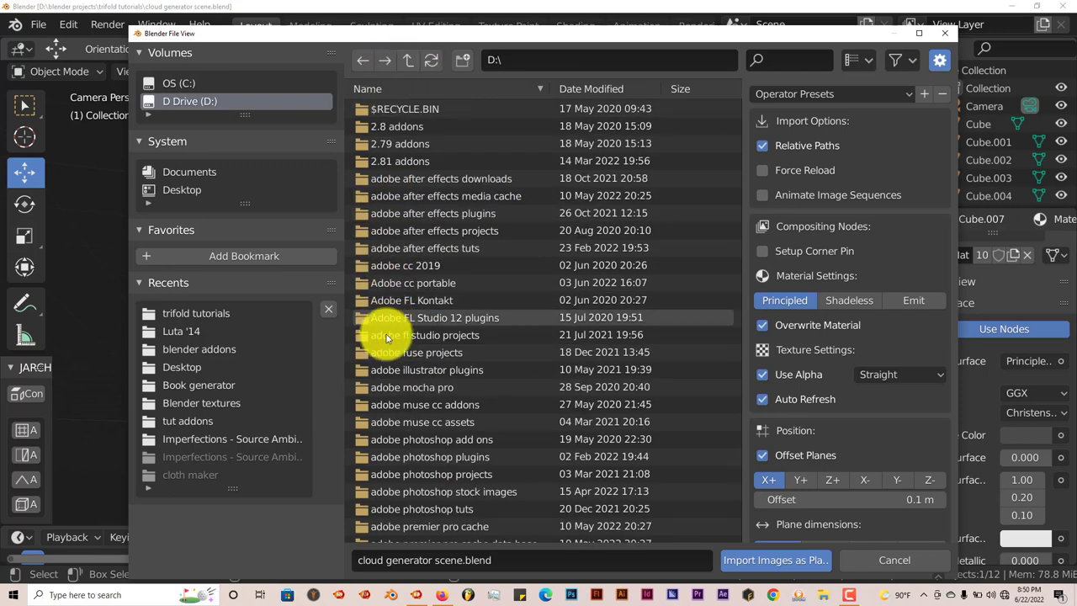
scroll(down, 3)
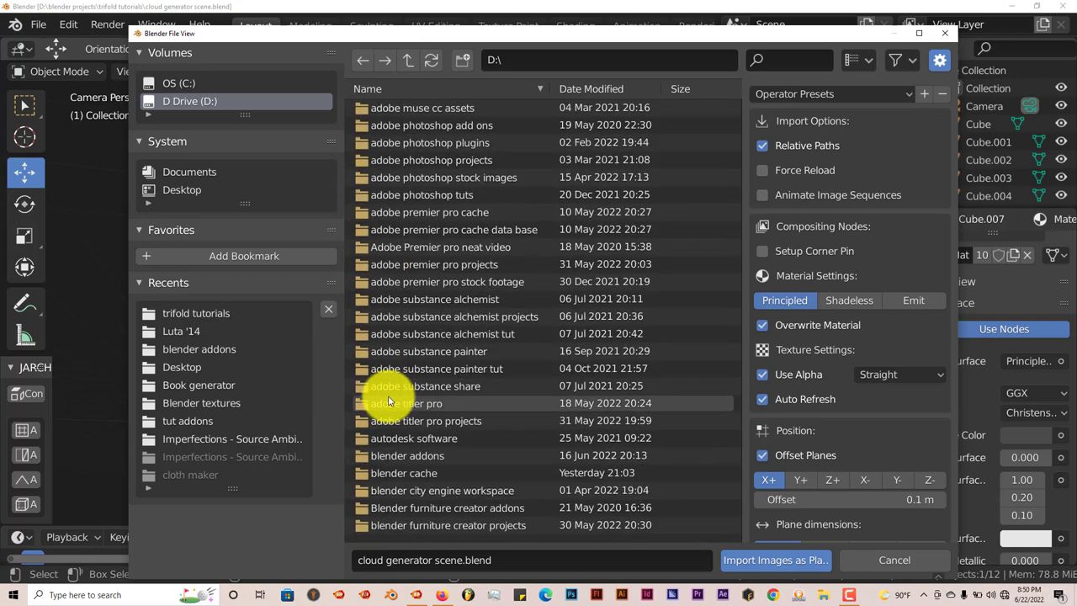
scroll(down, 3)
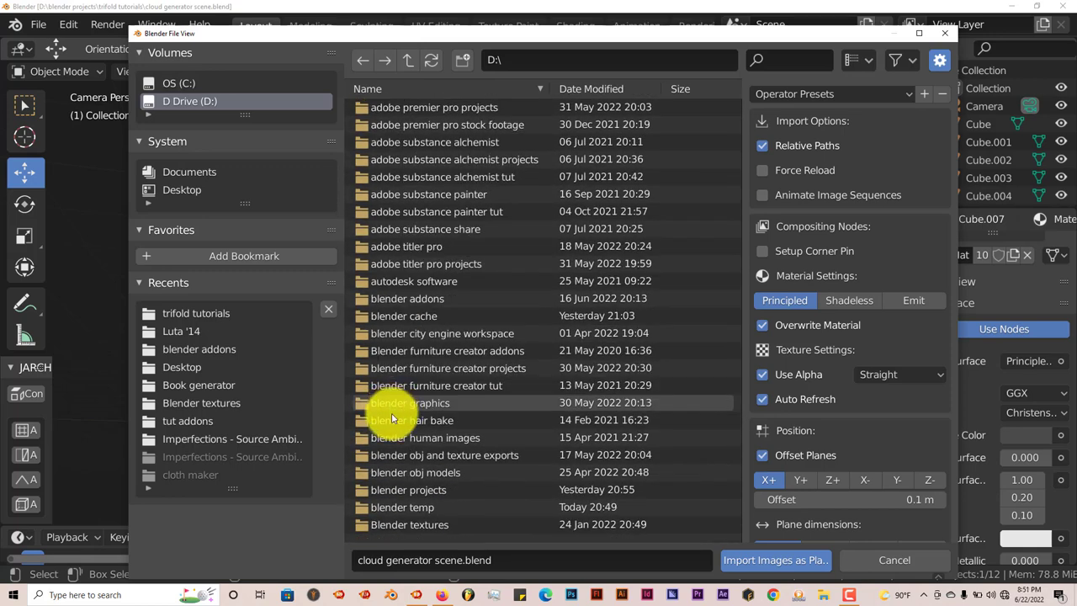
double_click(407, 490)
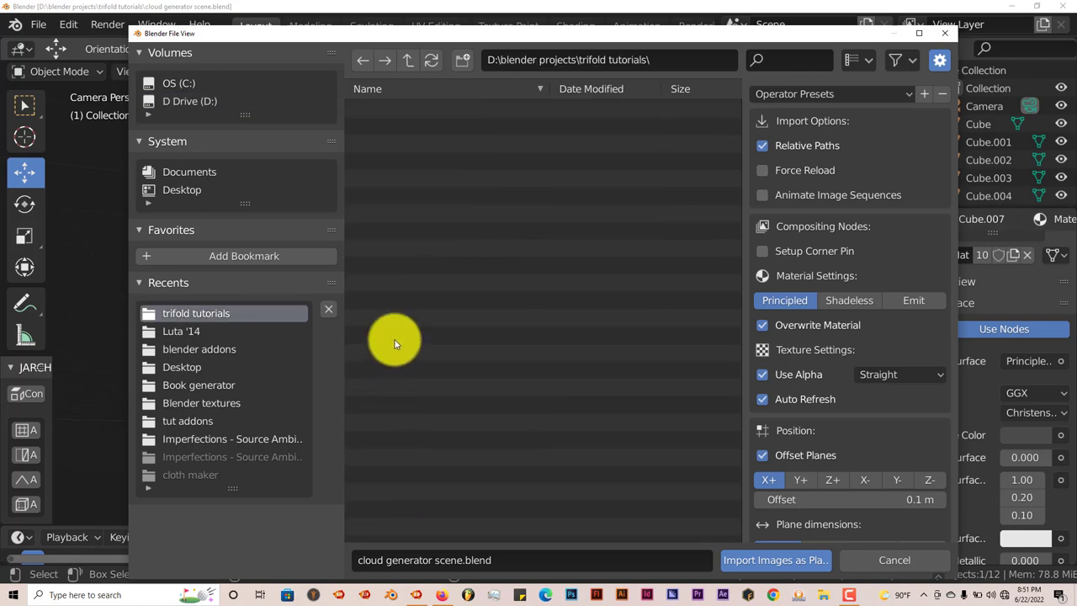
mouse_move(429, 343)
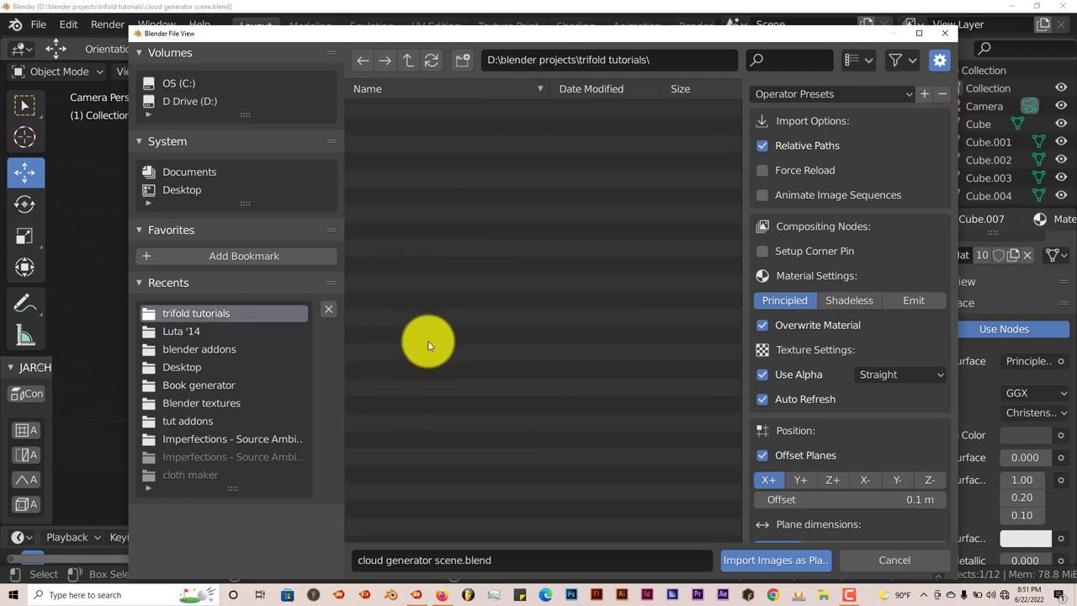
mouse_move(475, 437)
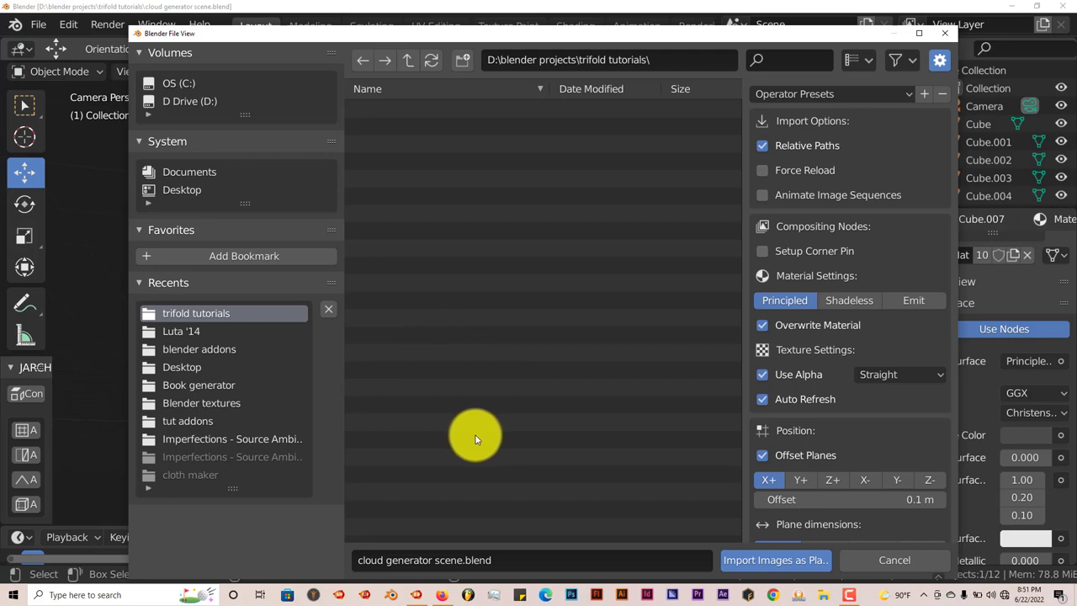
mouse_move(461, 431)
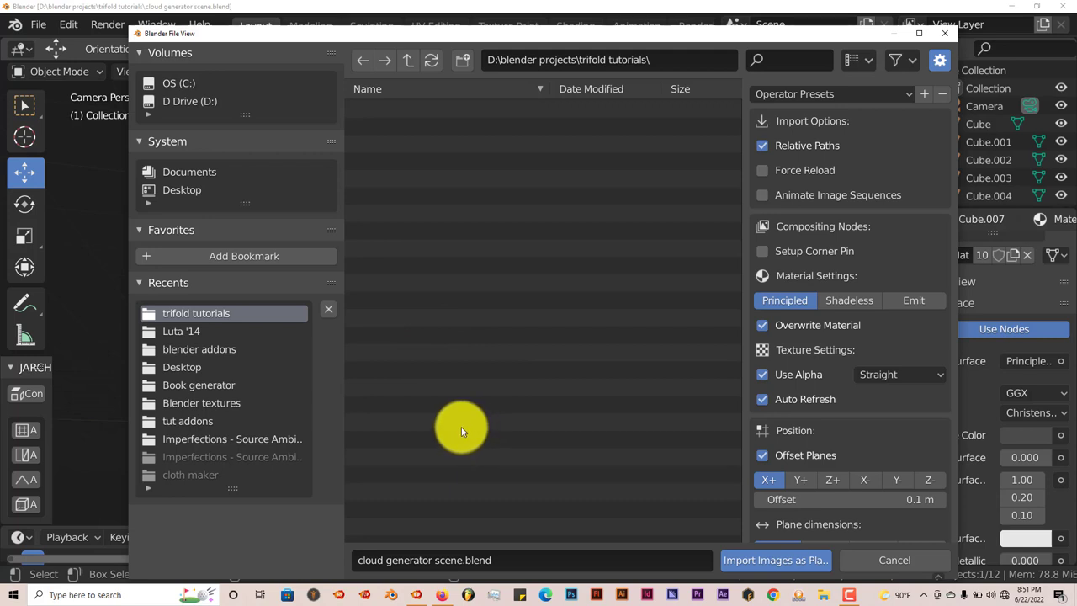
mouse_move(488, 303)
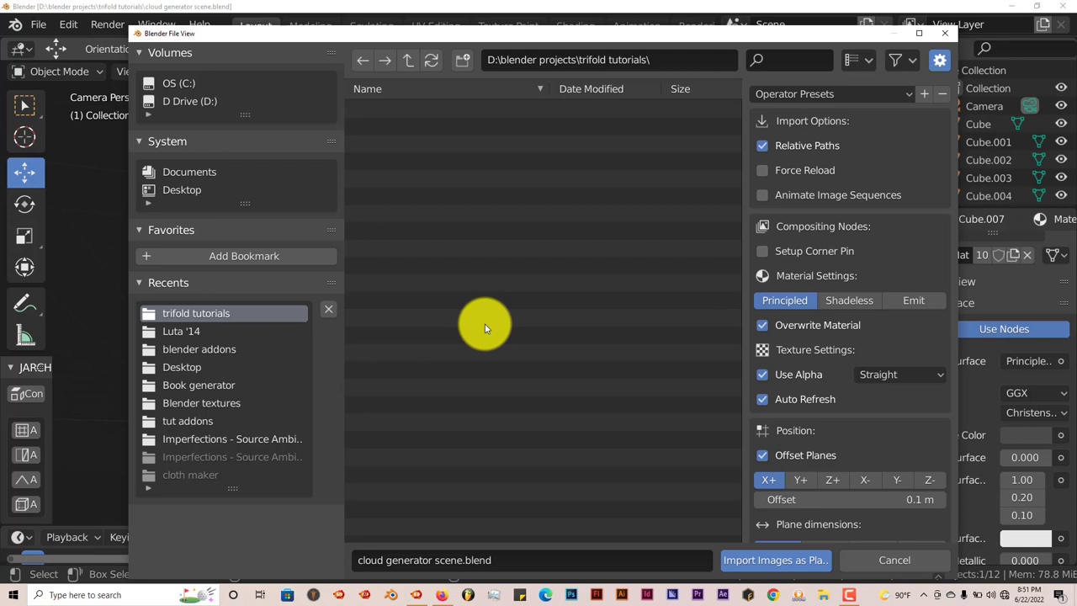
mouse_move(515, 377)
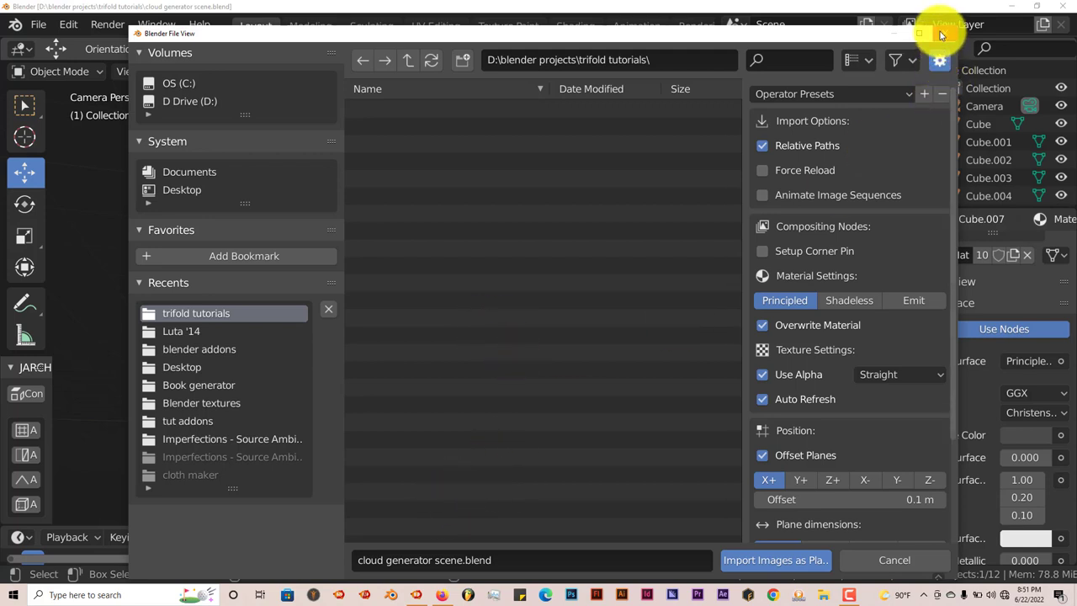
mouse_move(471, 487)
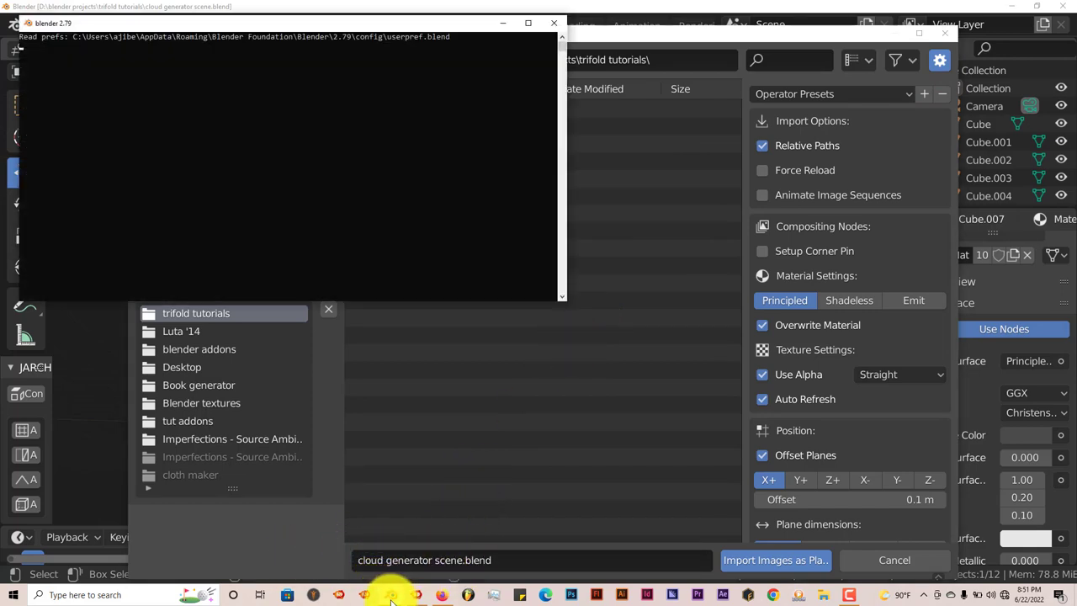
Render the cloud scene in Blender 2.79 and bring up Save As Image.
click(774, 559)
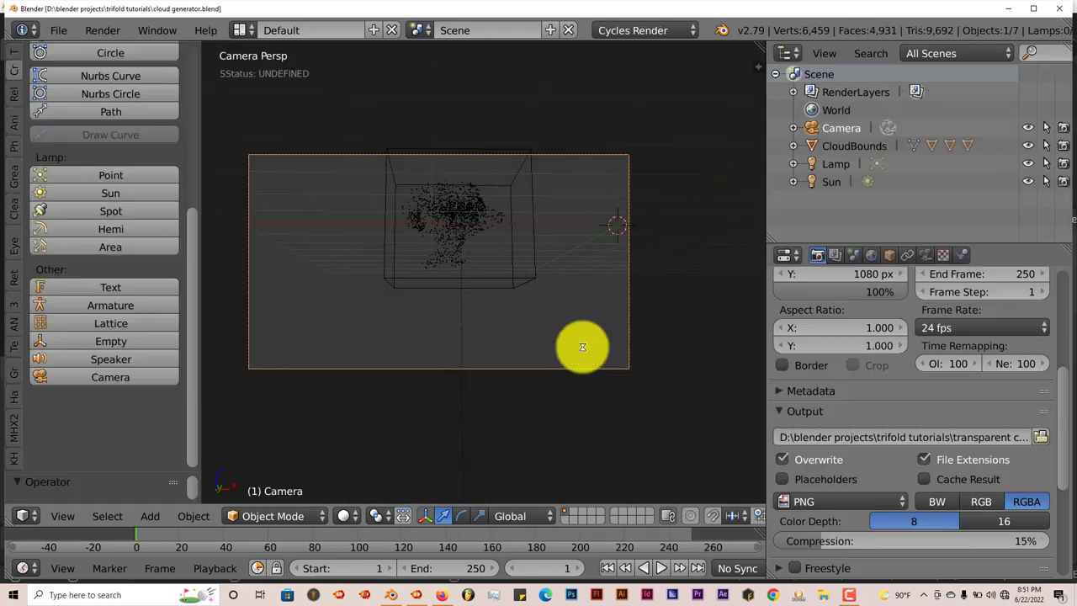
mouse_move(502, 315)
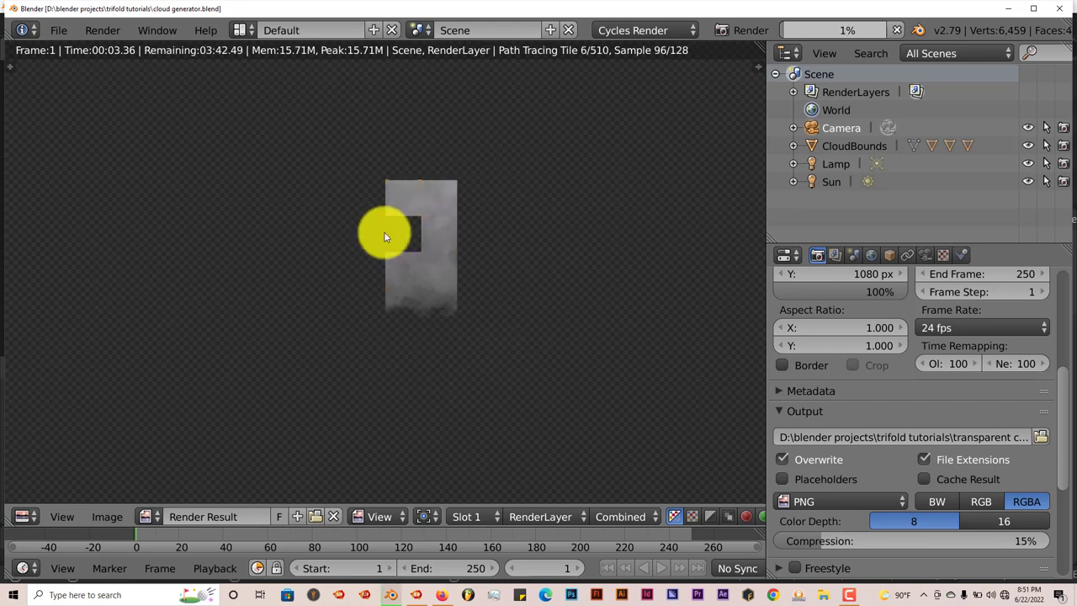
mouse_move(504, 330)
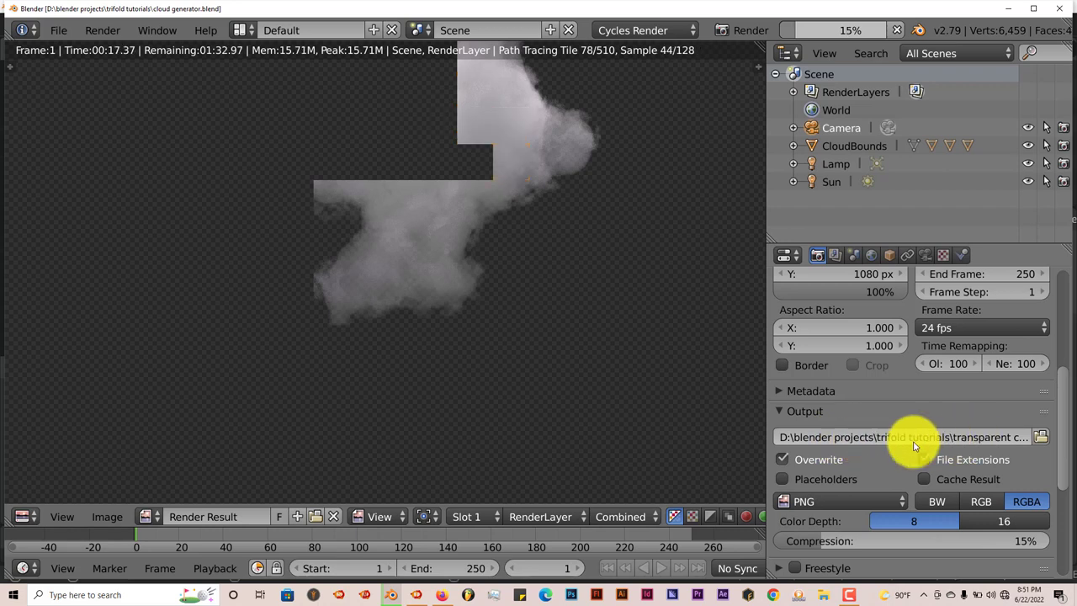
click(924, 459)
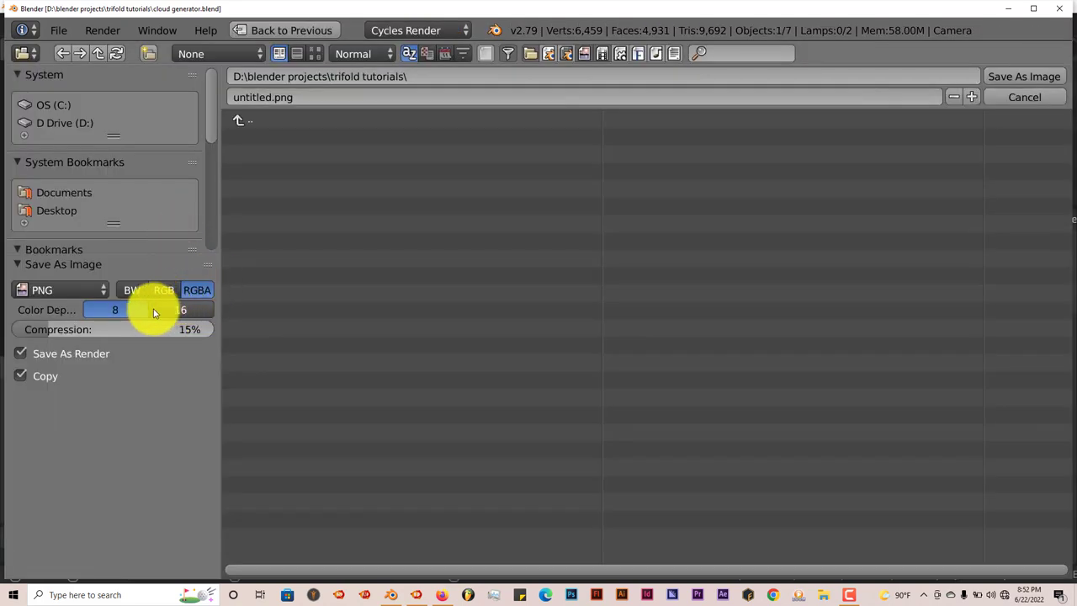
Save the rendered cloud to the Desktop as cloud.png.
scroll(down, 3)
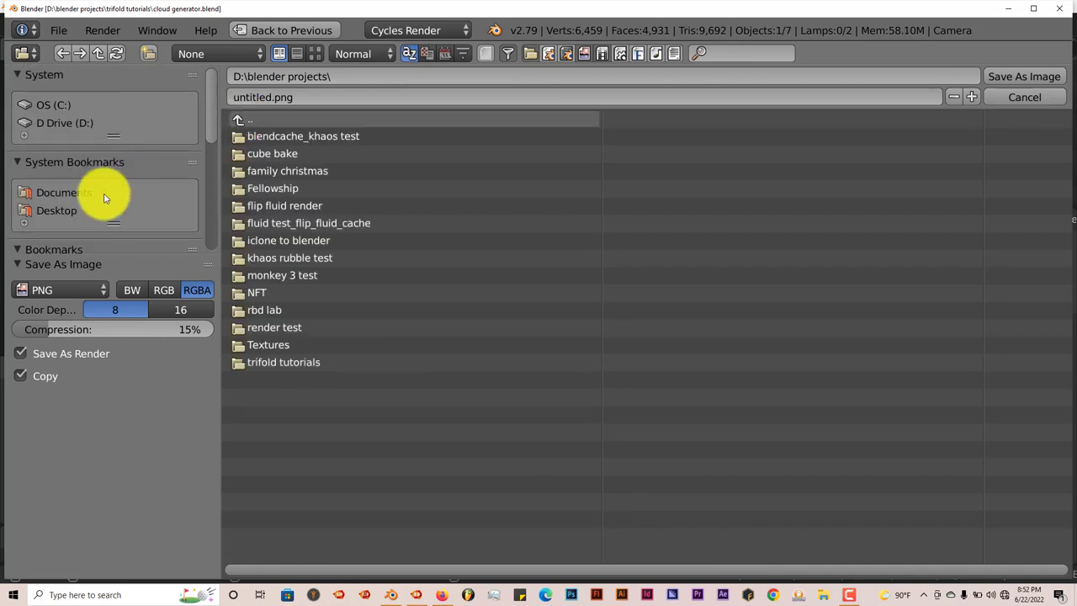
click(58, 210)
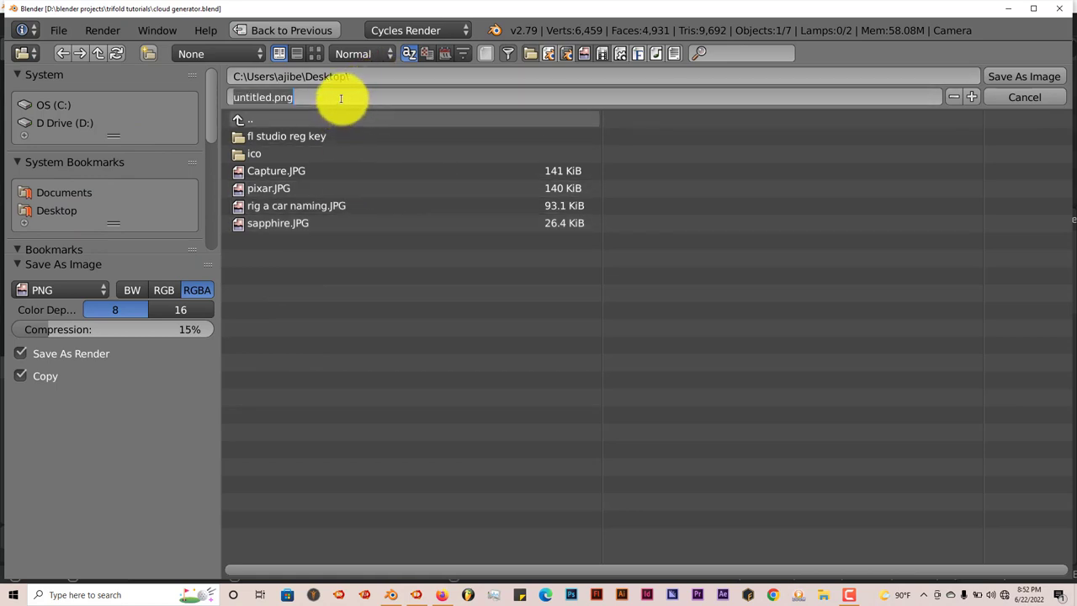
text(clo)
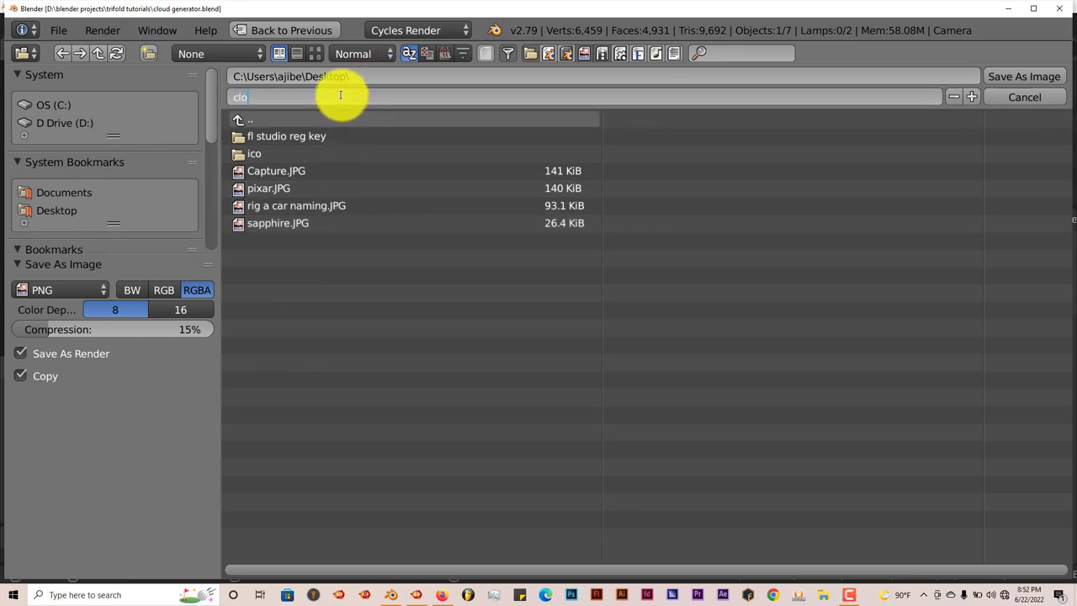
text(ud)
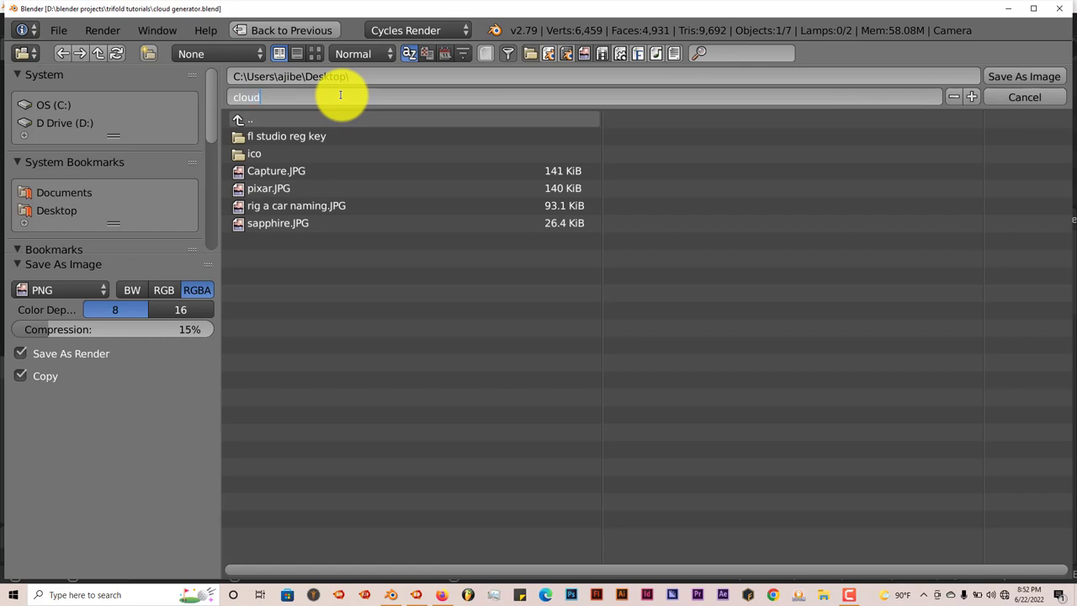
text(.png)
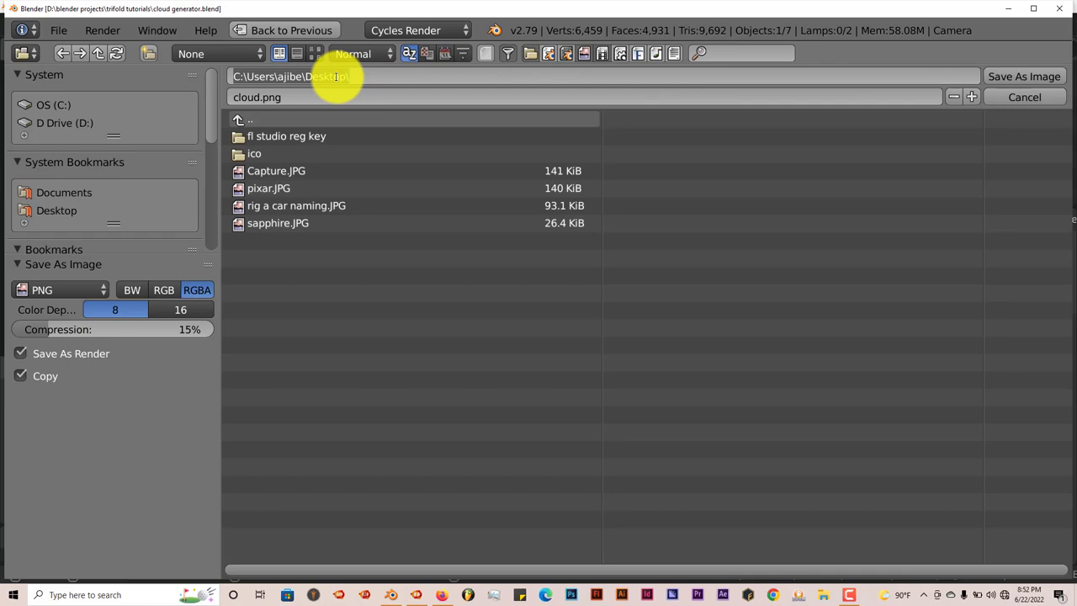
click(1023, 76)
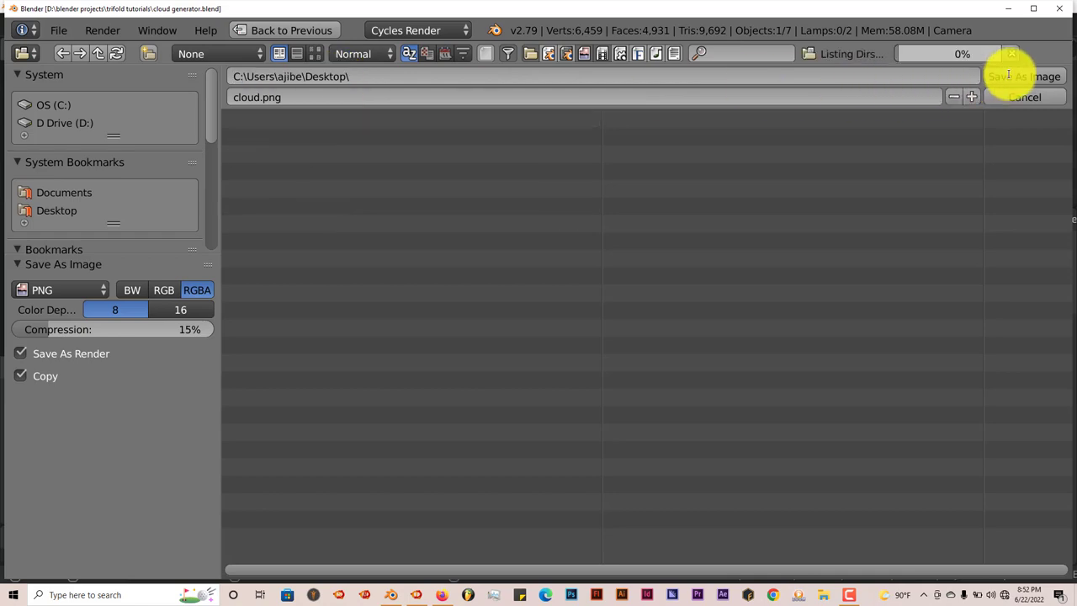
click(1025, 77)
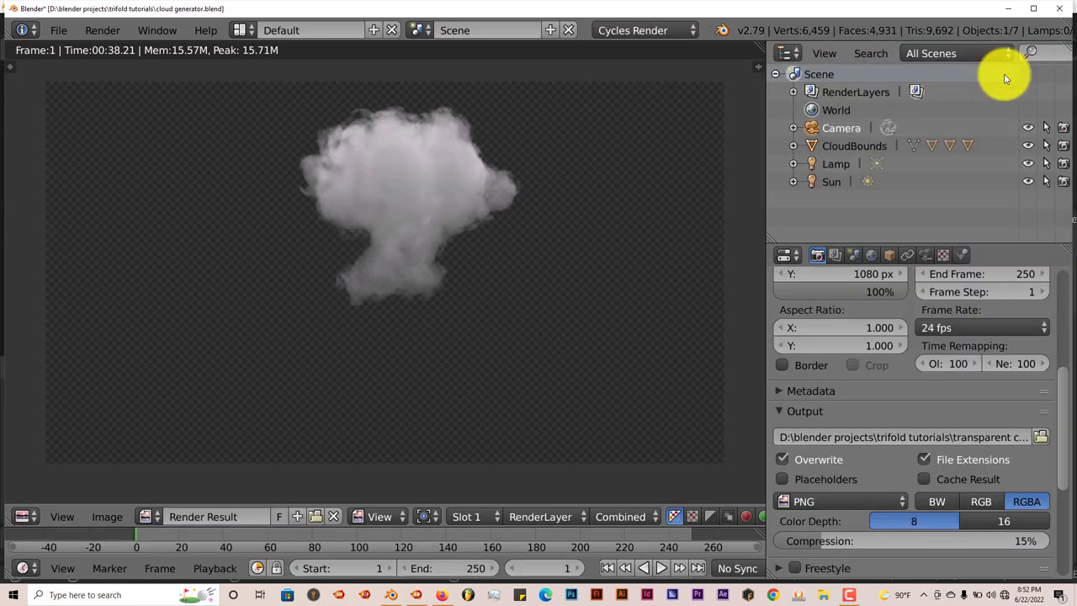
Import cloud.png from the Desktop as an image plane named cloud among the buildings.
click(1058, 8)
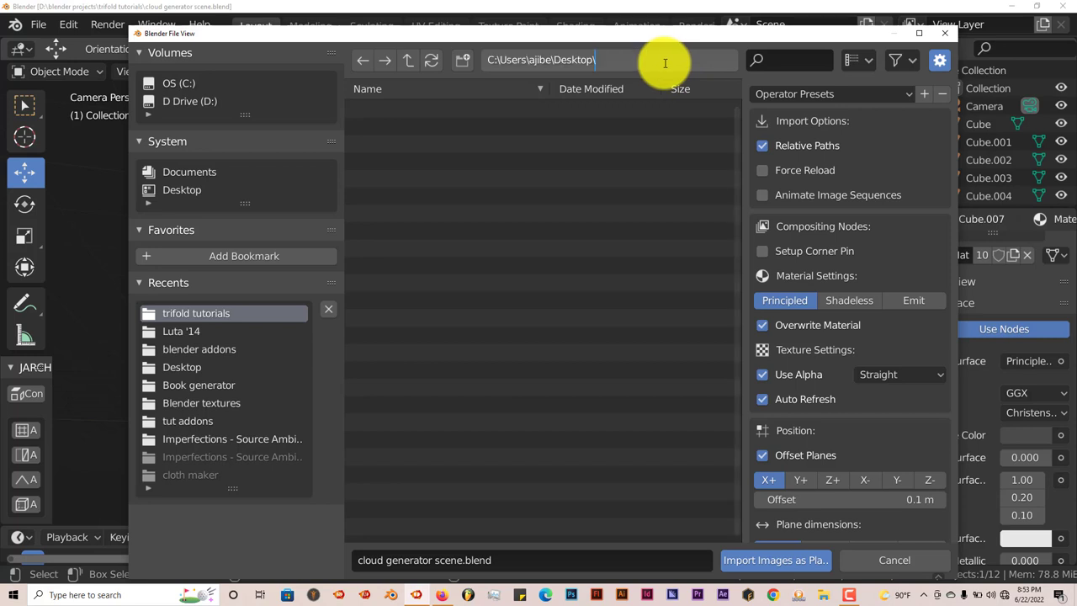
click(182, 367)
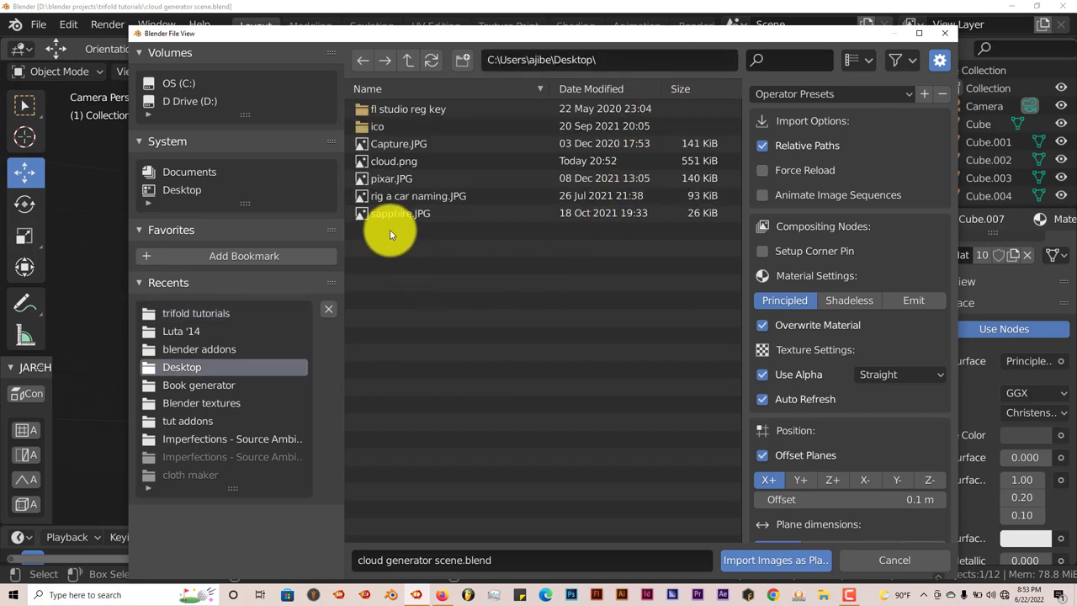
click(394, 161)
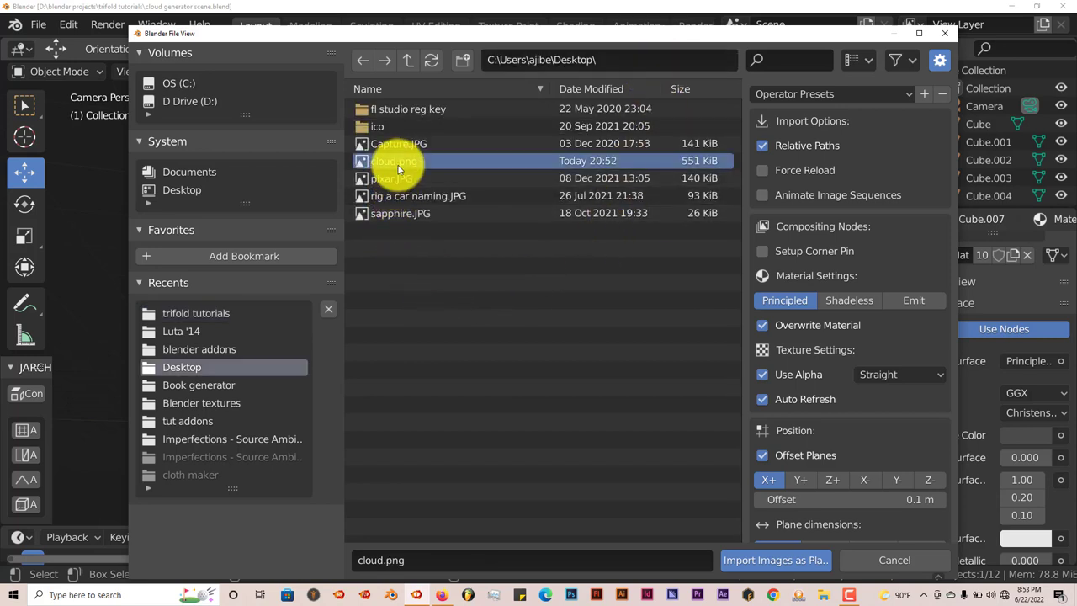
click(775, 558)
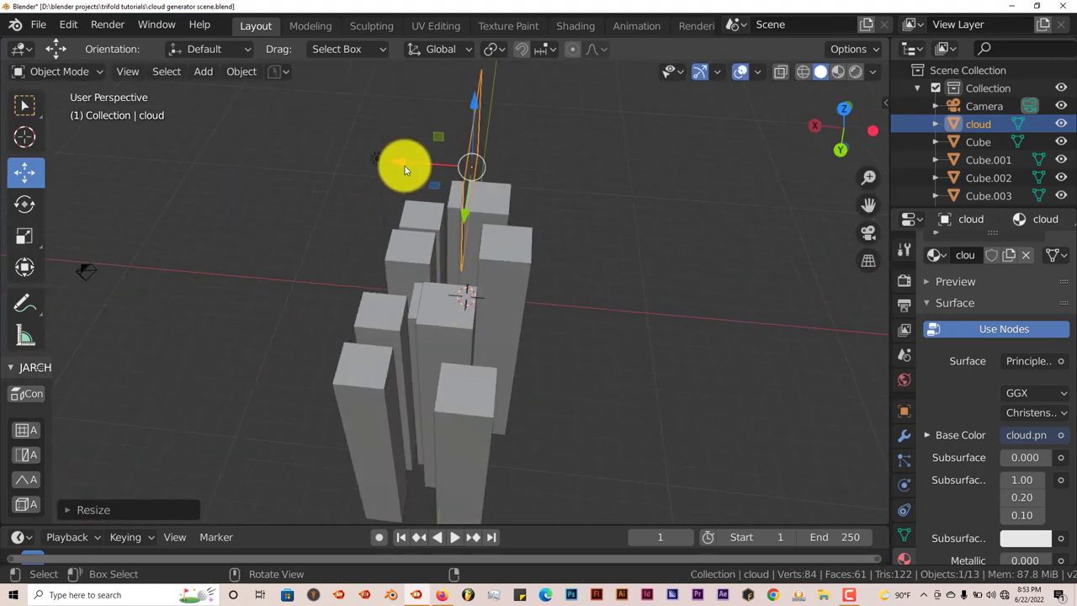
Move the cloud plane upward so it sits above the building tops in camera view.
drag(404, 165, 519, 328)
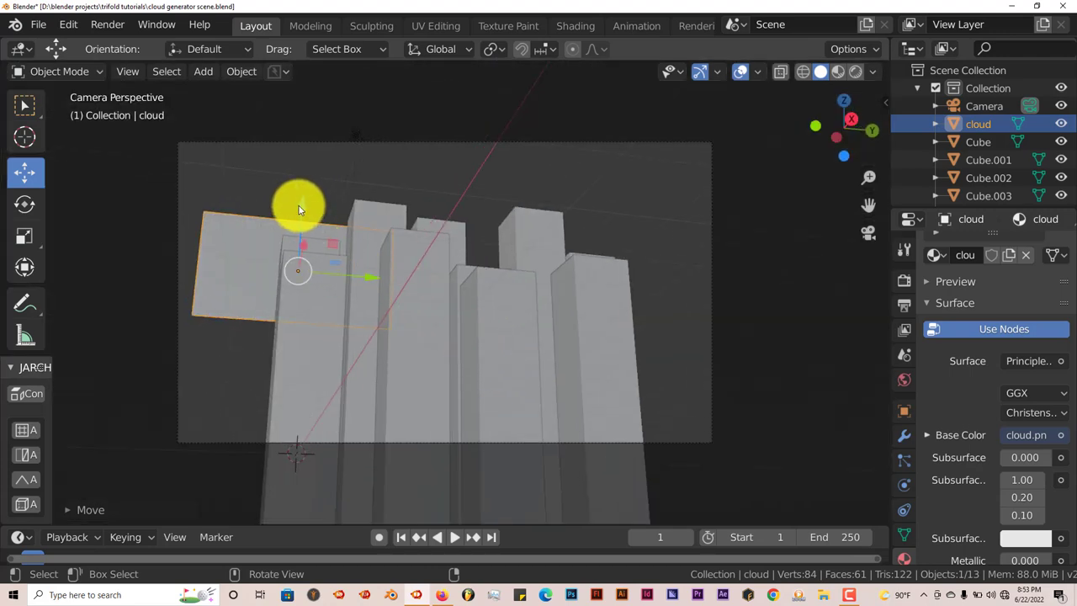
drag(298, 208, 444, 217)
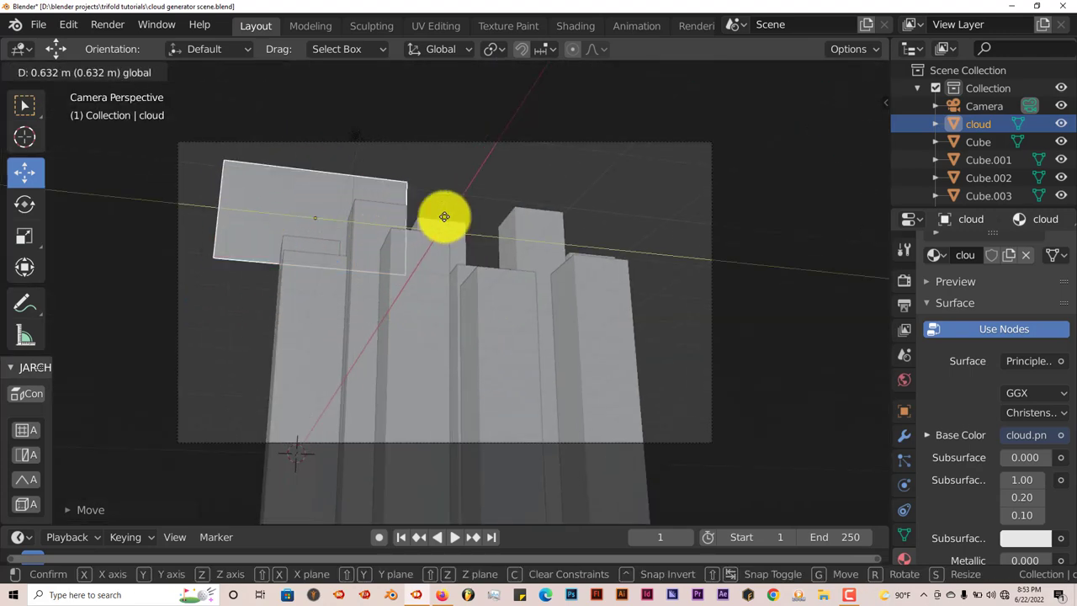
mouse_move(468, 152)
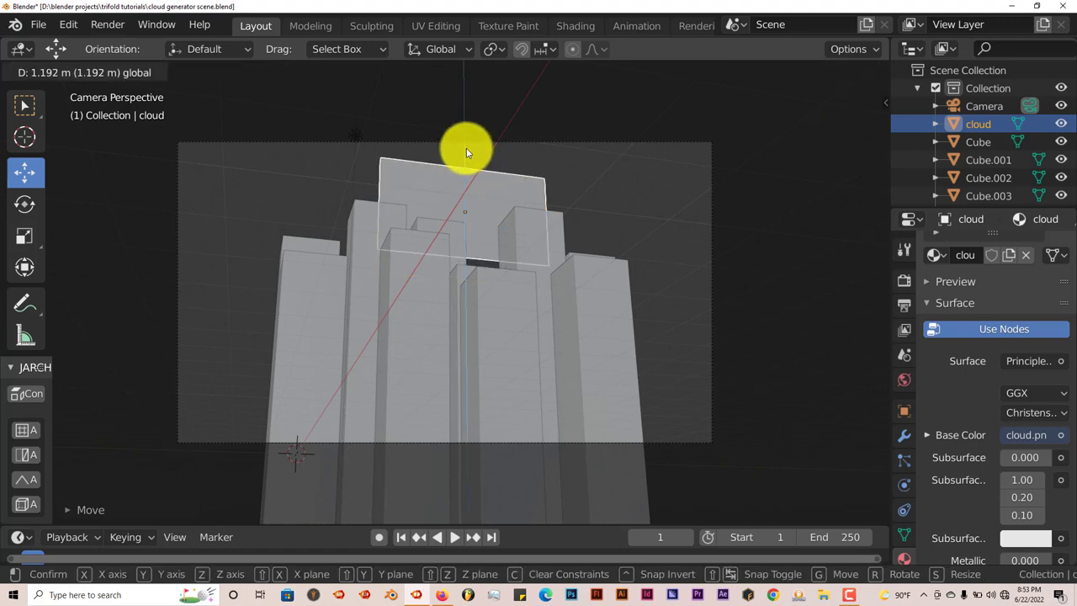
click(468, 149)
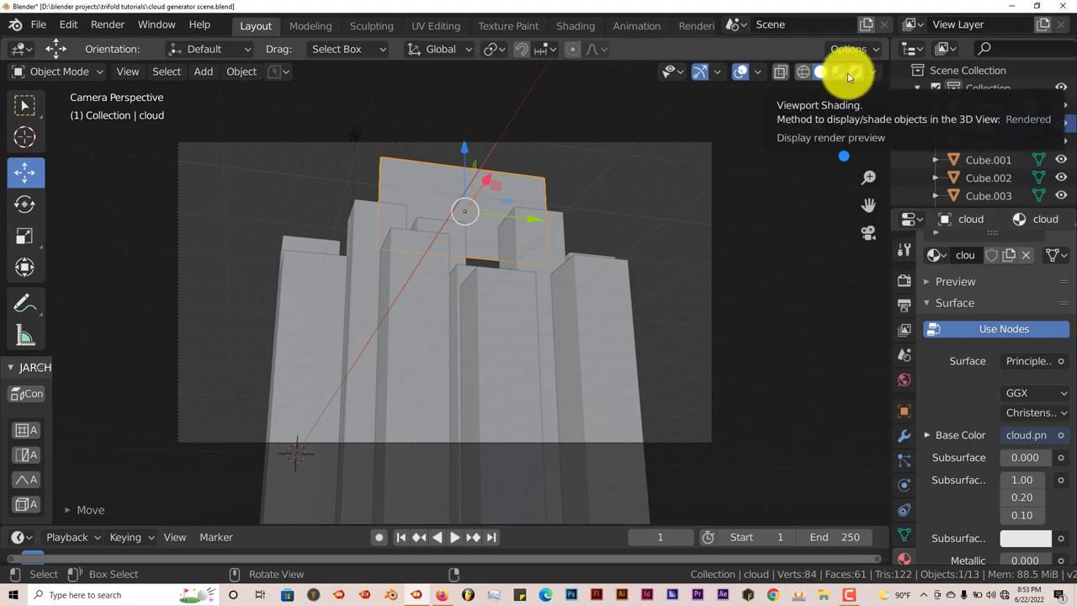
Preview with Rendered shading, scale the cloud plane up and shift it toward the upper left.
click(855, 71)
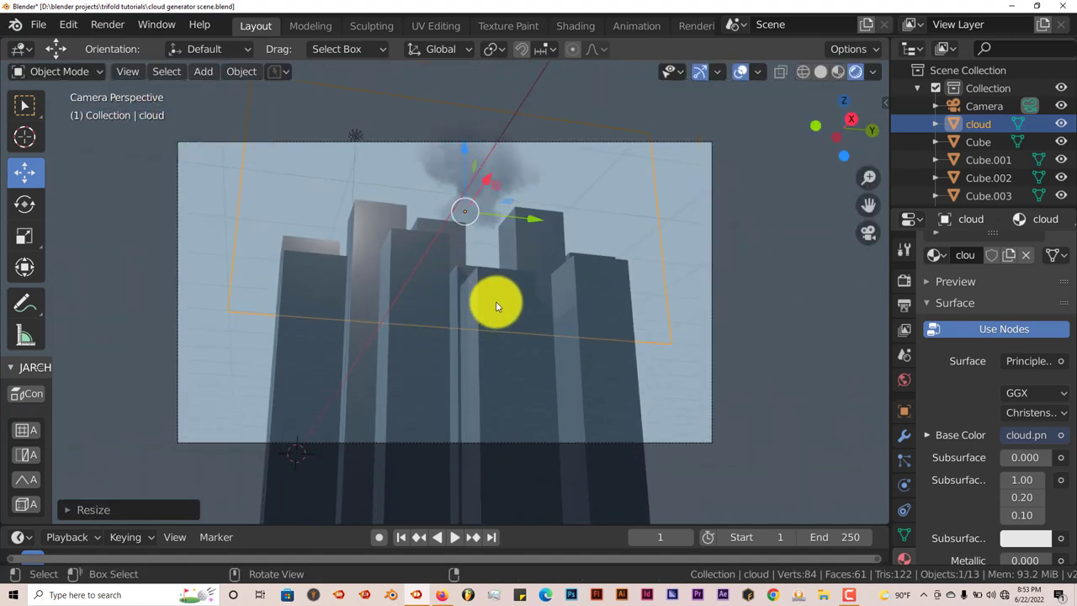
drag(496, 303, 458, 174)
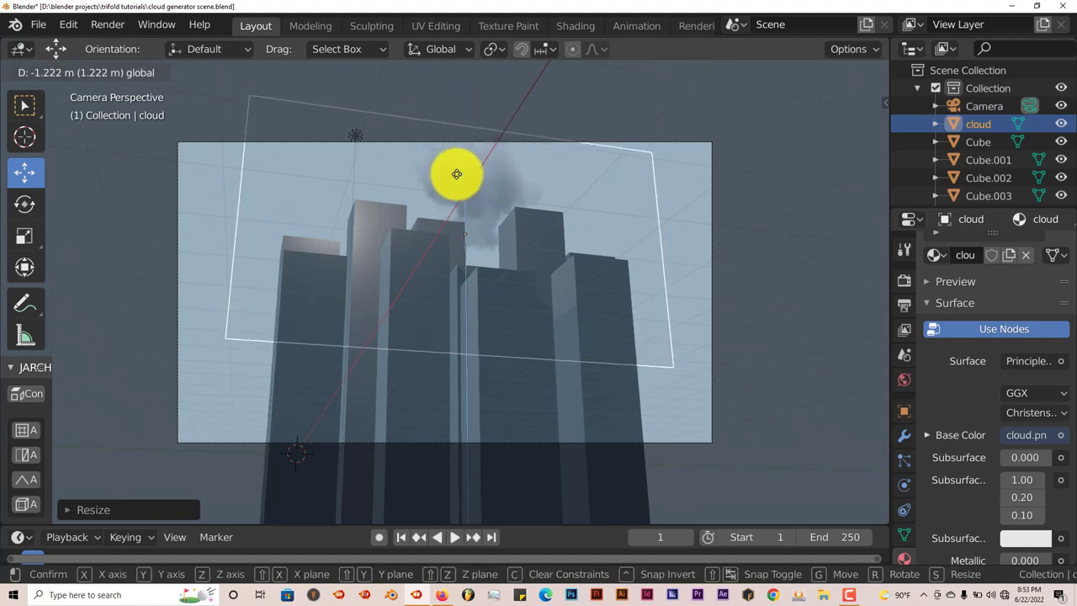
click(547, 347)
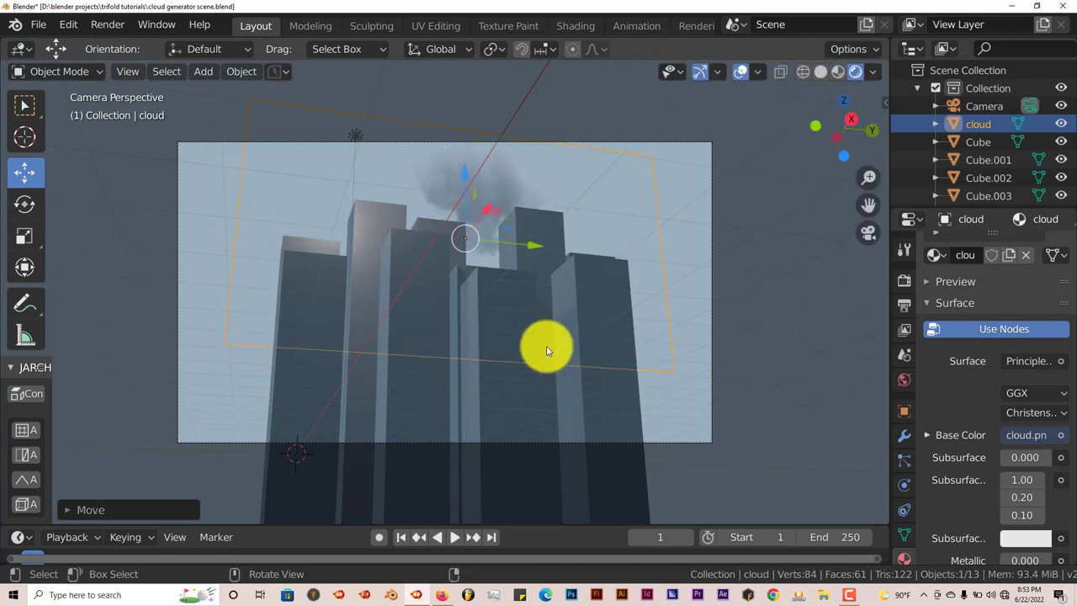
mouse_move(553, 349)
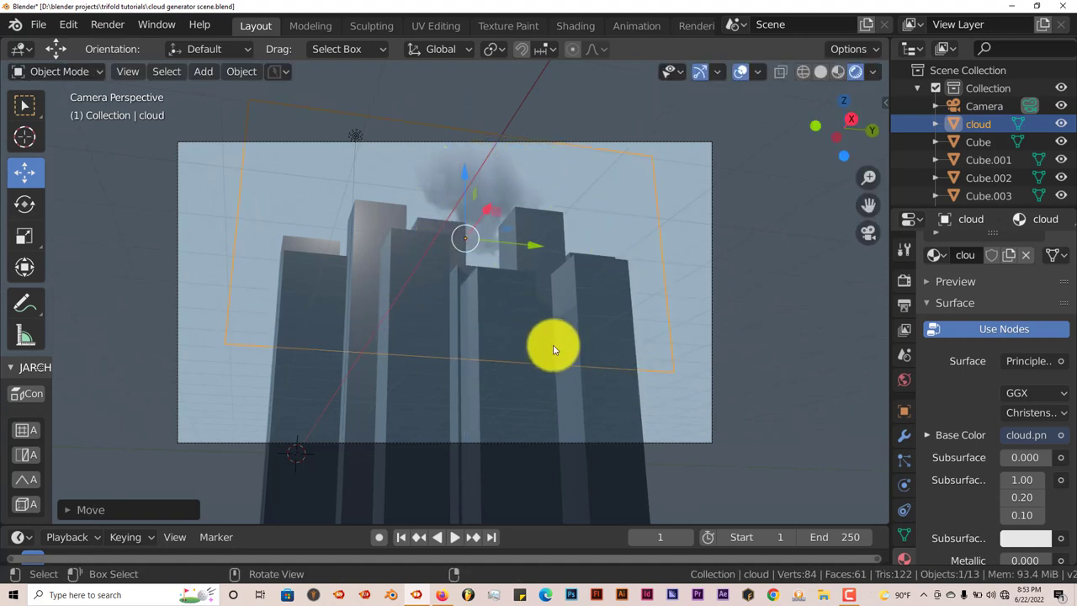
drag(554, 348, 346, 239)
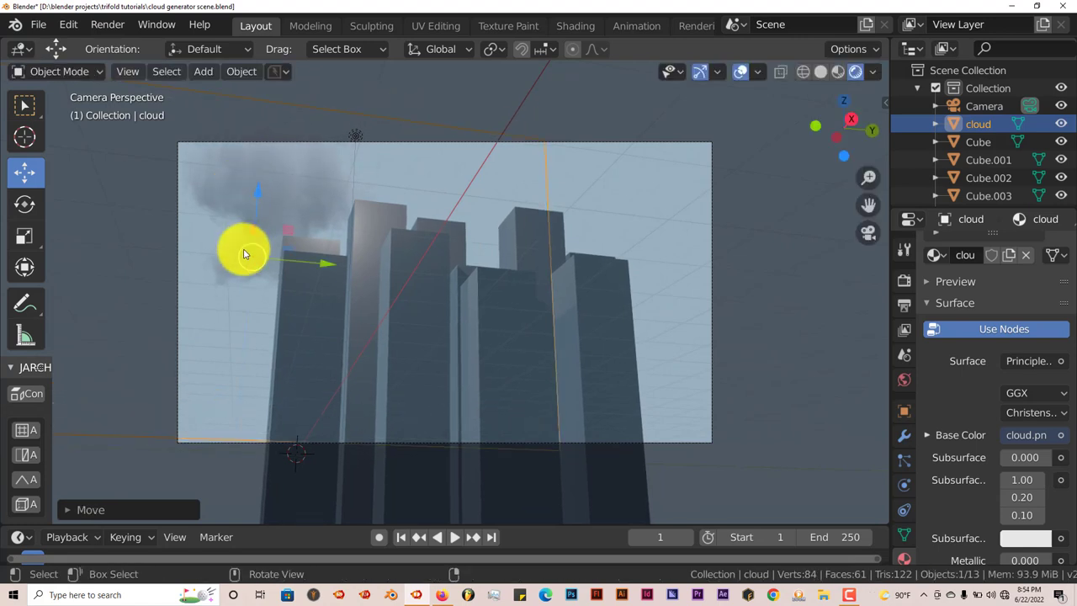
Orbit out of camera view and nudge the cloud plane just above the left towers' tops.
drag(244, 256, 307, 283)
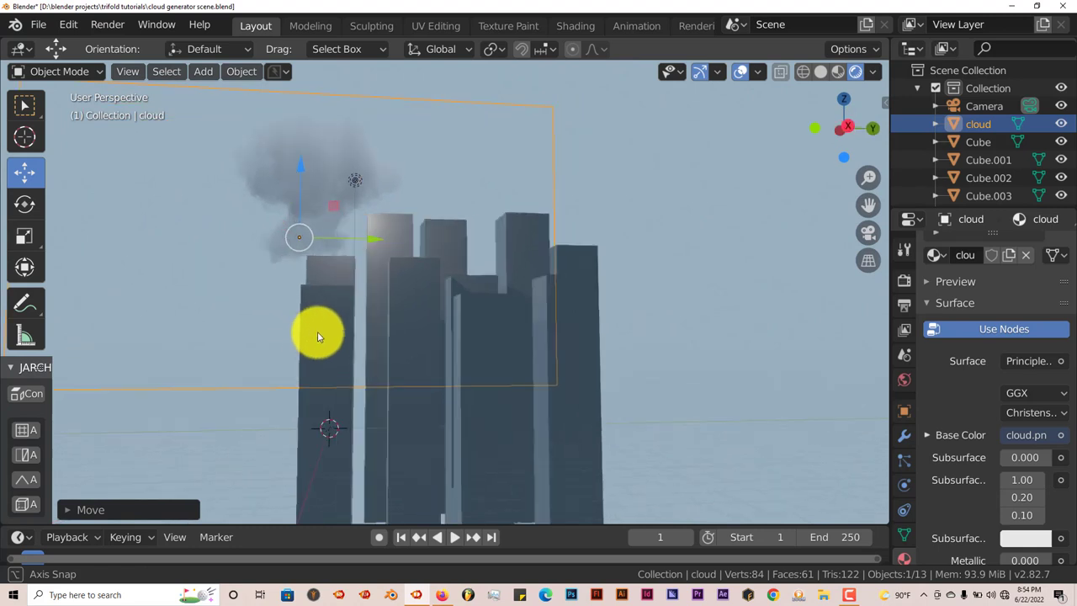
drag(316, 337, 317, 328)
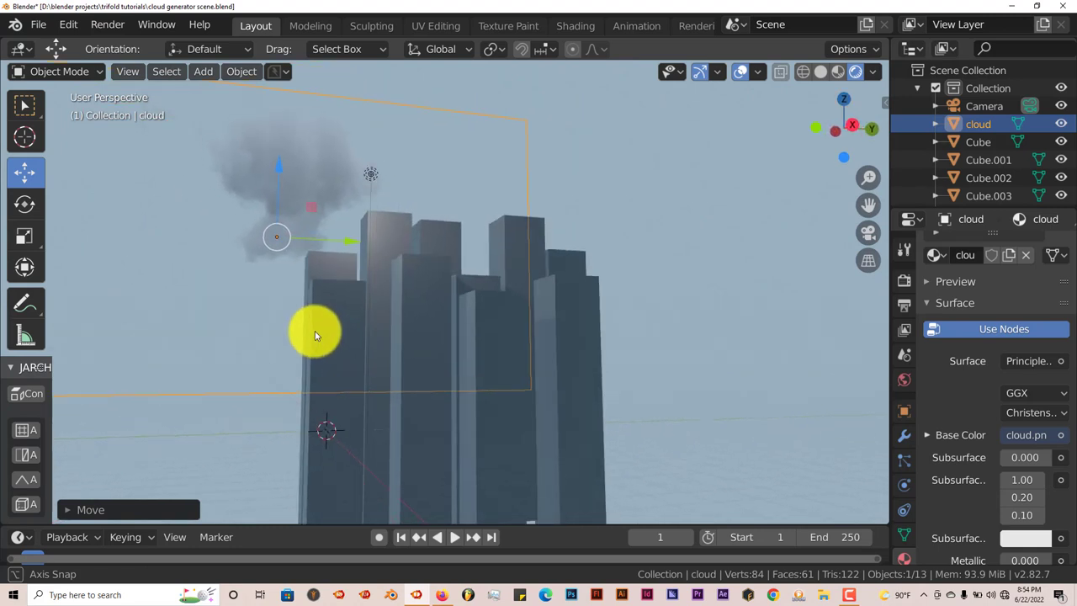
drag(317, 335, 335, 372)
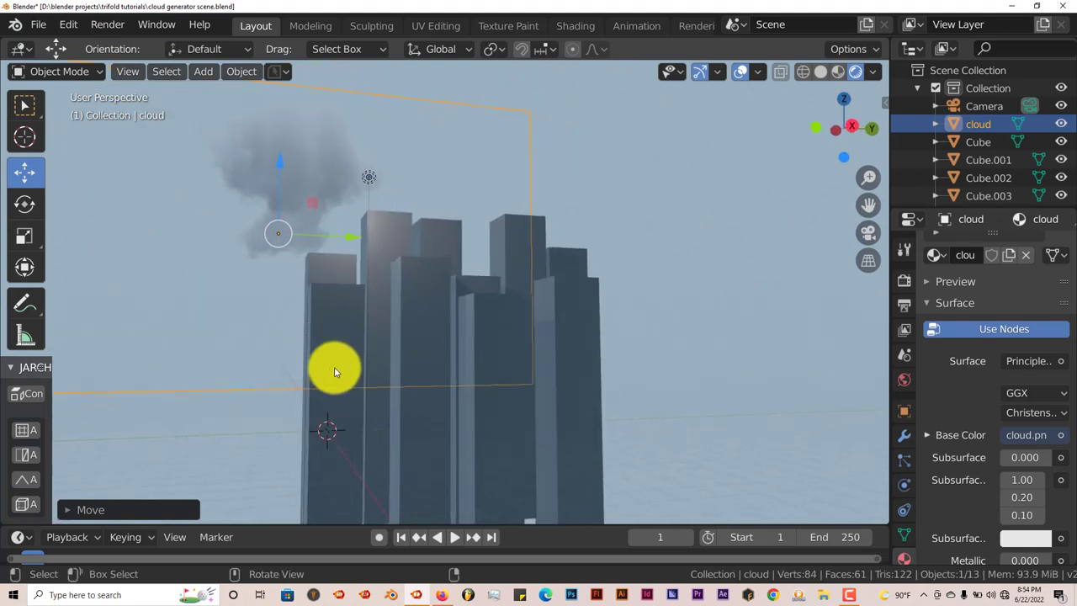
mouse_move(344, 394)
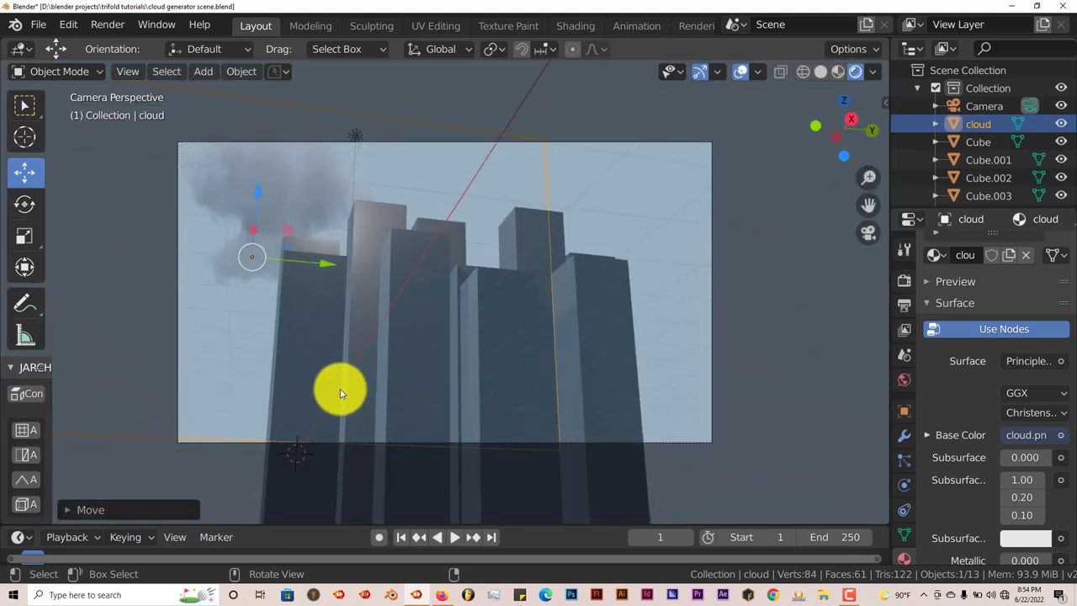
mouse_move(333, 395)
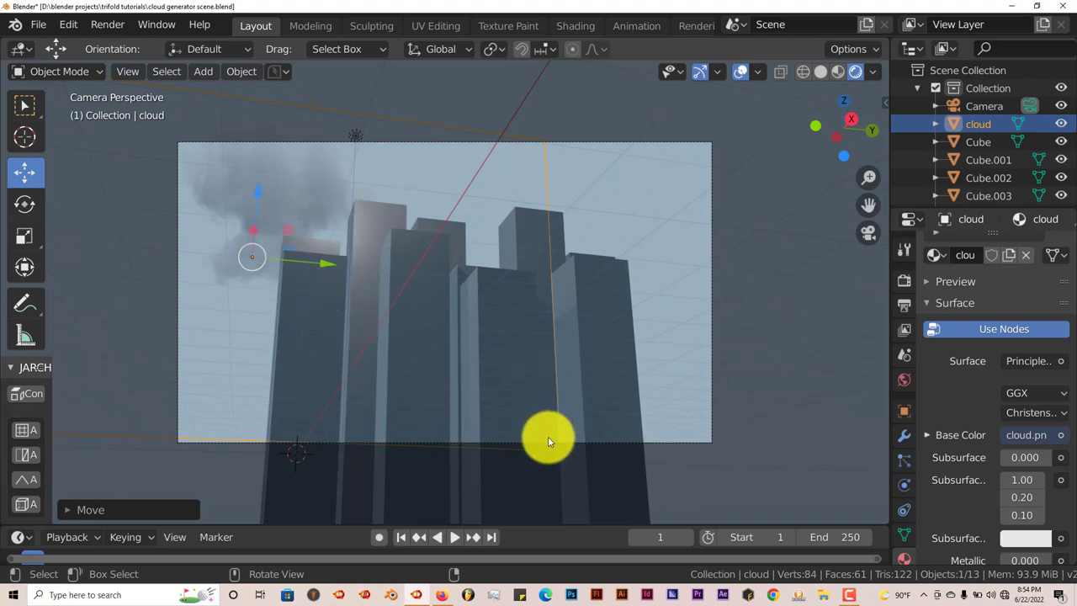
mouse_move(585, 370)
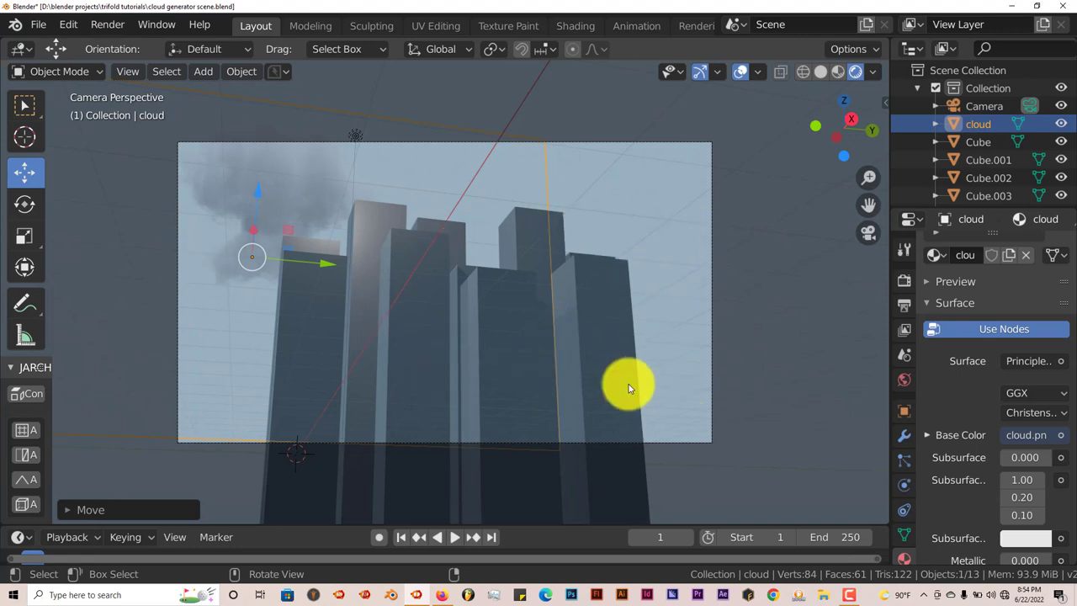
mouse_move(592, 417)
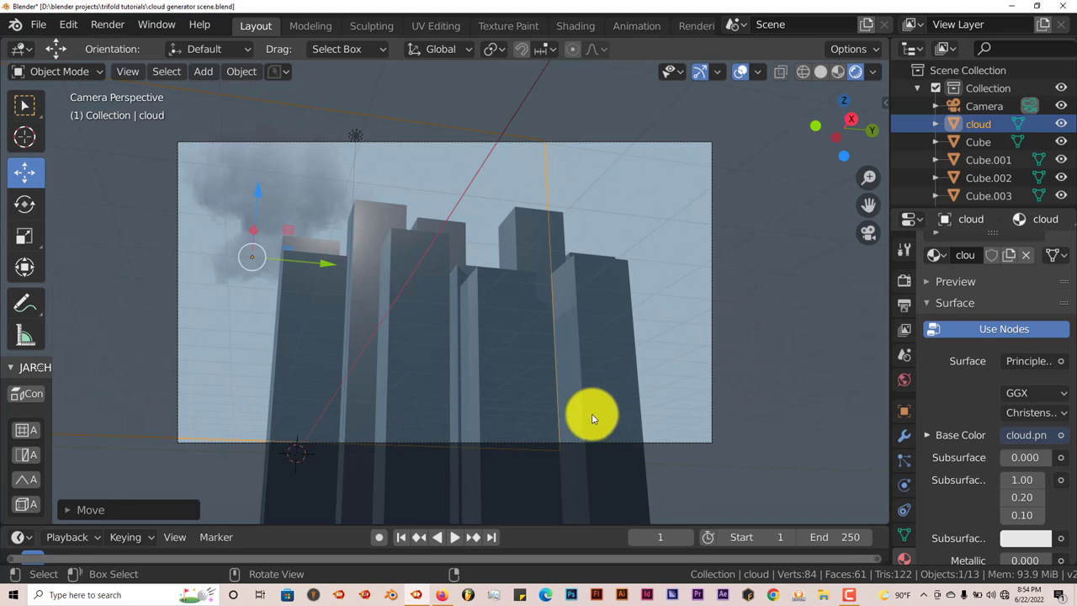
mouse_move(579, 424)
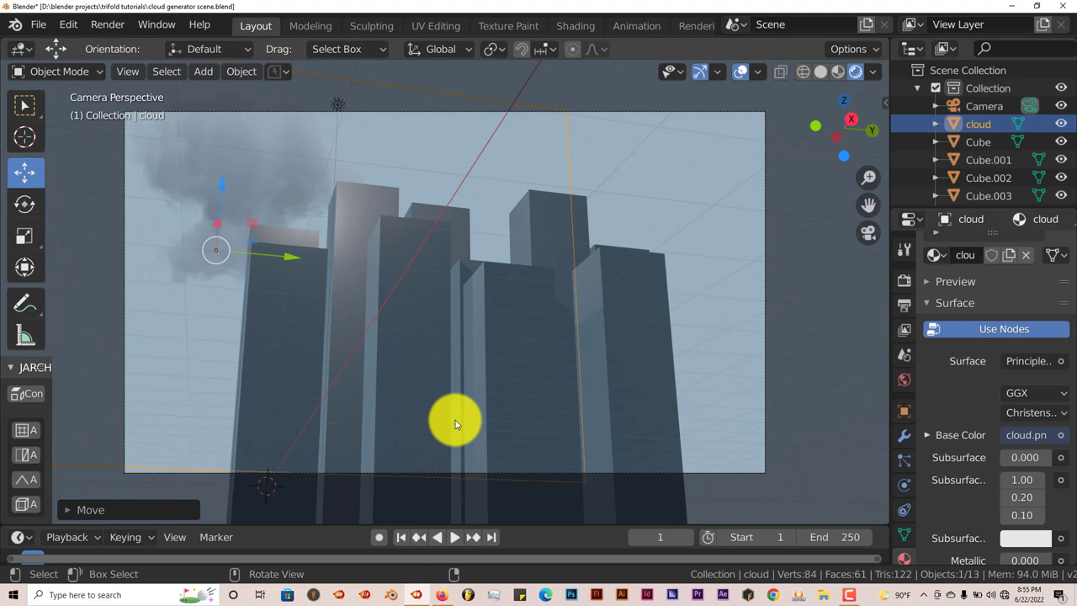
mouse_move(458, 429)
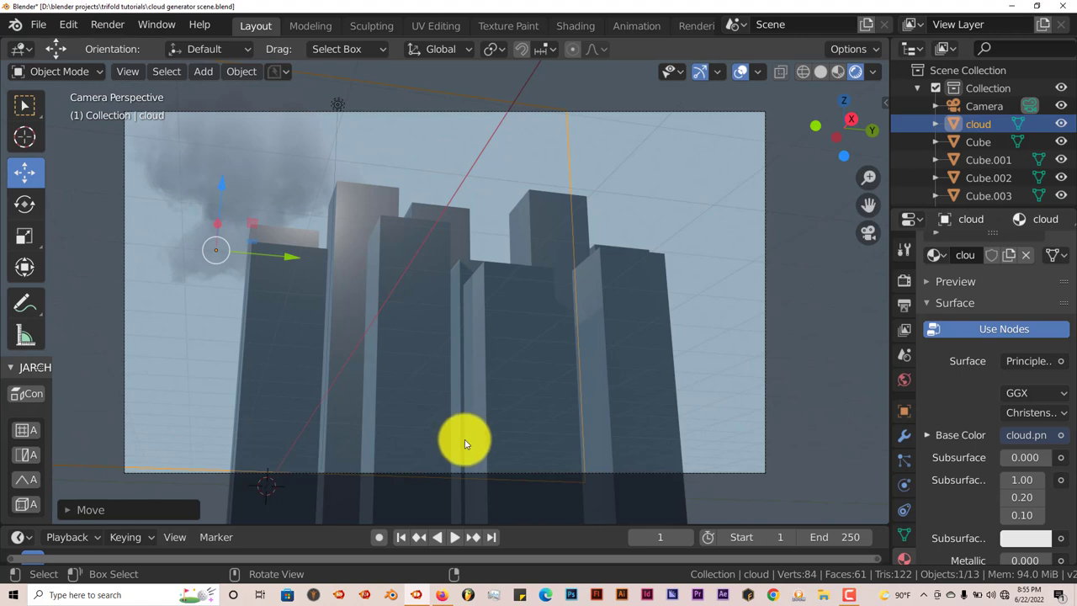
mouse_move(461, 444)
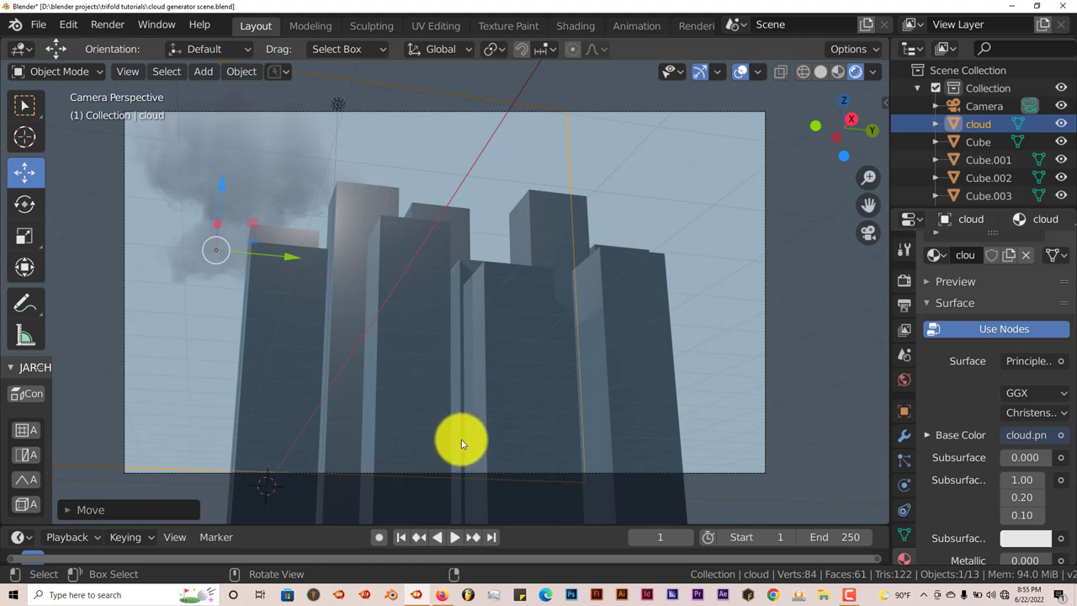
mouse_move(457, 445)
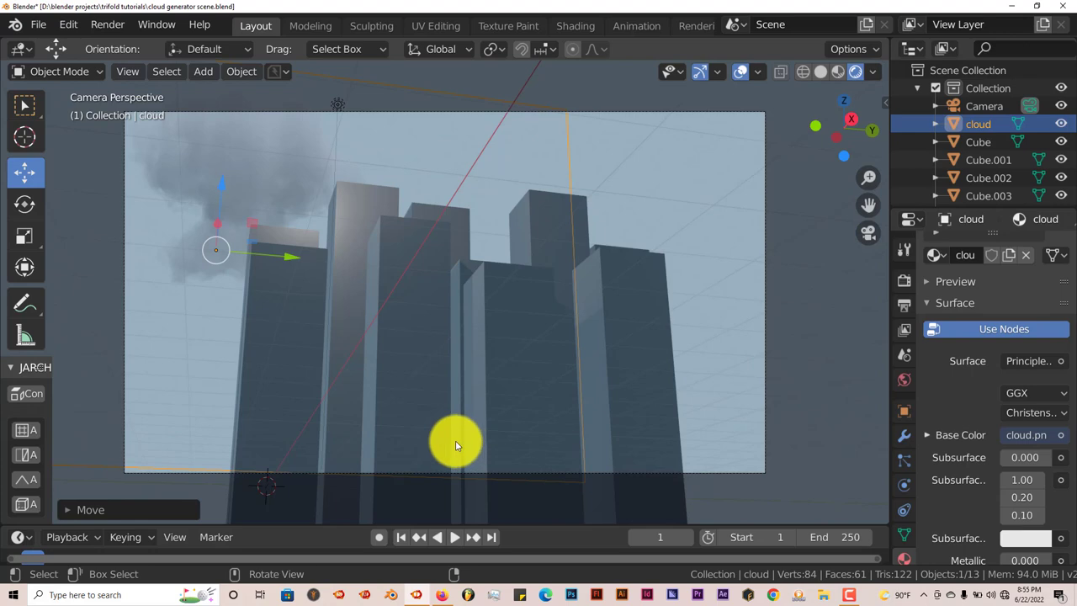